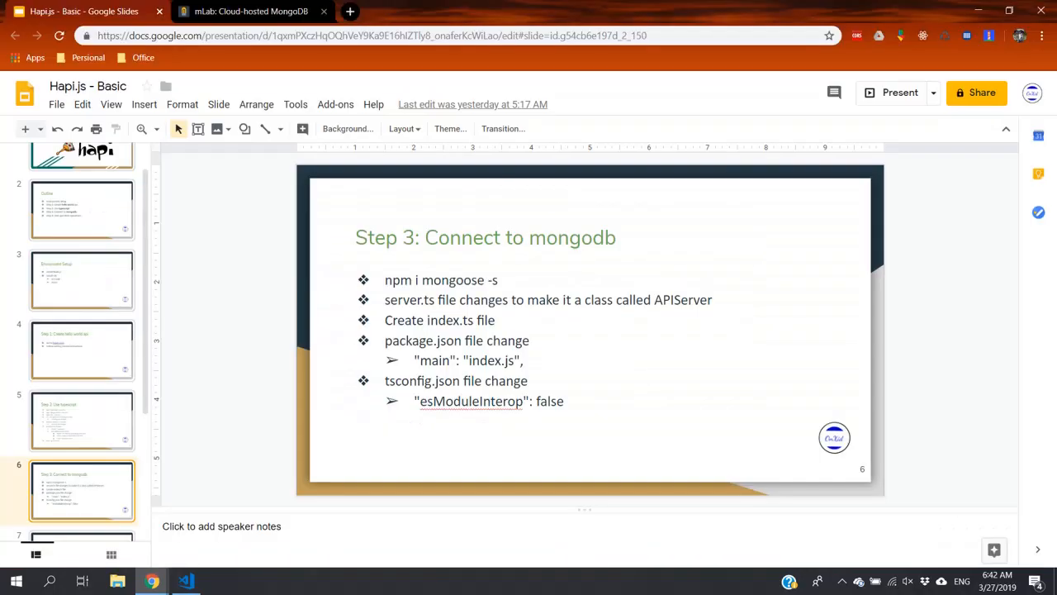
Step: Switch from the Google Slides tab to the mLab MongoDB Deployments dashboard
left_click(252, 10)
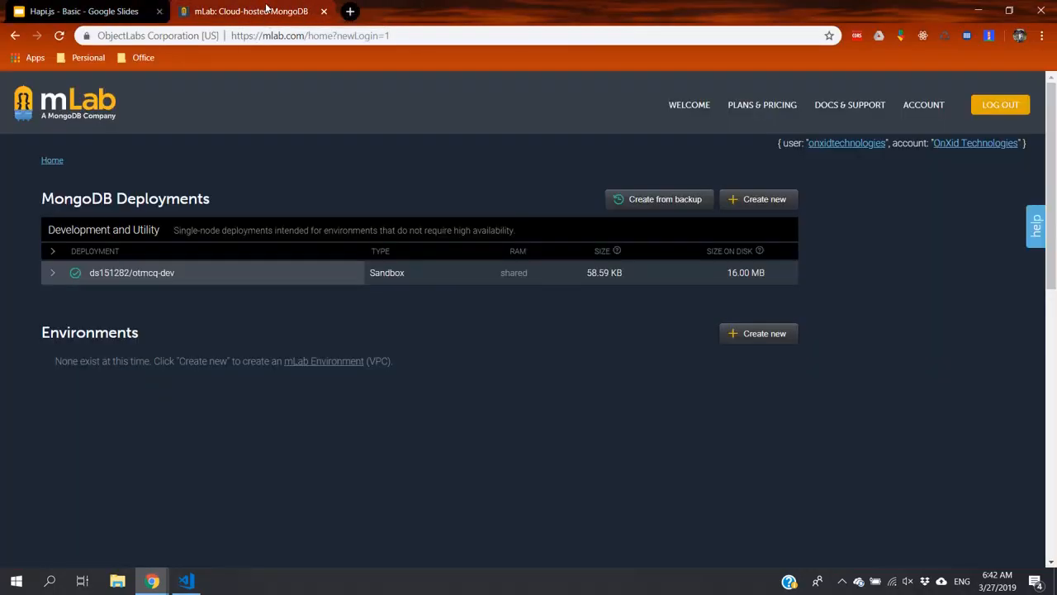
mouse_move(314, 73)
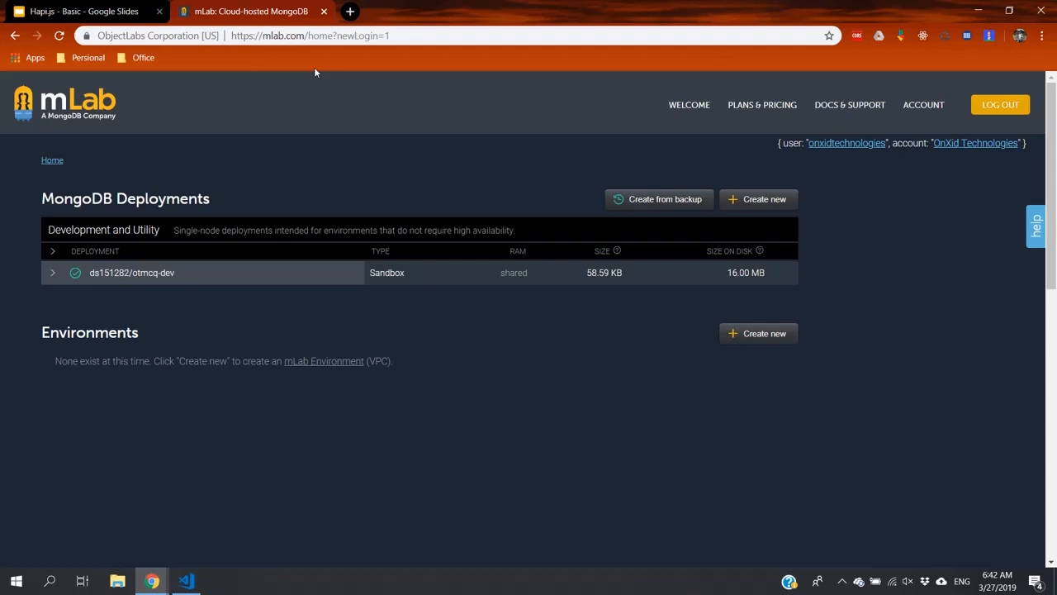
mouse_move(422, 222)
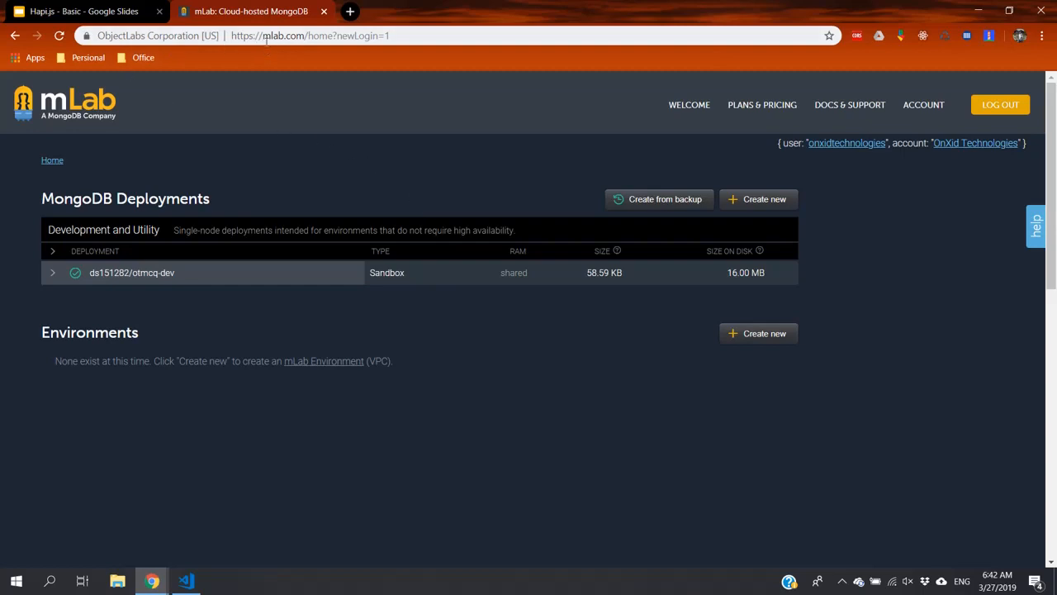
mouse_move(423, 175)
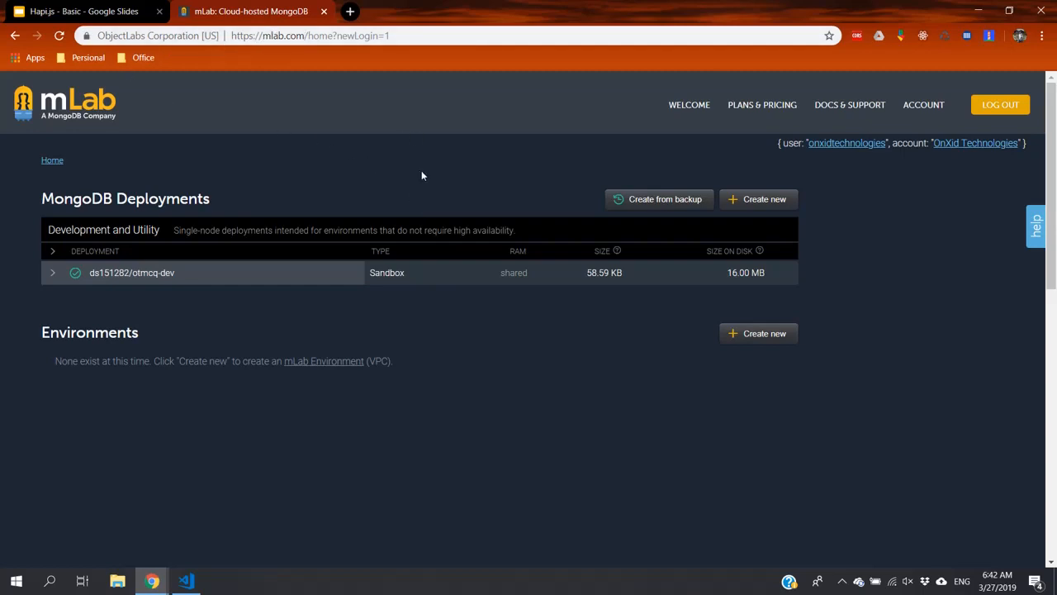
mouse_move(687, 251)
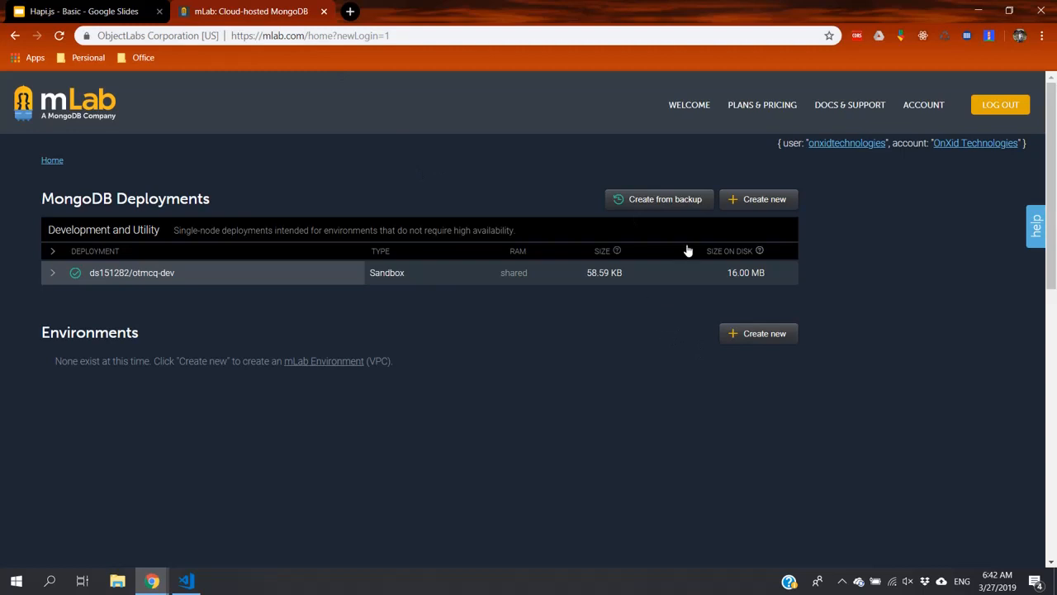
mouse_move(819, 119)
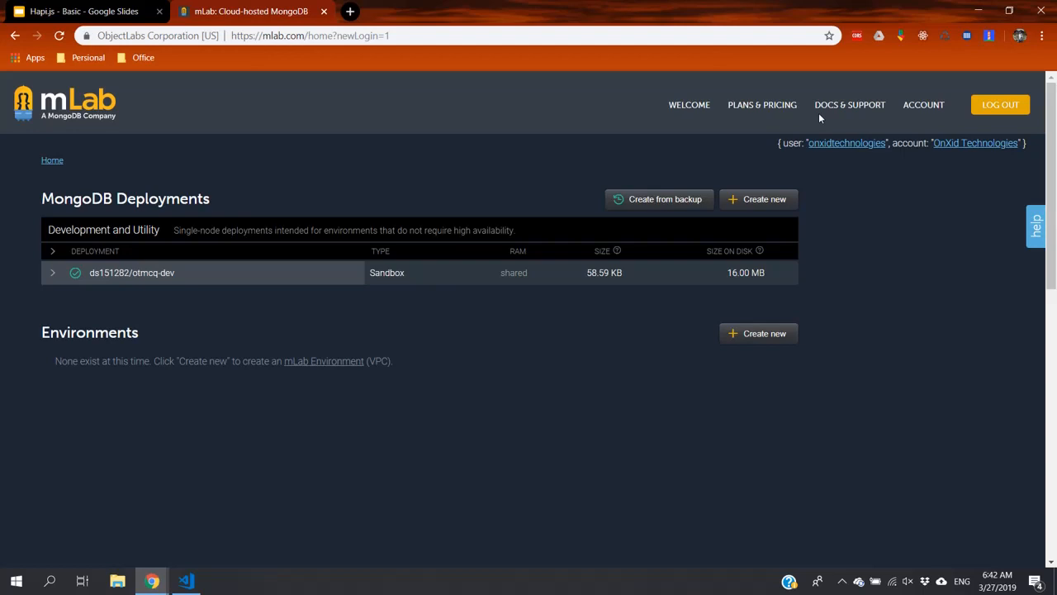
mouse_move(462, 284)
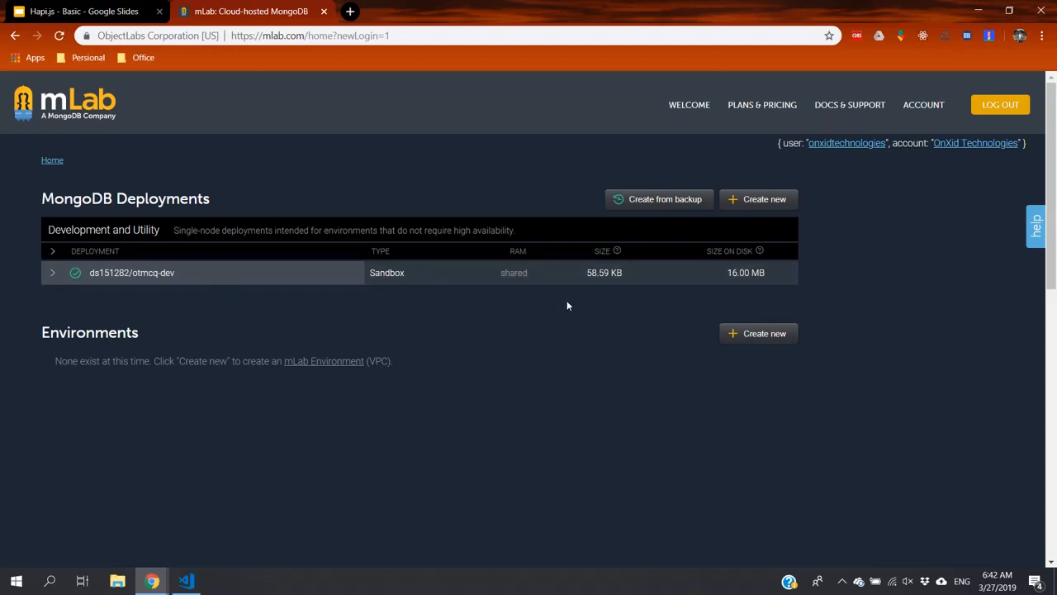
mouse_move(603, 218)
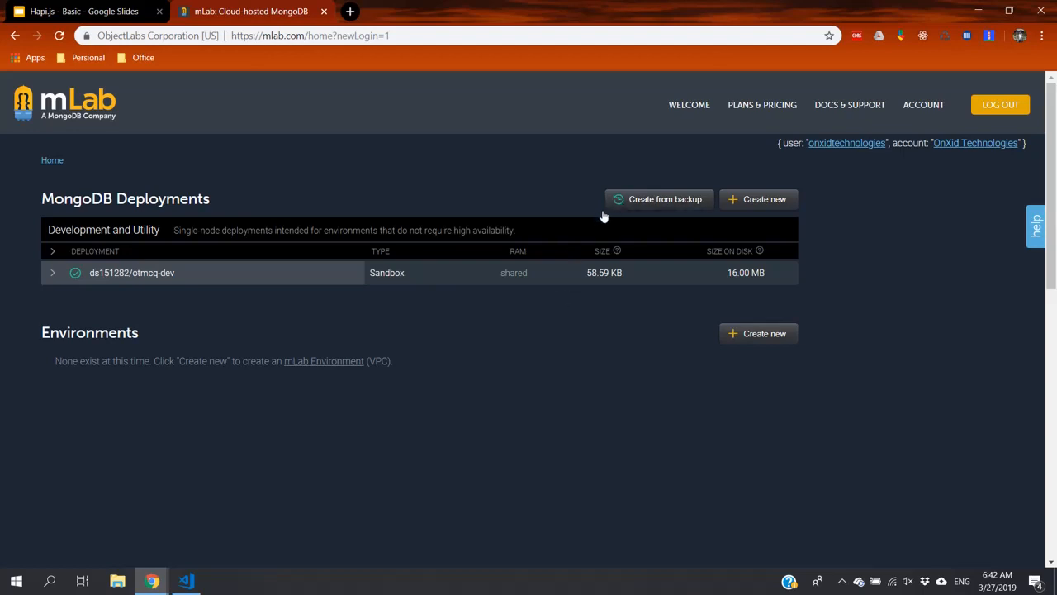
mouse_move(763, 198)
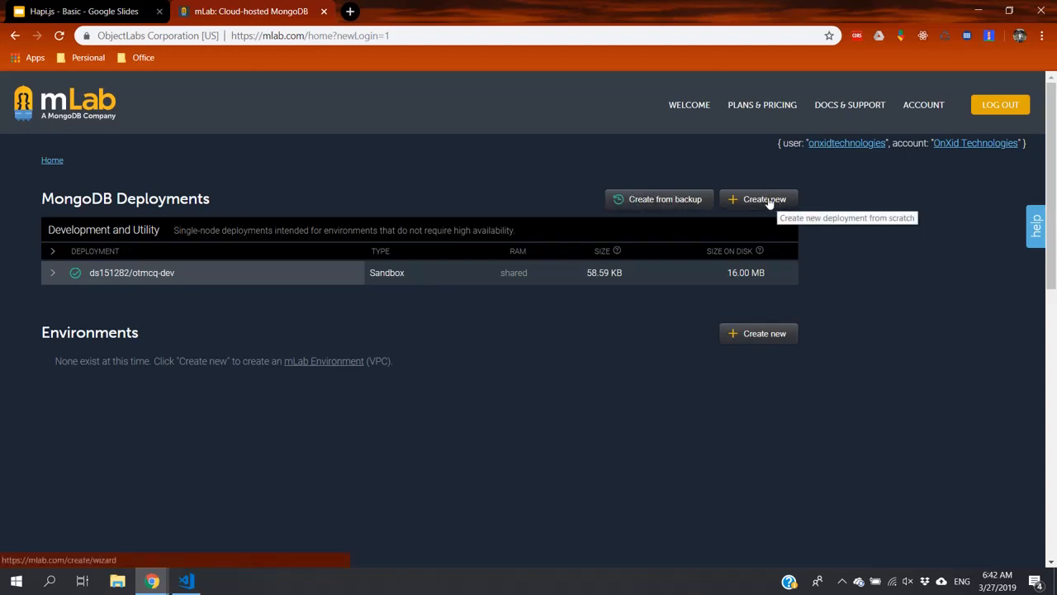
Step: Start a new mLab deployment with Google Cloud Platform as the cloud provider
left_click(757, 198)
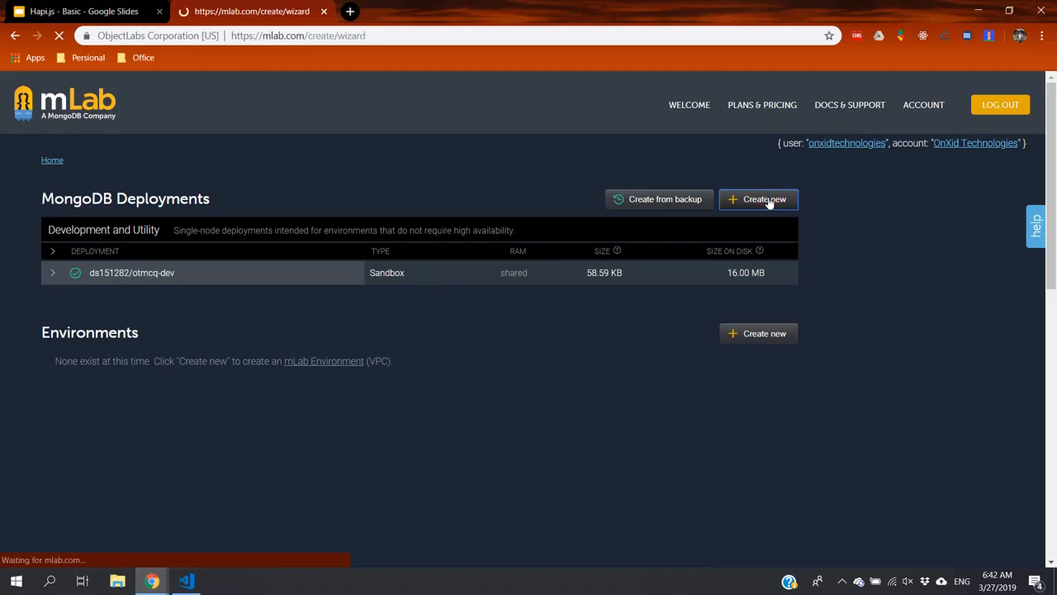
left_click(757, 198)
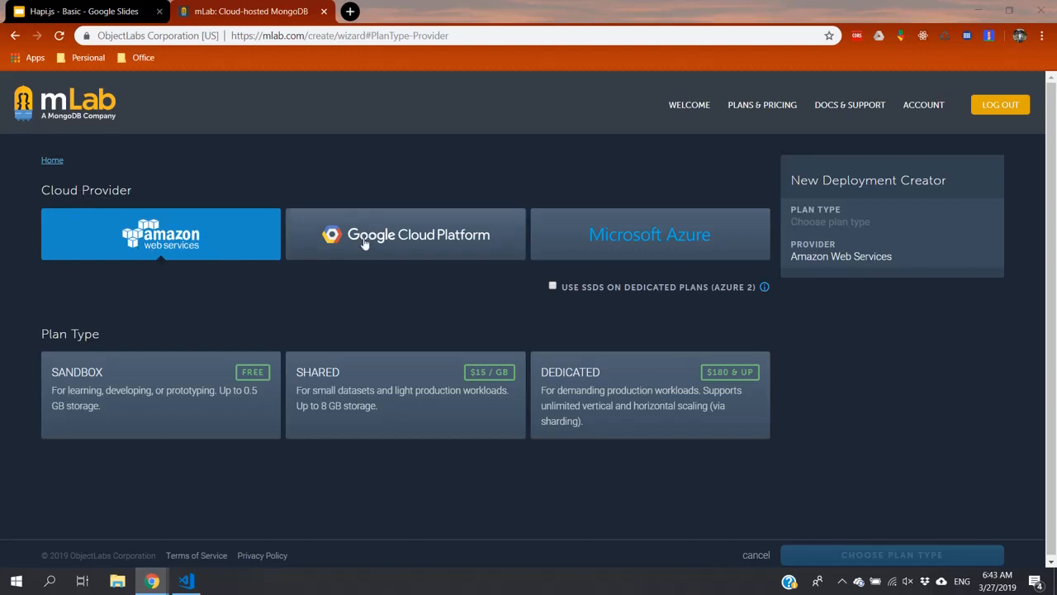
mouse_move(649, 235)
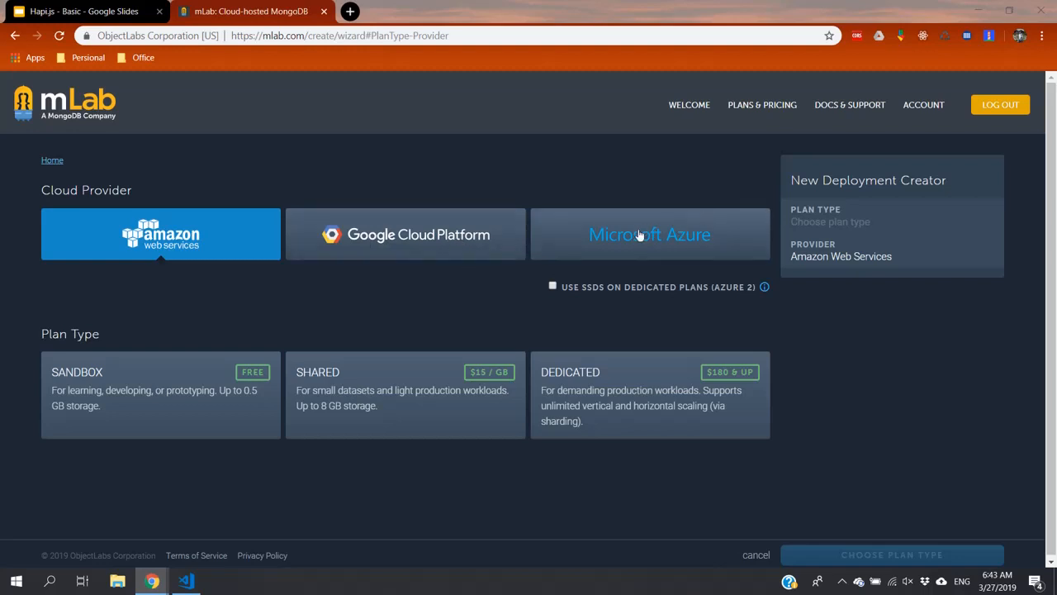
mouse_move(494, 246)
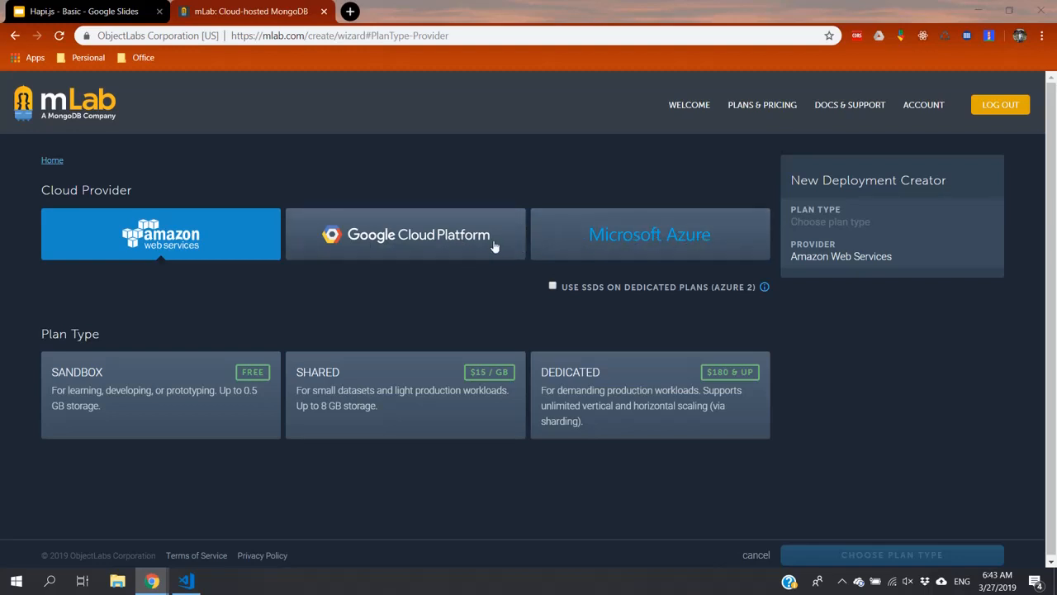
mouse_move(483, 244)
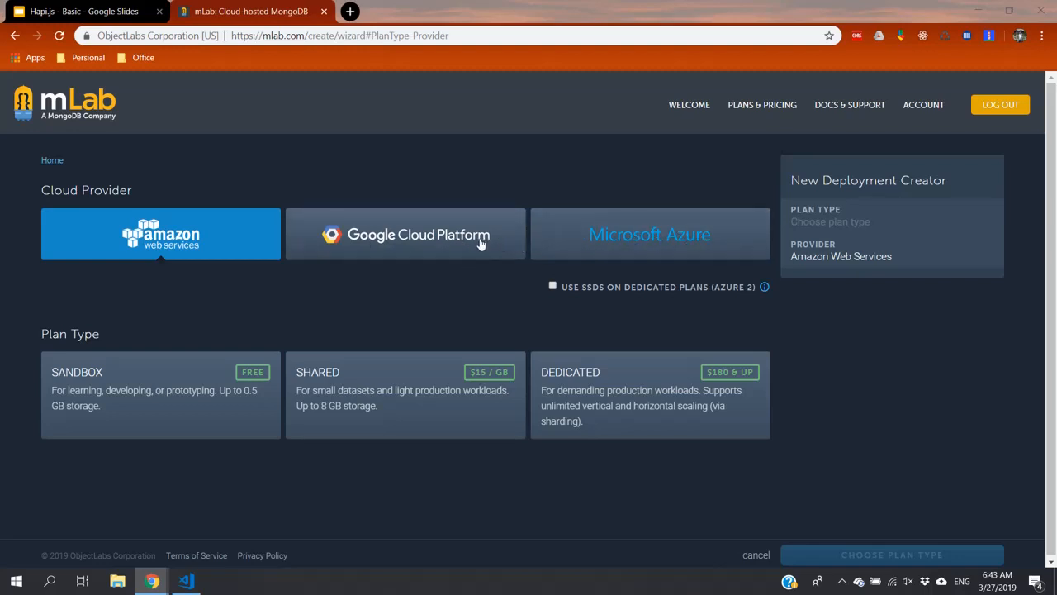
mouse_move(400, 240)
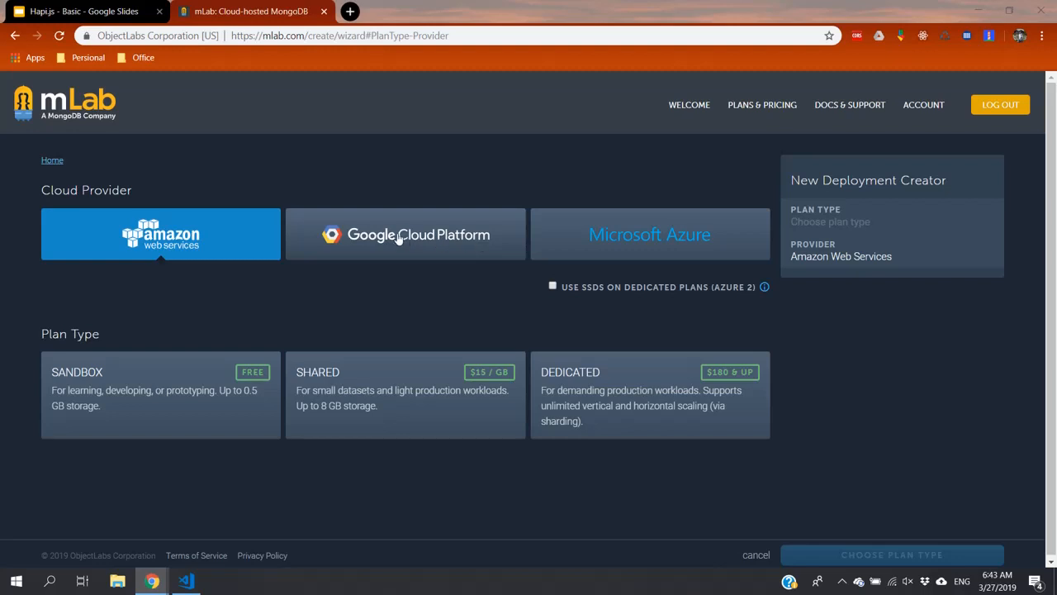
mouse_move(405, 251)
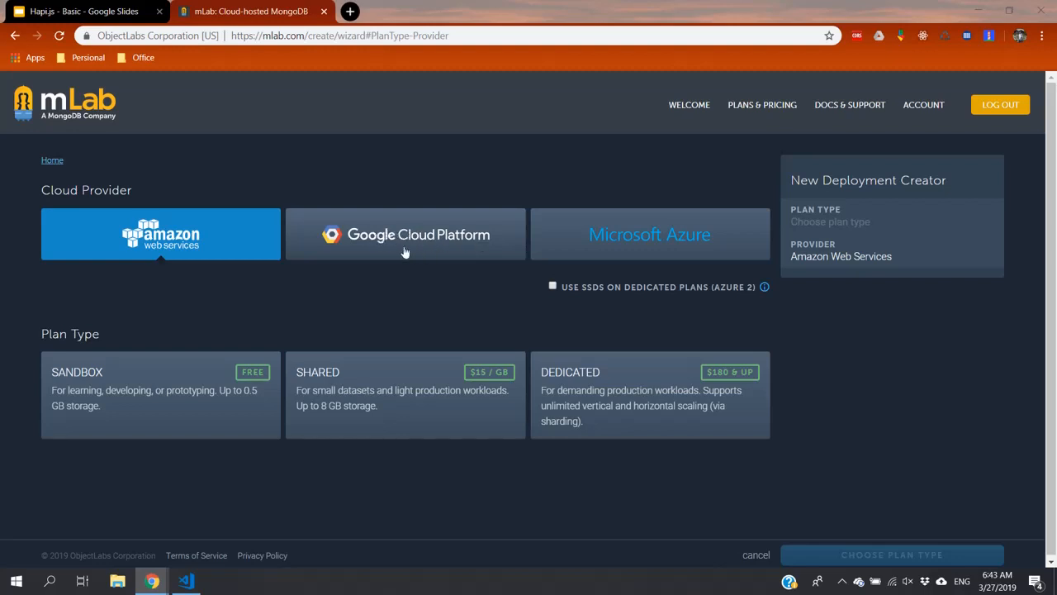
mouse_move(405, 243)
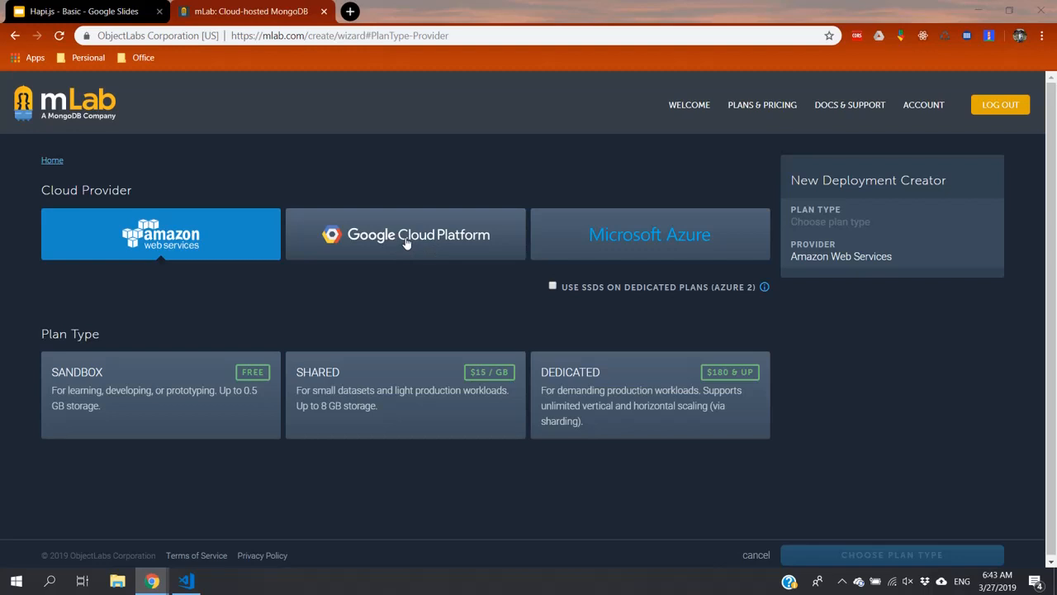
left_click(405, 235)
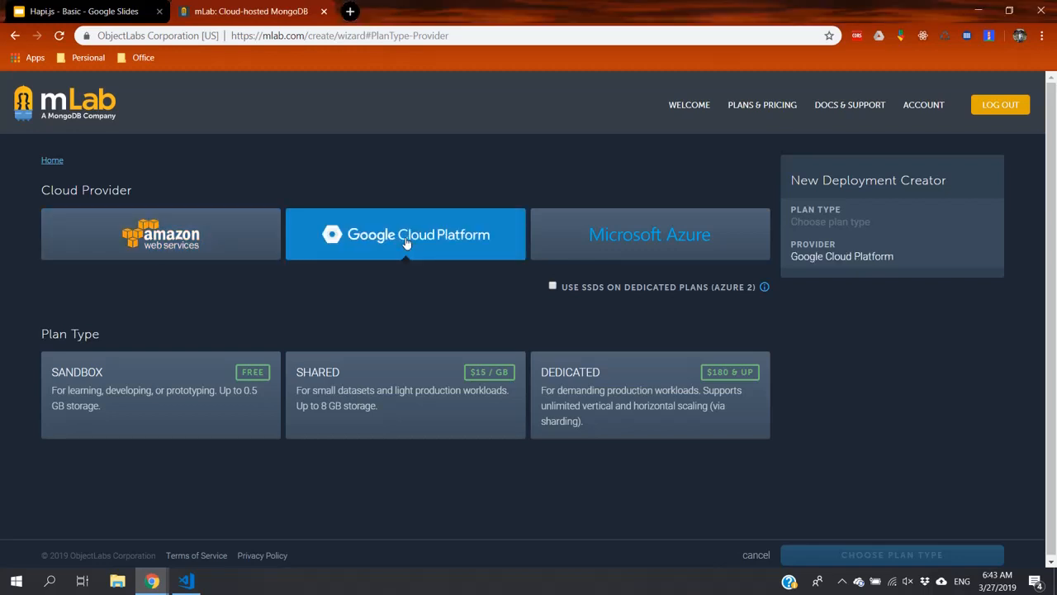
mouse_move(437, 273)
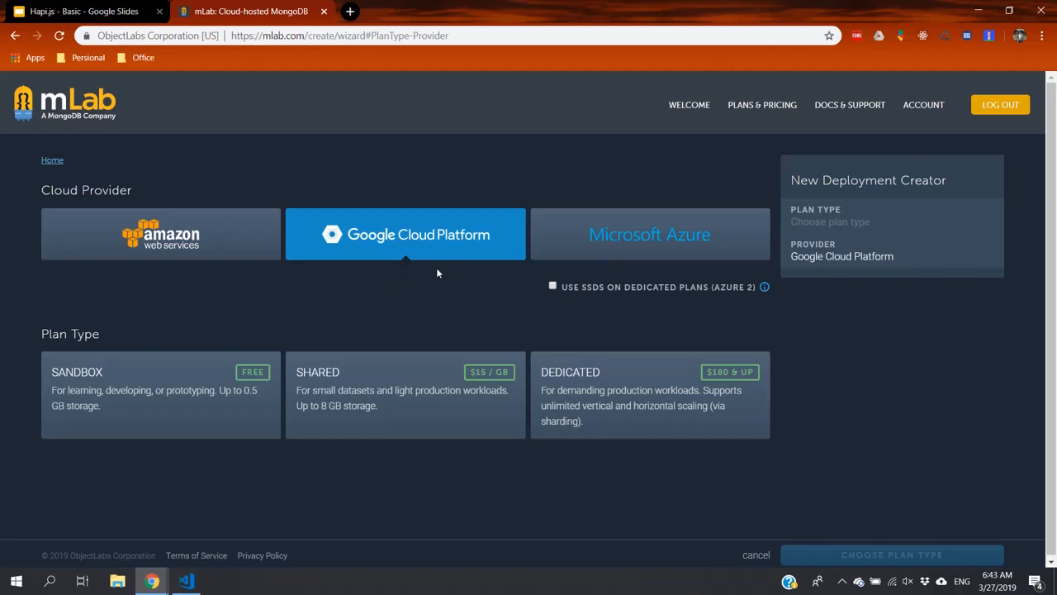
mouse_move(406, 271)
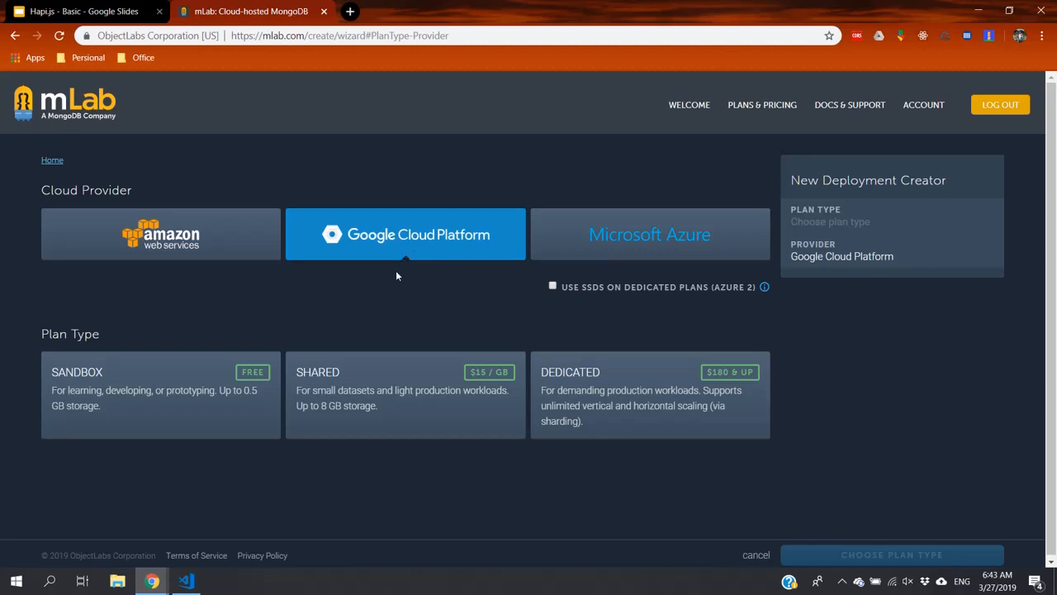
mouse_move(352, 304)
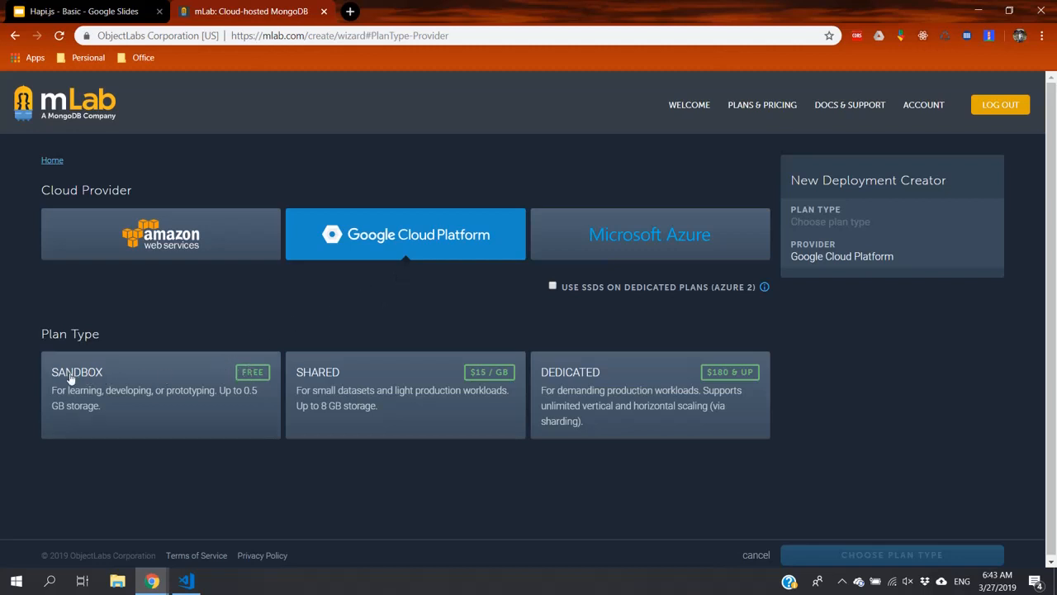
Step: Choose the free Sandbox plan and continue to the region step
left_click(160, 388)
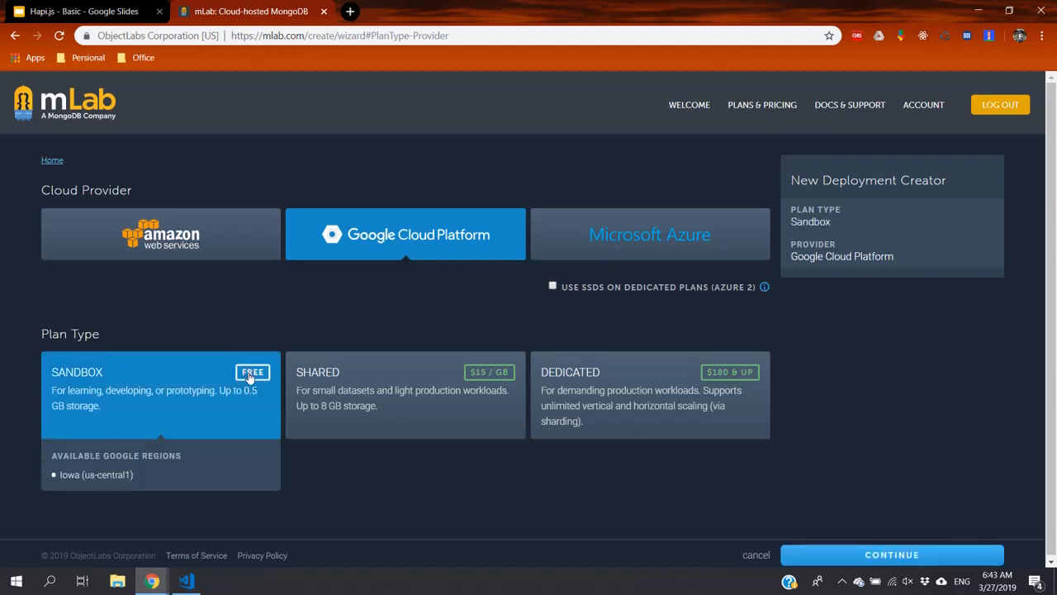
mouse_move(714, 446)
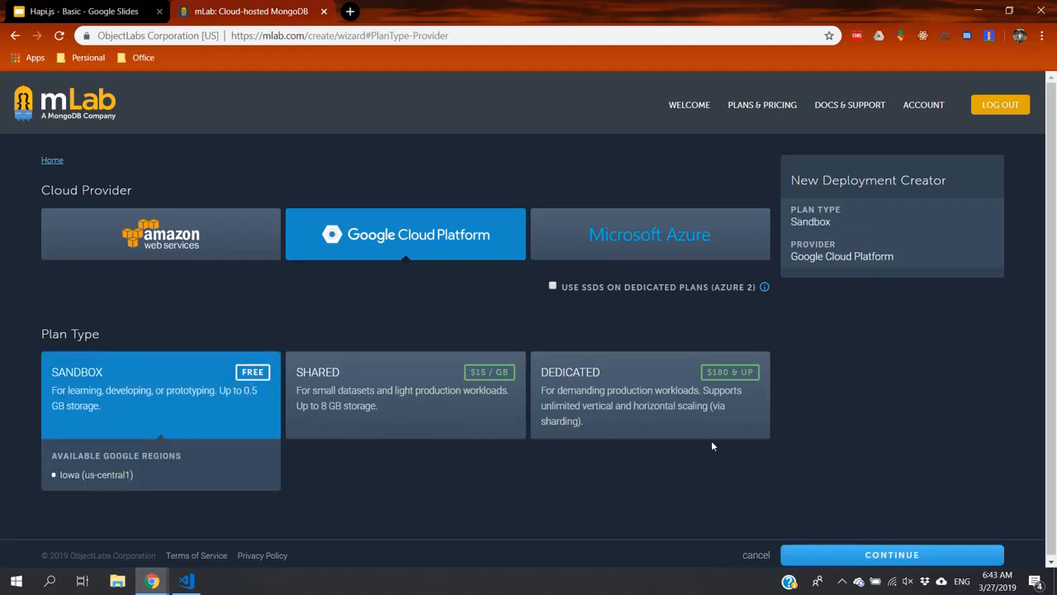
mouse_move(461, 502)
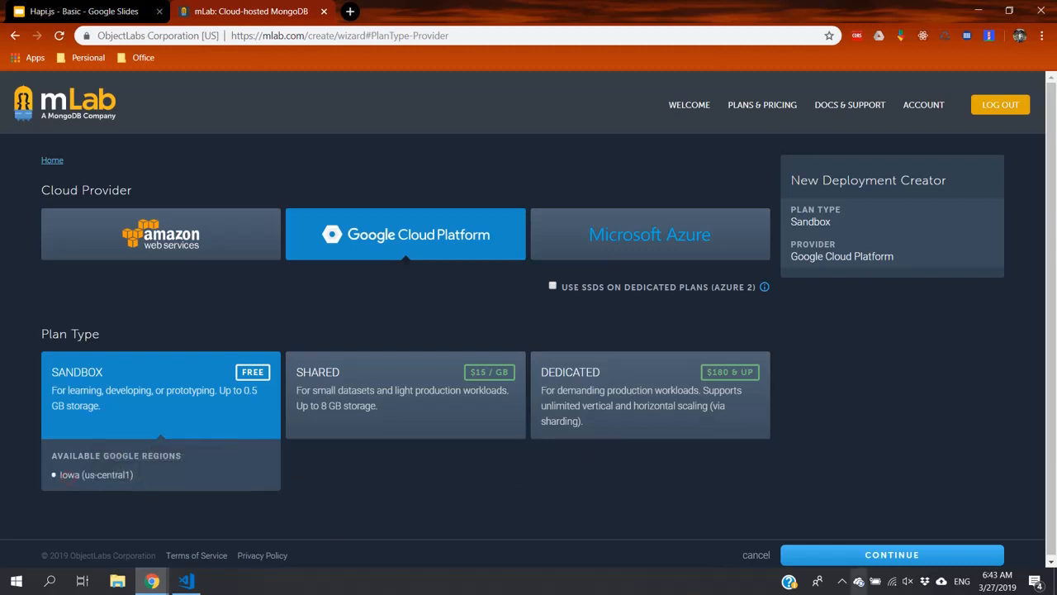
left_click(893, 555)
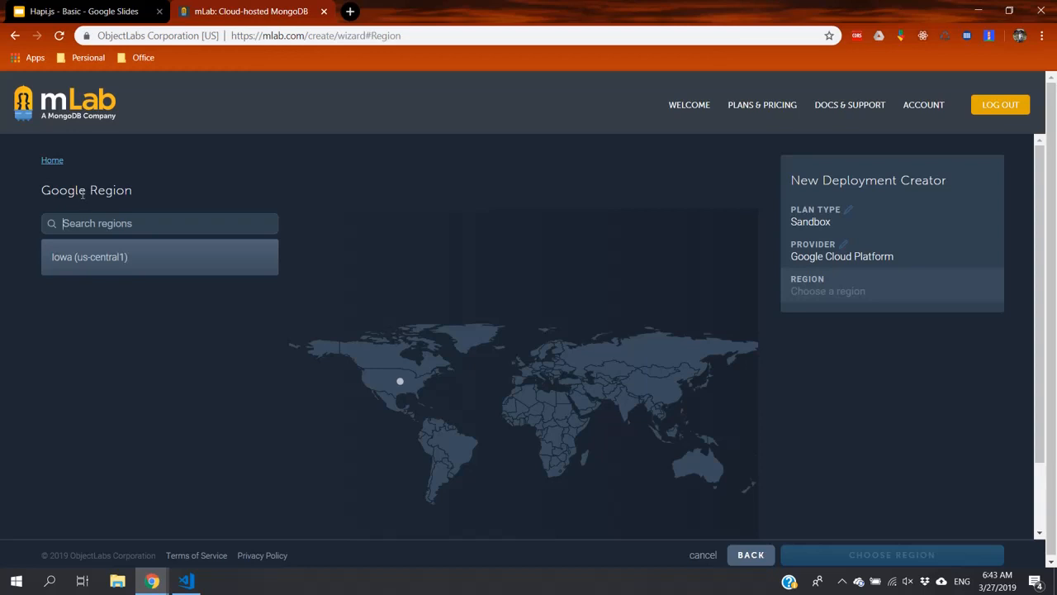
Step: Pick the Iowa (us-central1) region and continue to the final details
left_click(89, 256)
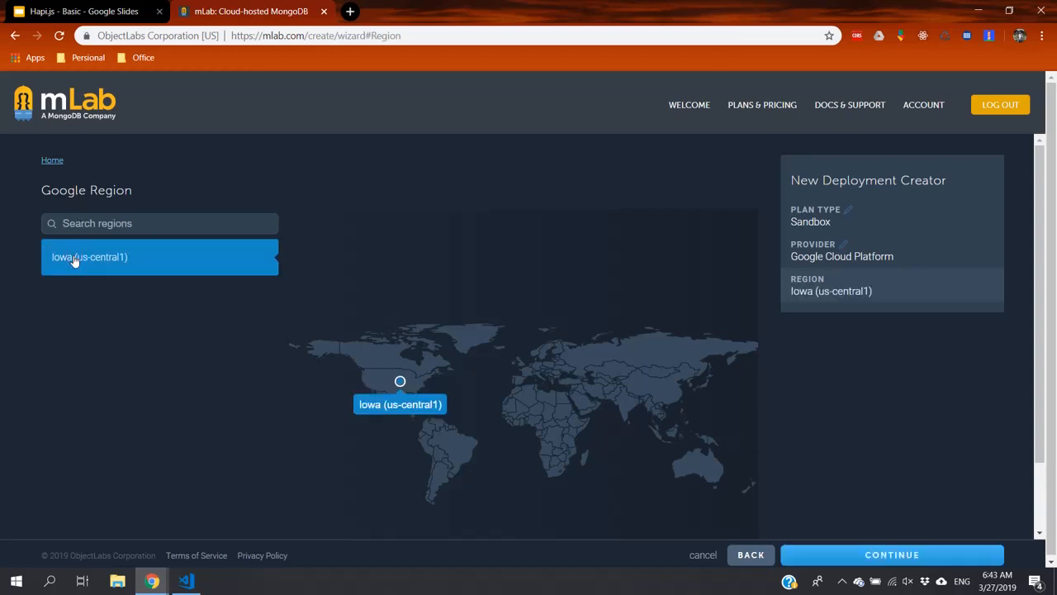
left_click(892, 555)
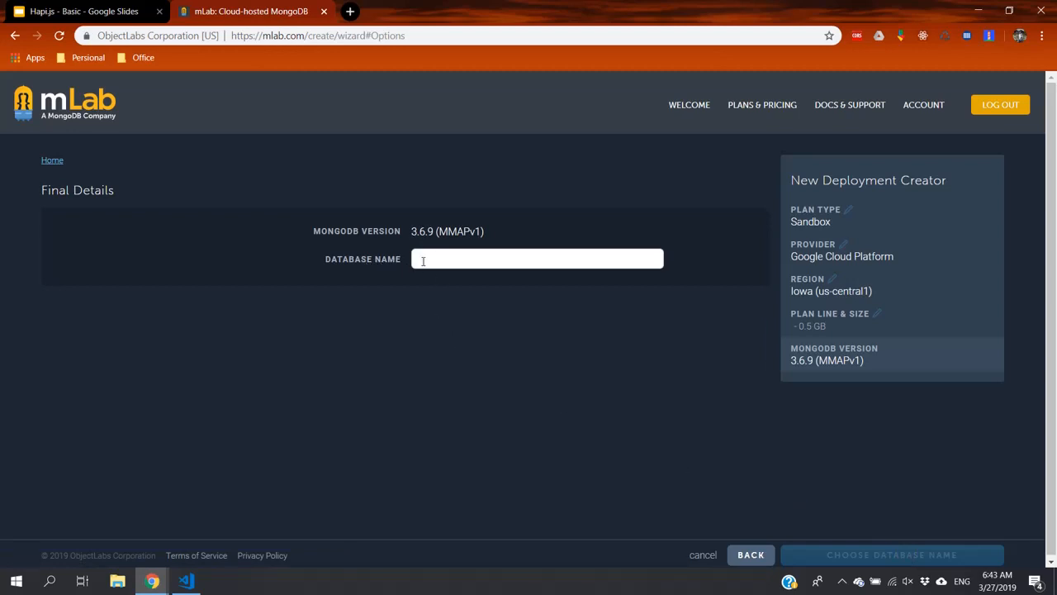
Step: Enter 'hapijs-basic' as the new deployment's database name
type("h")
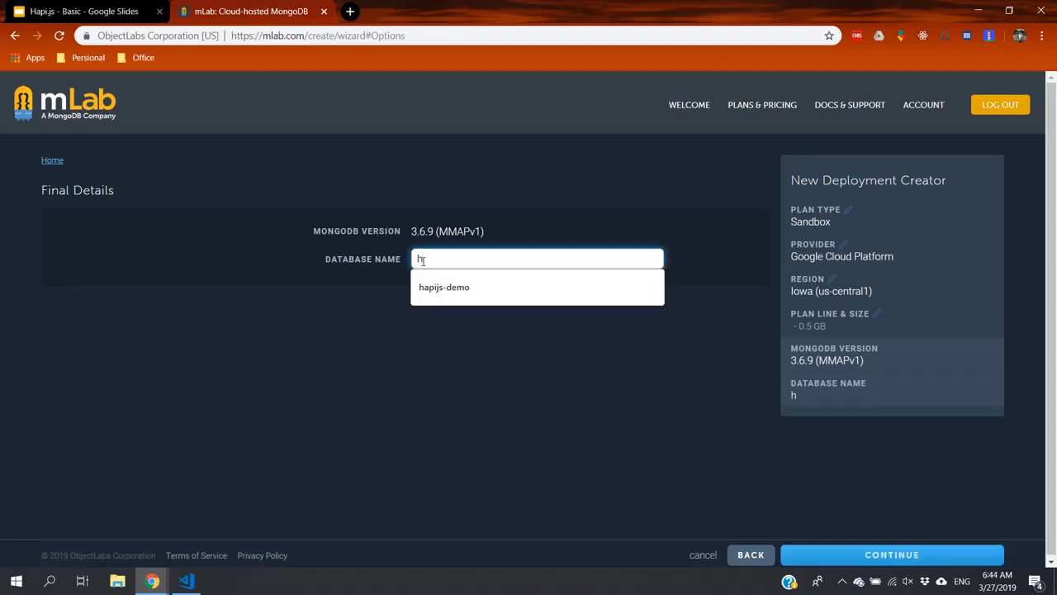
type("ap")
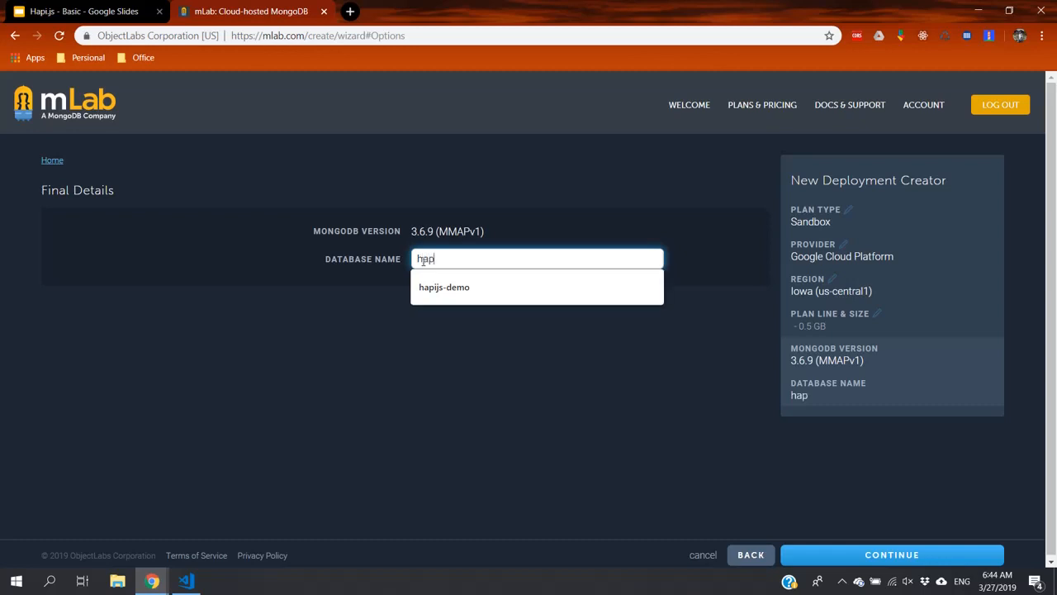
type("js")
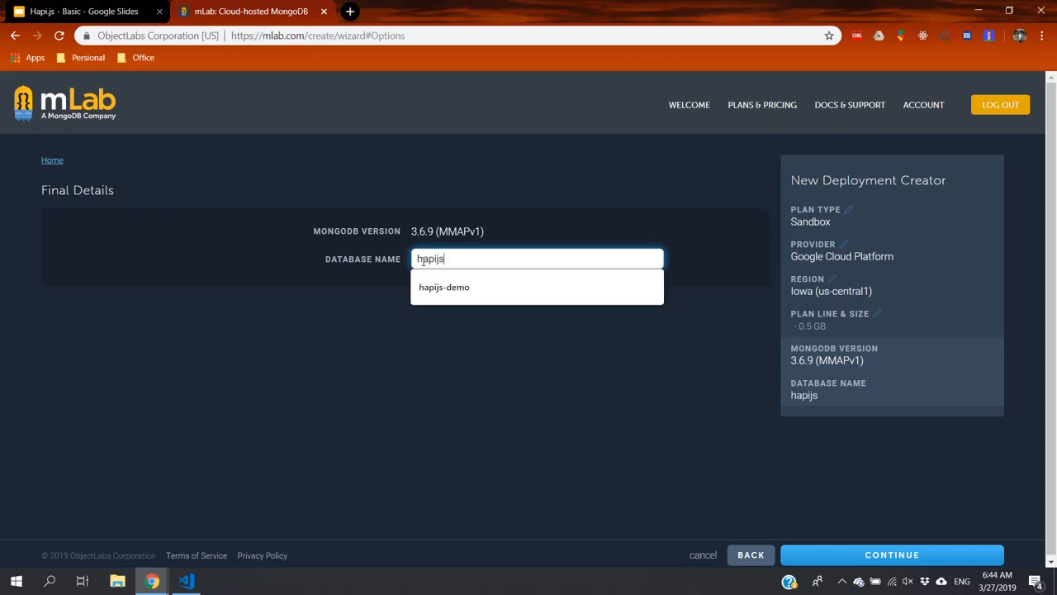
type("-ba")
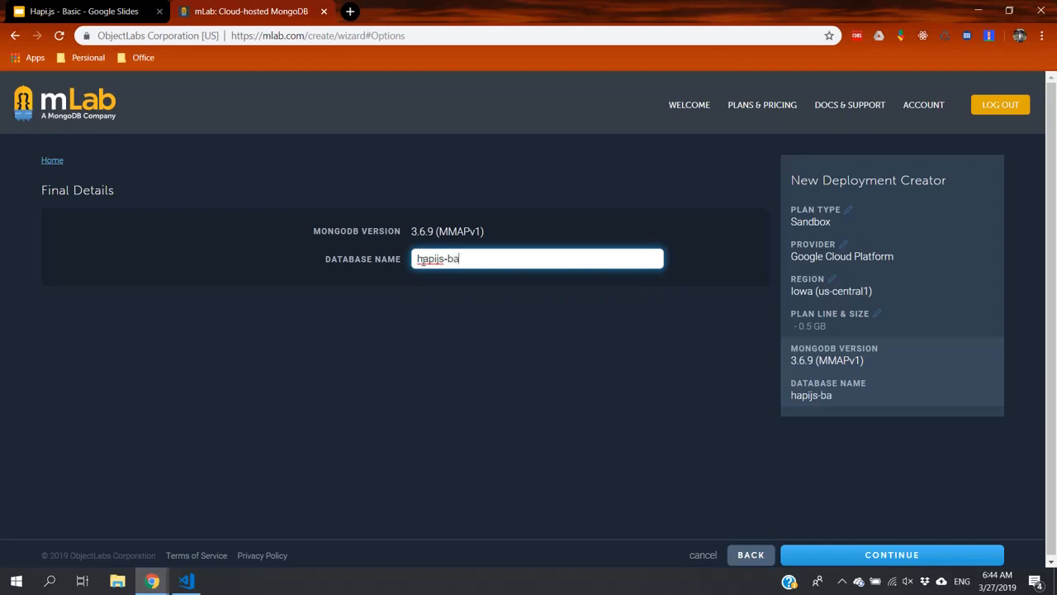
type("sic")
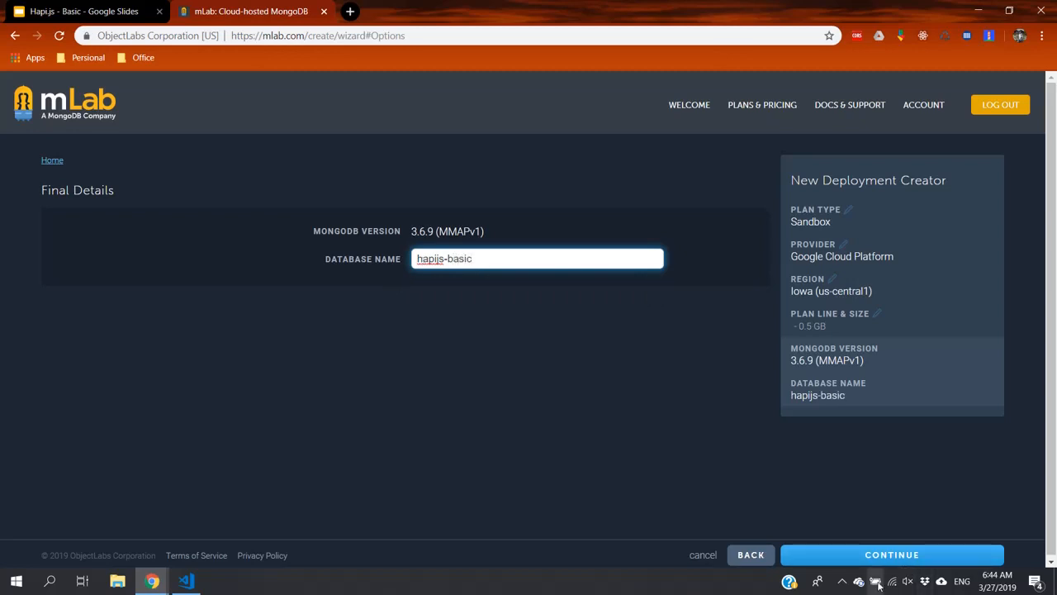
Step: Review the order confirmation and submit the free Sandbox deployment order
left_click(893, 555)
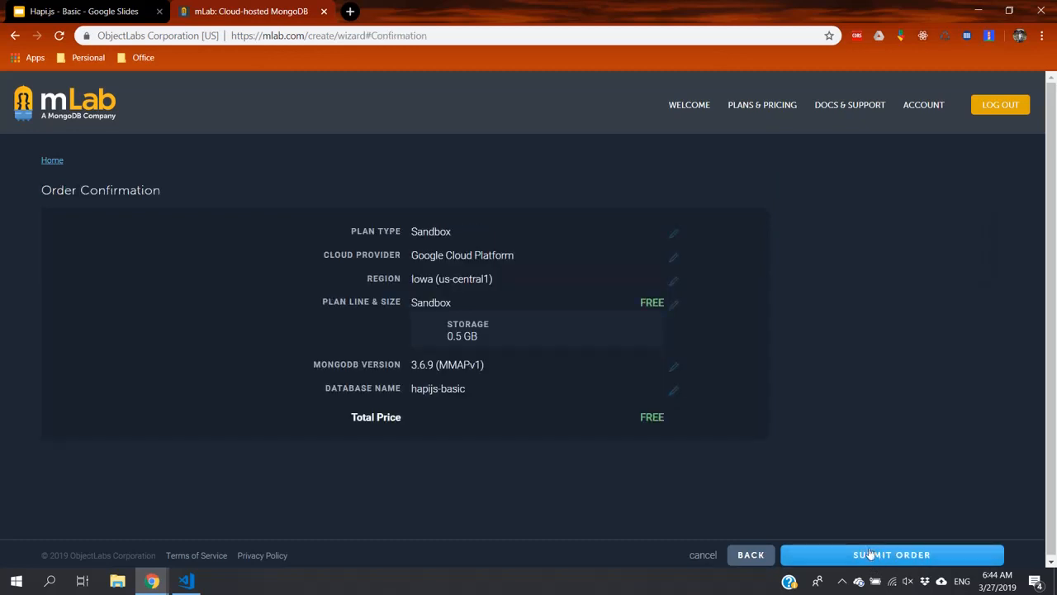
mouse_move(438, 410)
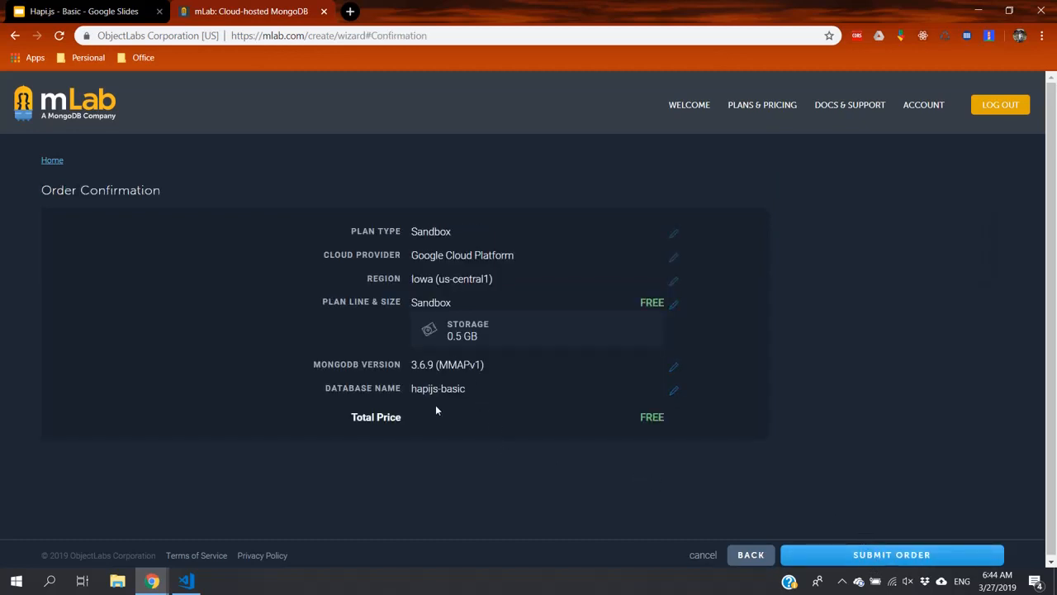
mouse_move(646, 422)
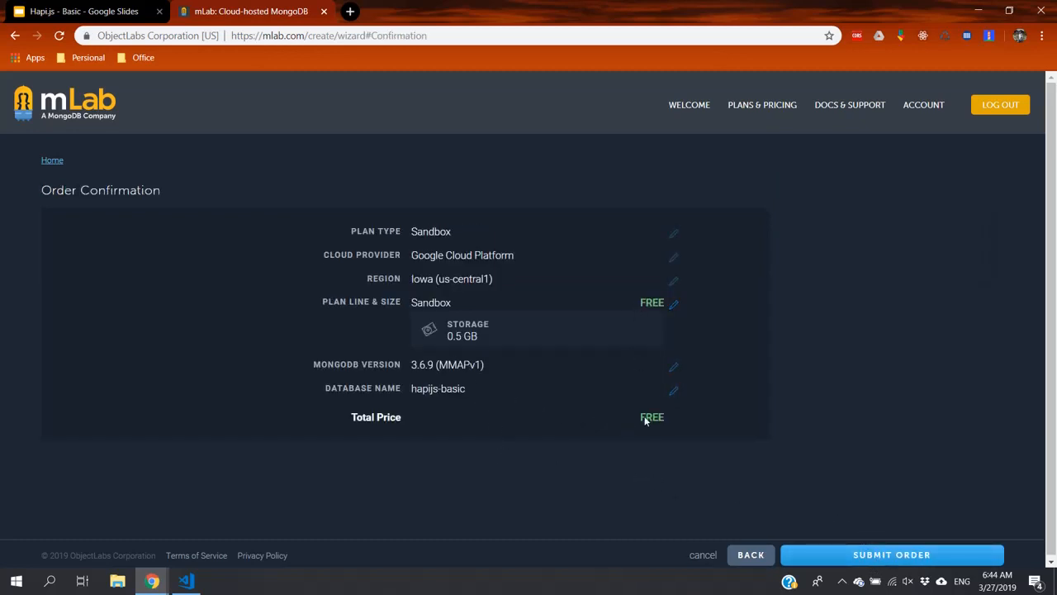
mouse_move(757, 458)
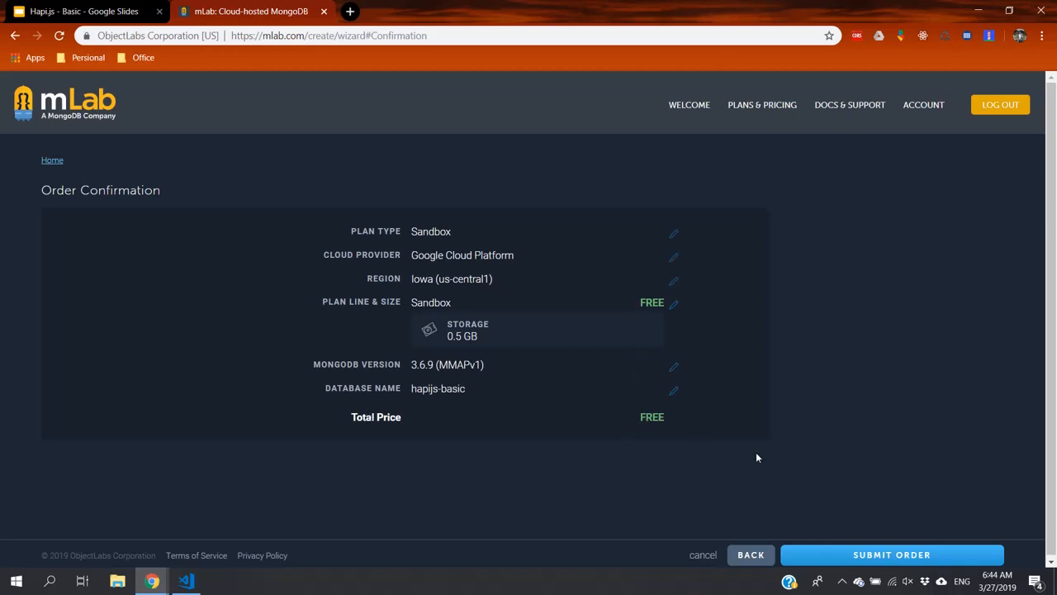
left_click(892, 555)
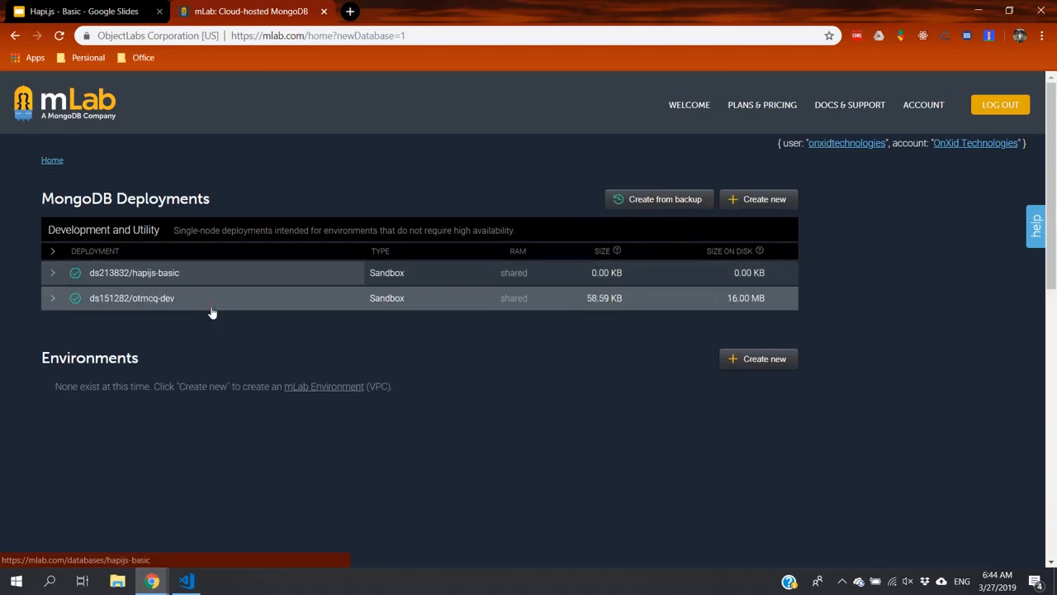
Step: Open the hapijs-basic deployment, select its connection URI, and show its Users list
left_click(134, 271)
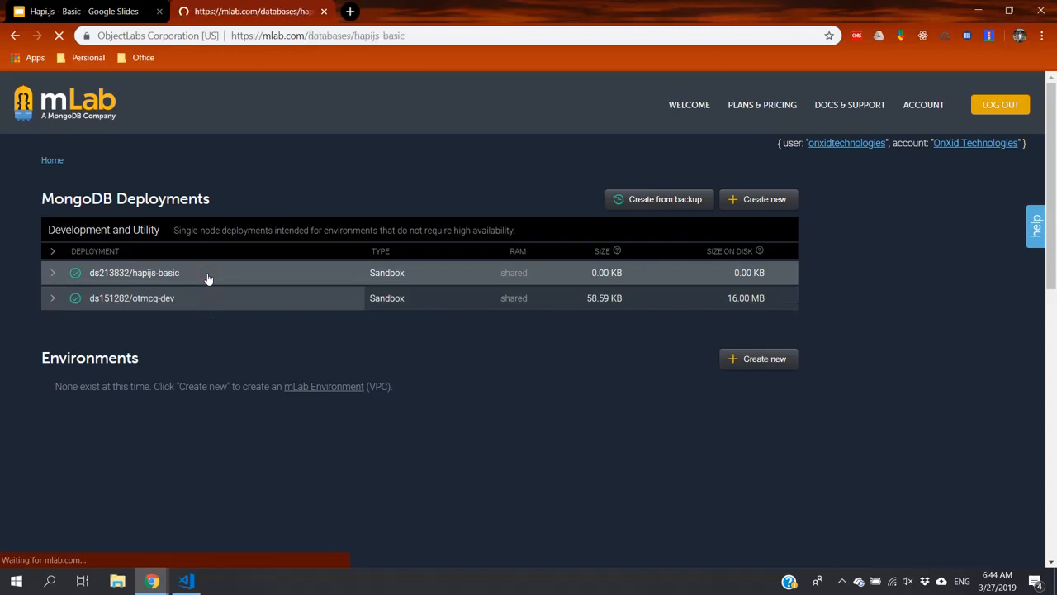
left_click(134, 273)
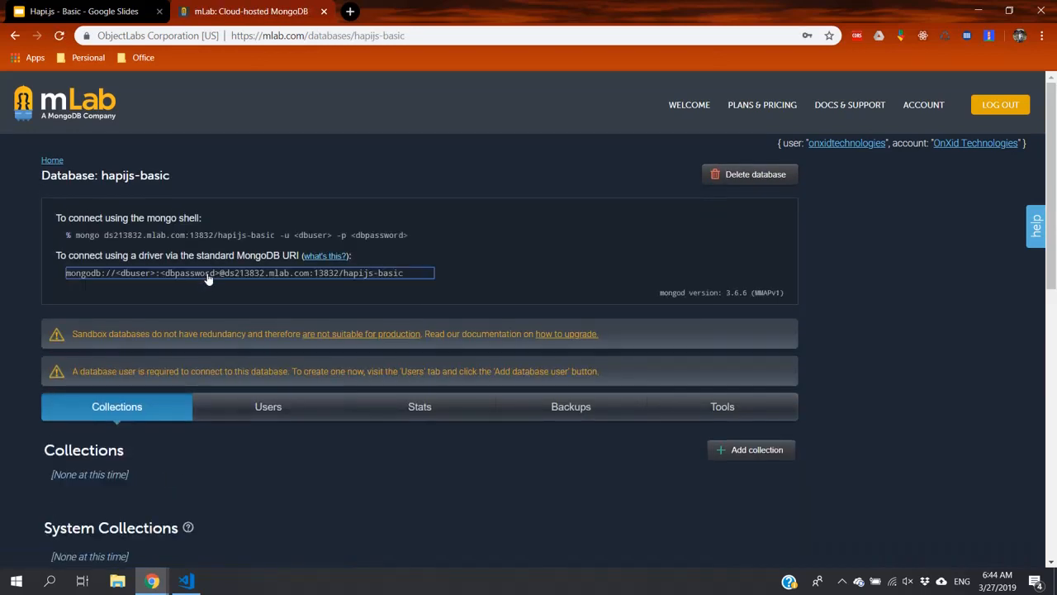
mouse_move(268, 406)
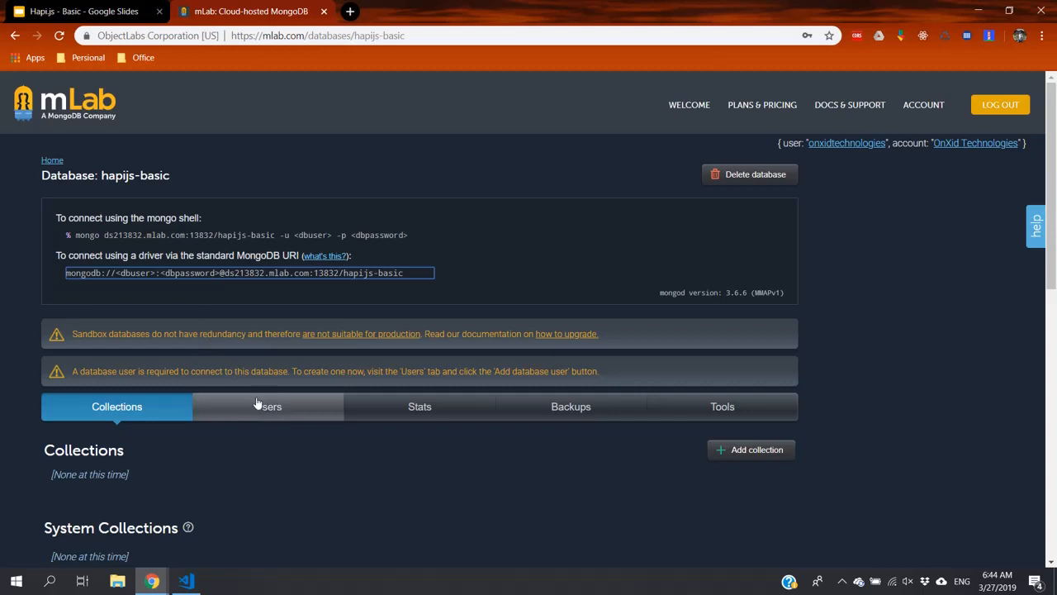
mouse_move(267, 407)
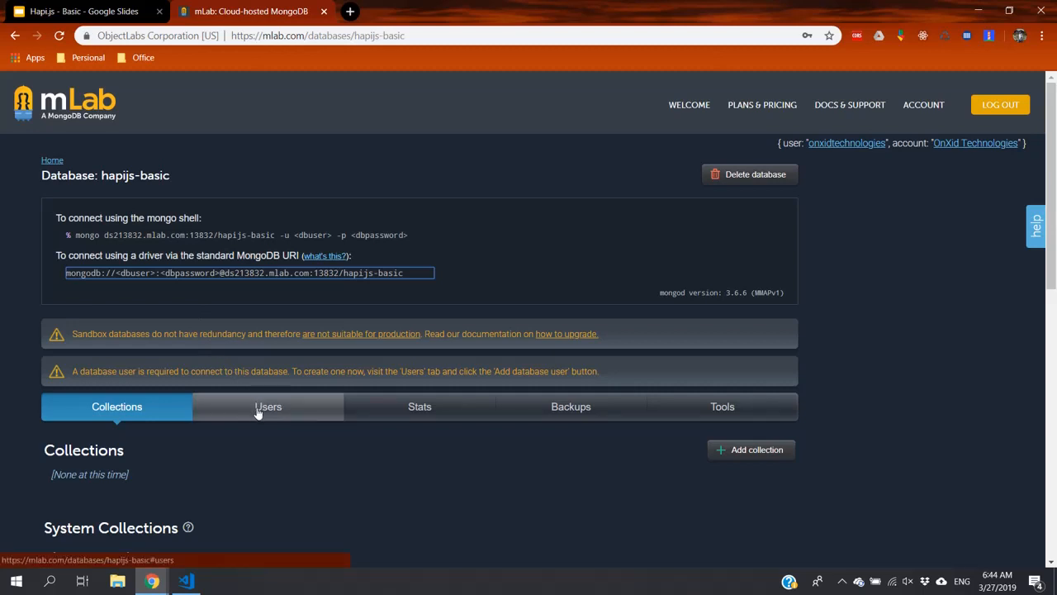
left_click(267, 406)
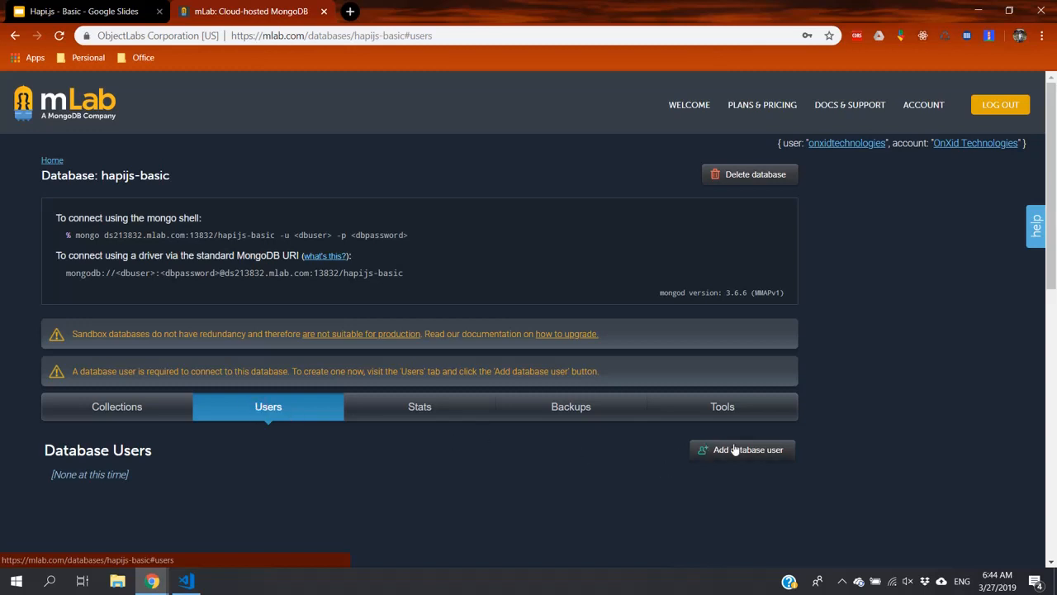
mouse_move(736, 453)
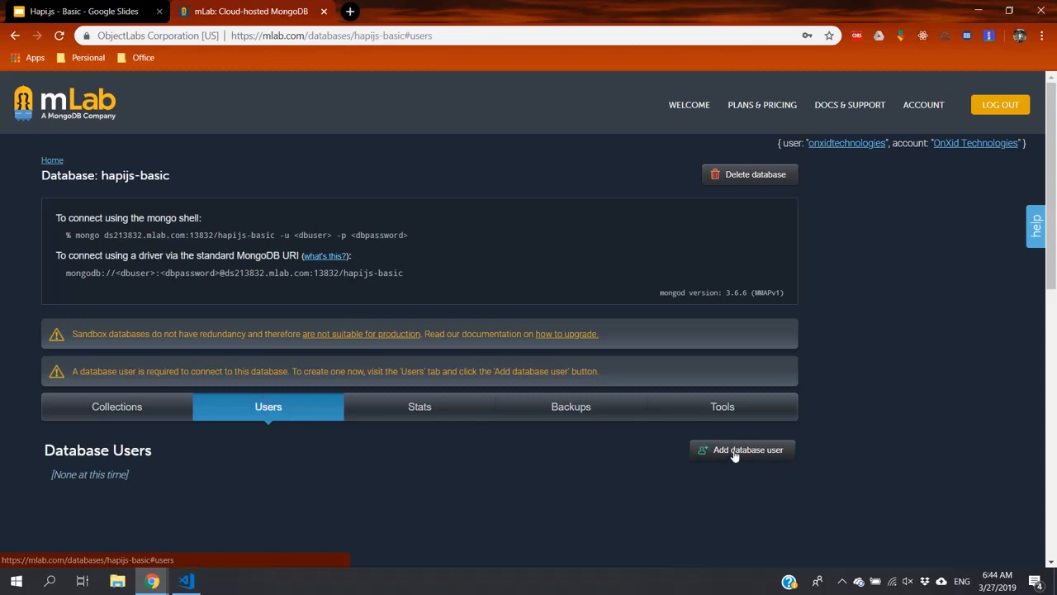
Step: Create a database user named 'demo' with its password entered and confirmed
left_click(746, 450)
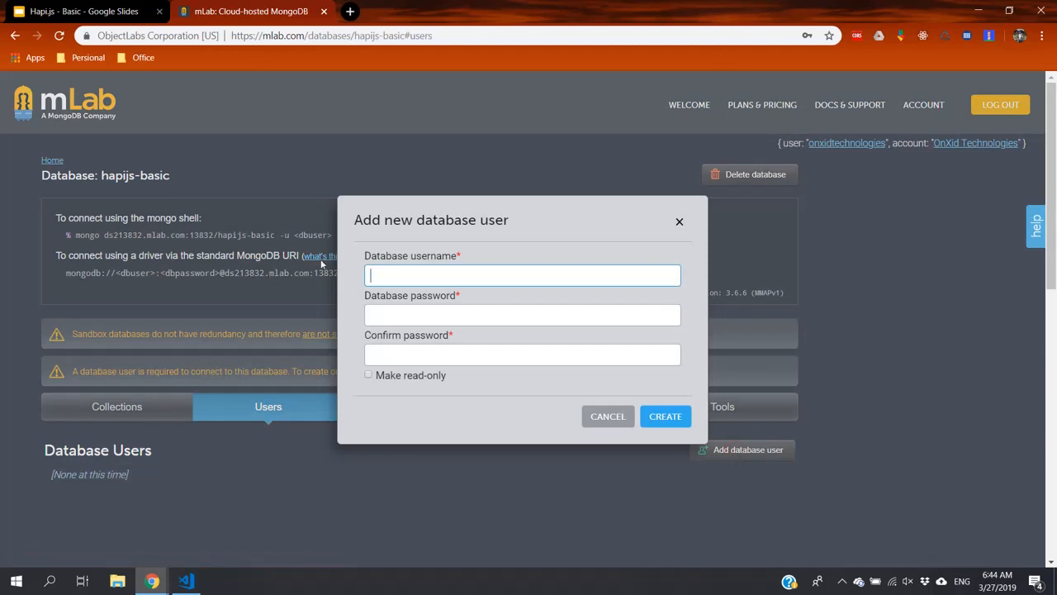
mouse_move(392, 278)
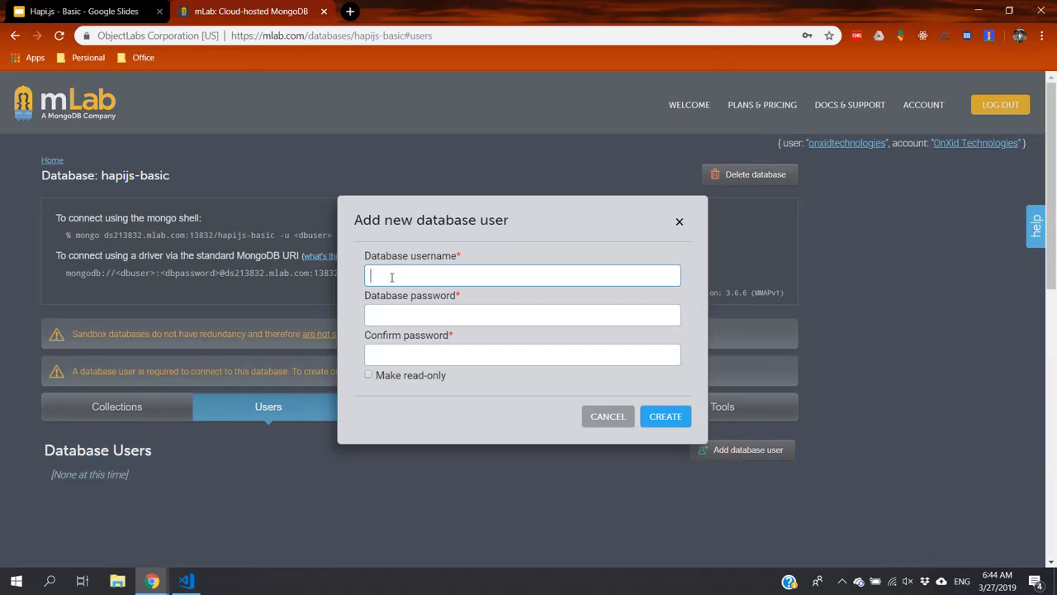
type("demo")
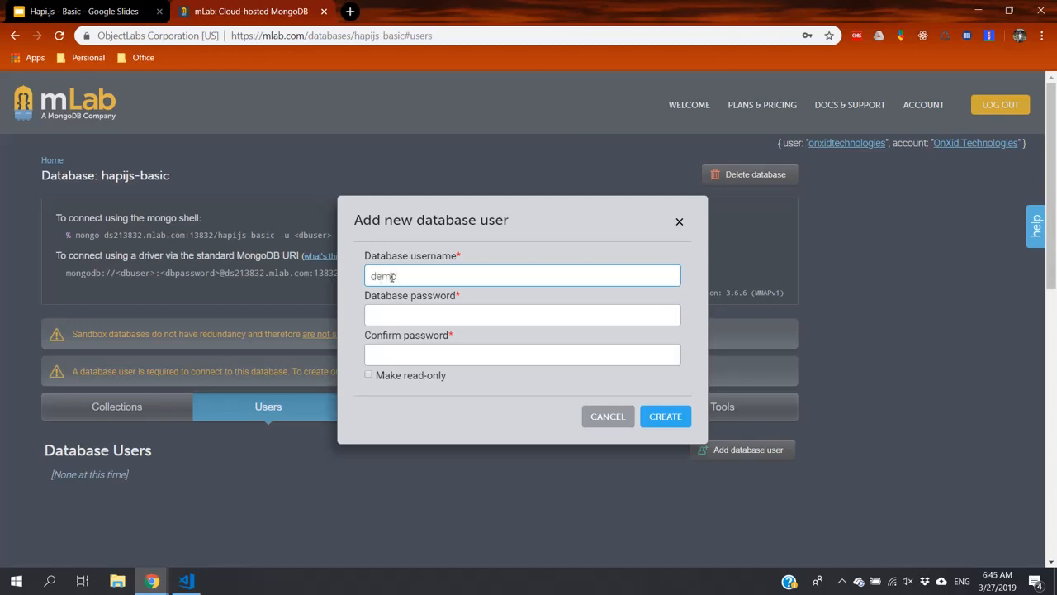
left_click(522, 314)
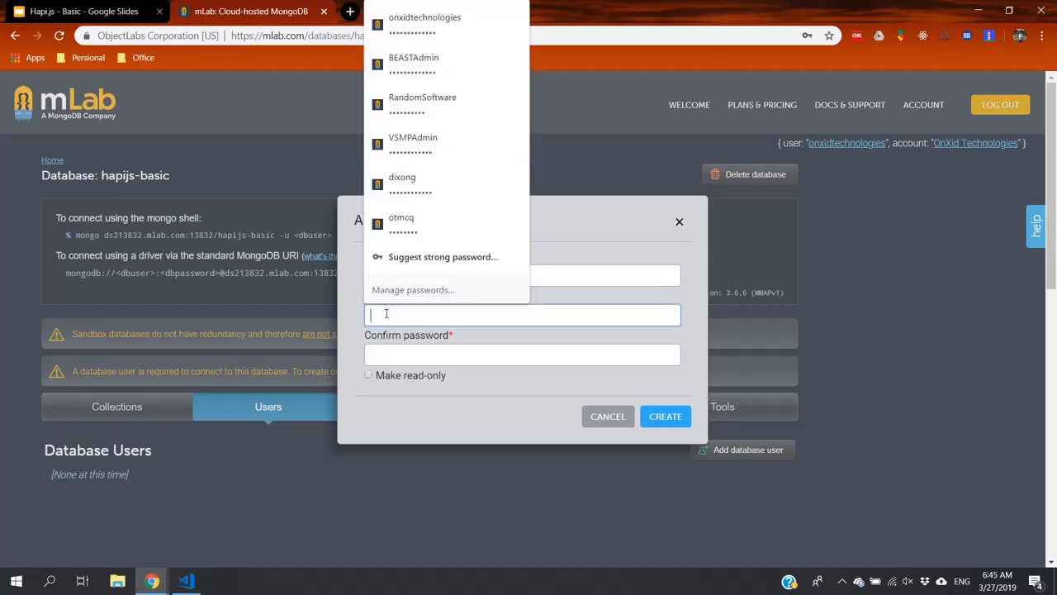
type("•")
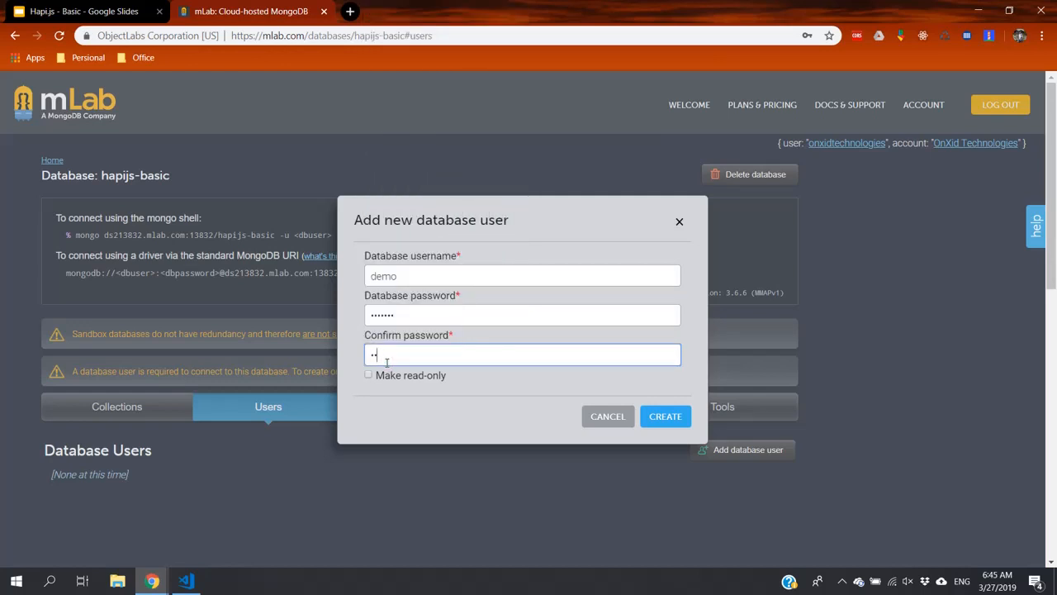
type("•••••")
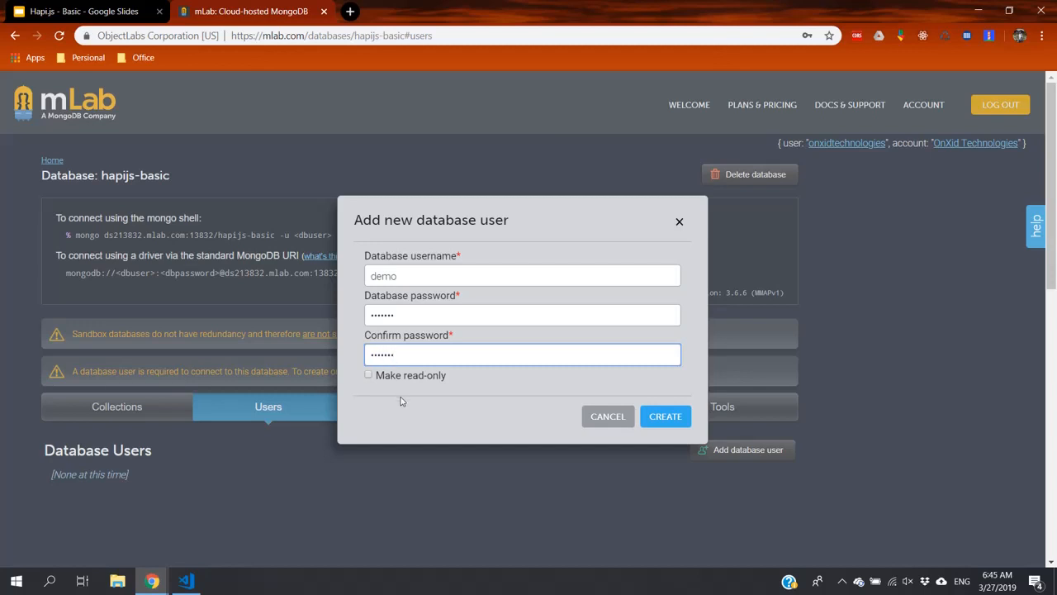
mouse_move(374, 386)
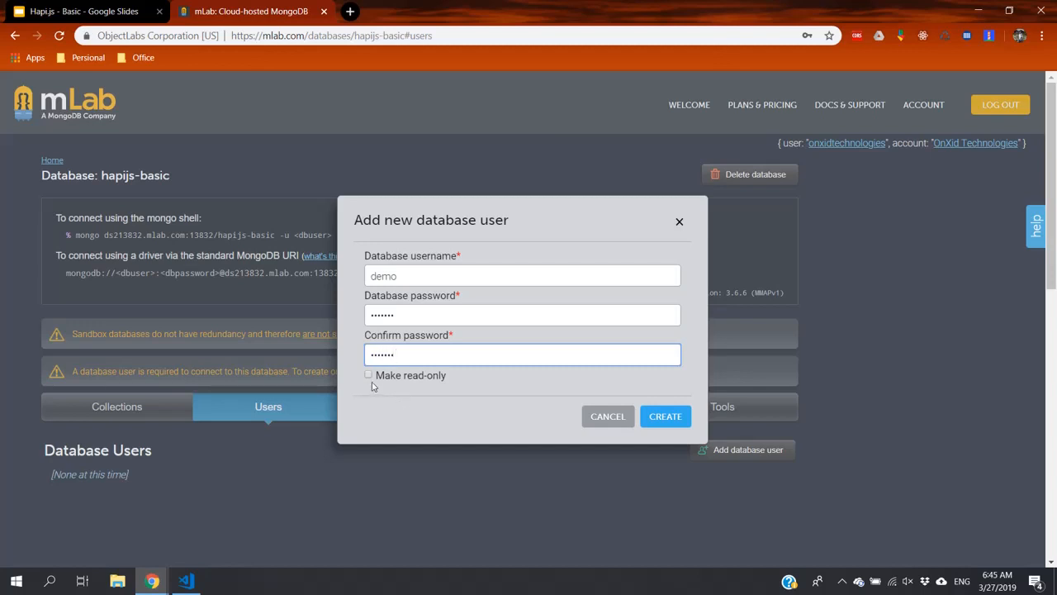
mouse_move(443, 388)
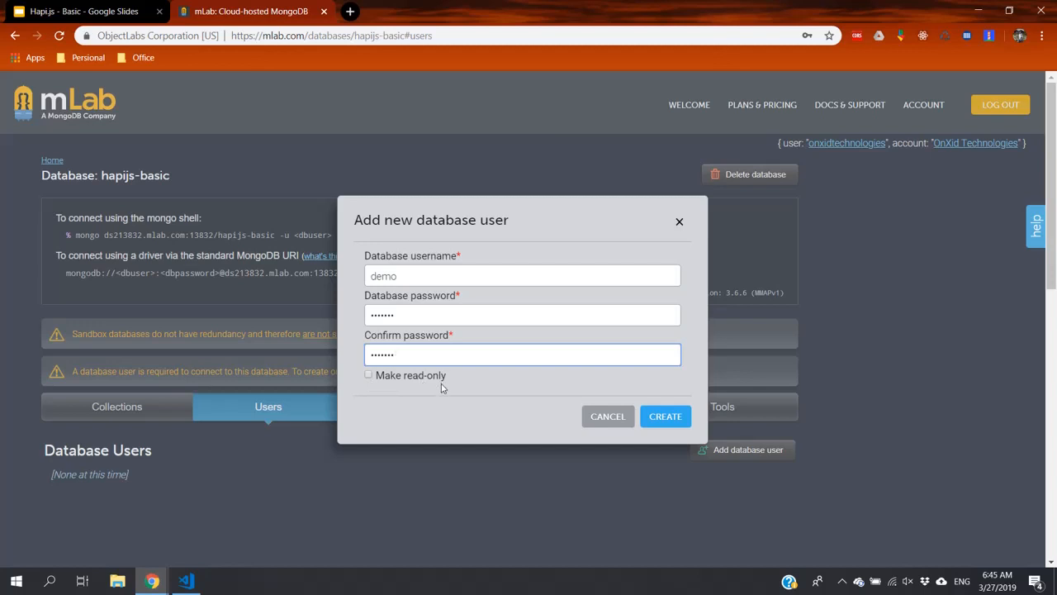
mouse_move(446, 403)
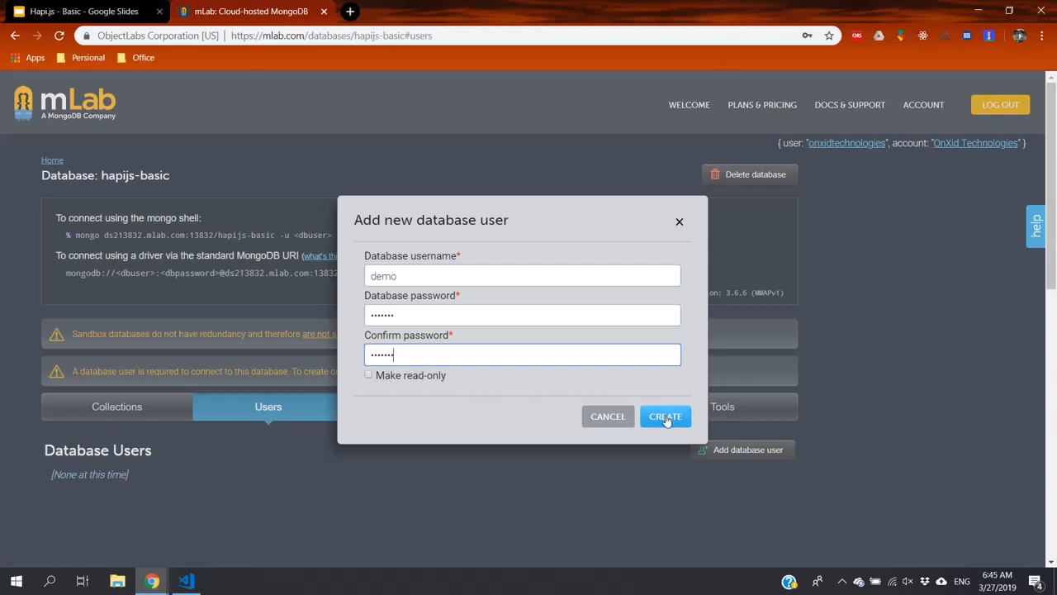
left_click(666, 417)
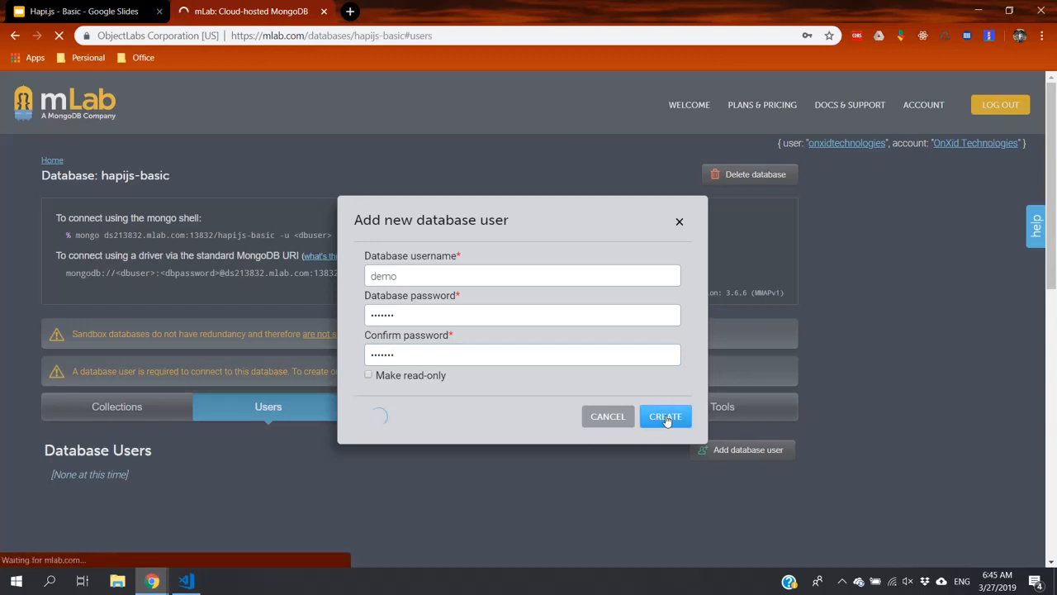
left_click(664, 416)
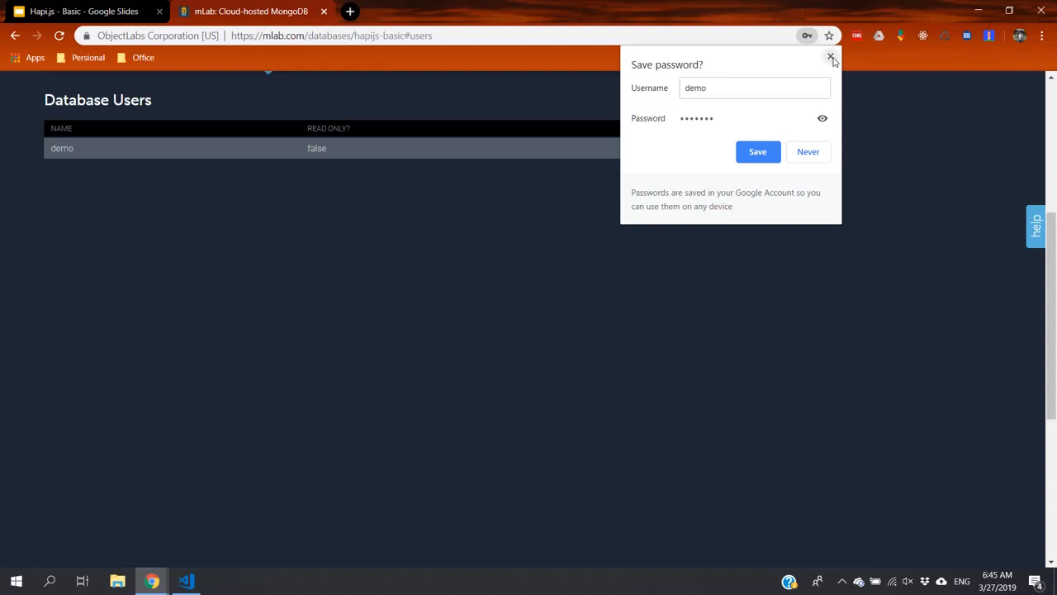
left_click(831, 58)
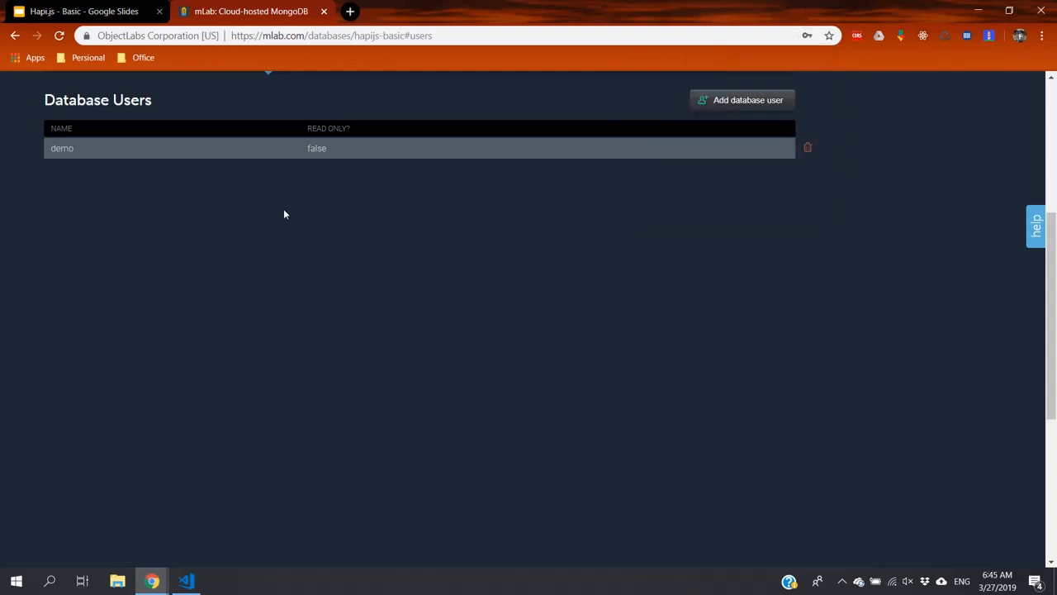
scroll("up", 3)
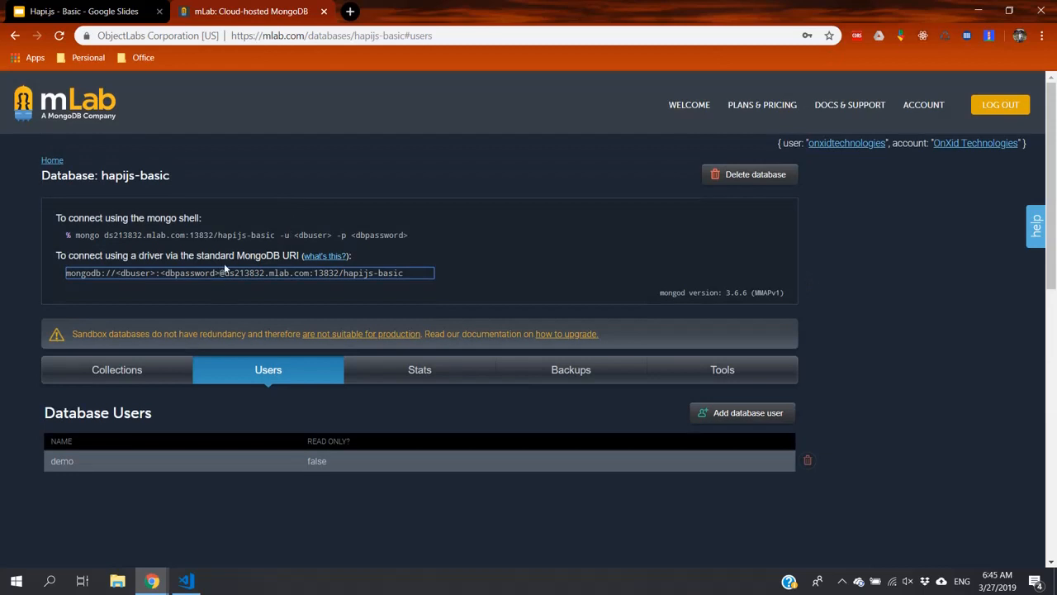
mouse_move(235, 248)
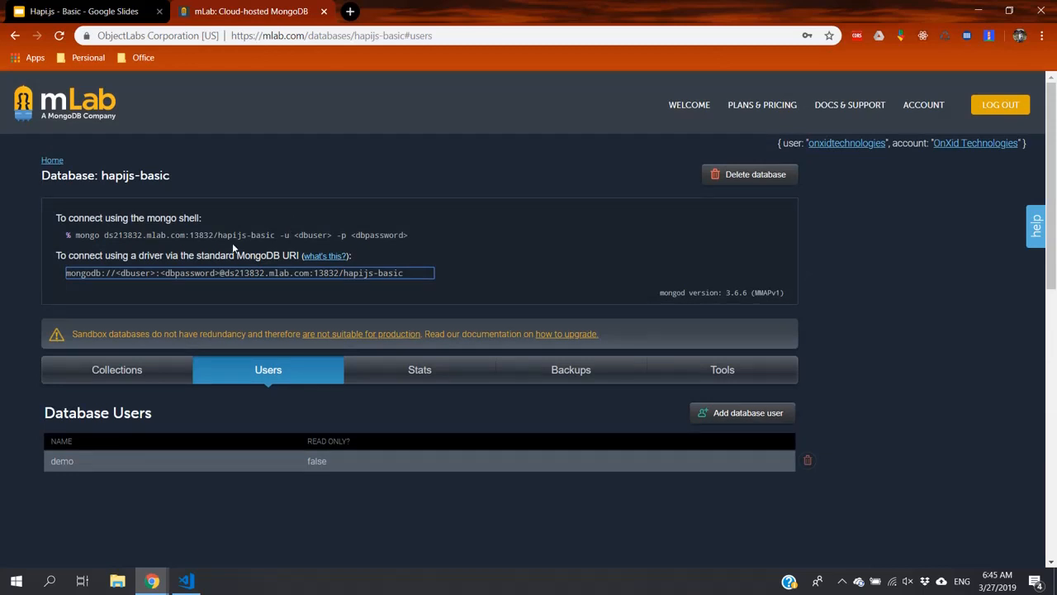
mouse_move(281, 273)
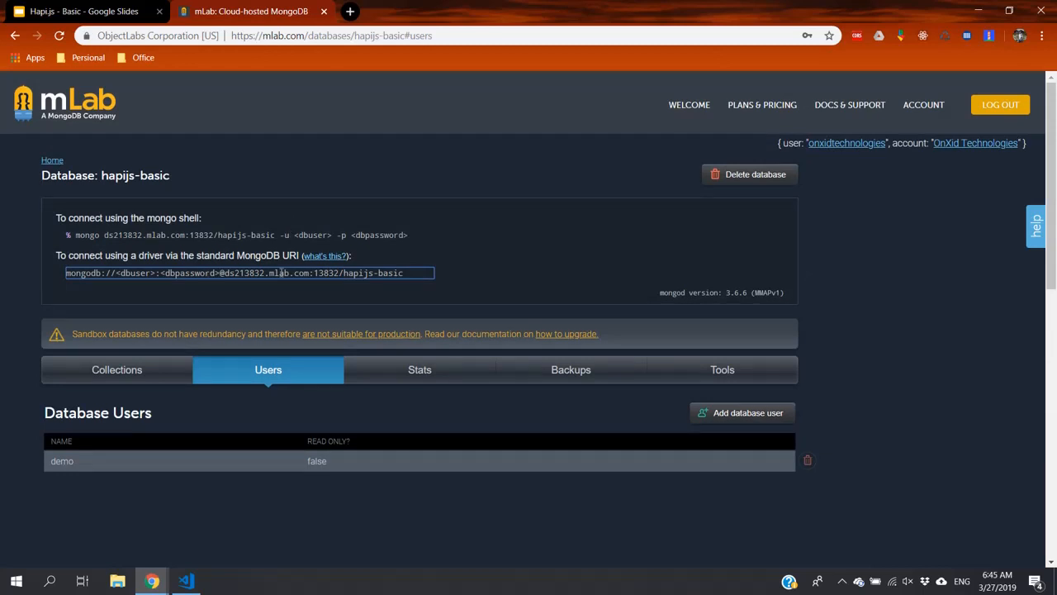
mouse_move(284, 204)
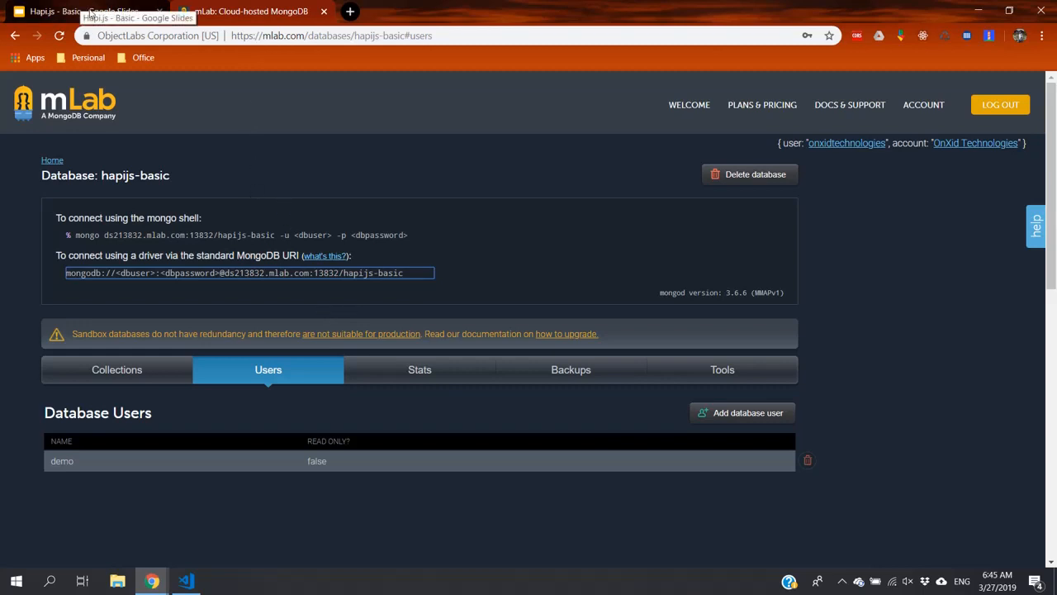
Step: Return to the Google Slides 'Step 3: Connect to mongodb' slide
left_click(83, 10)
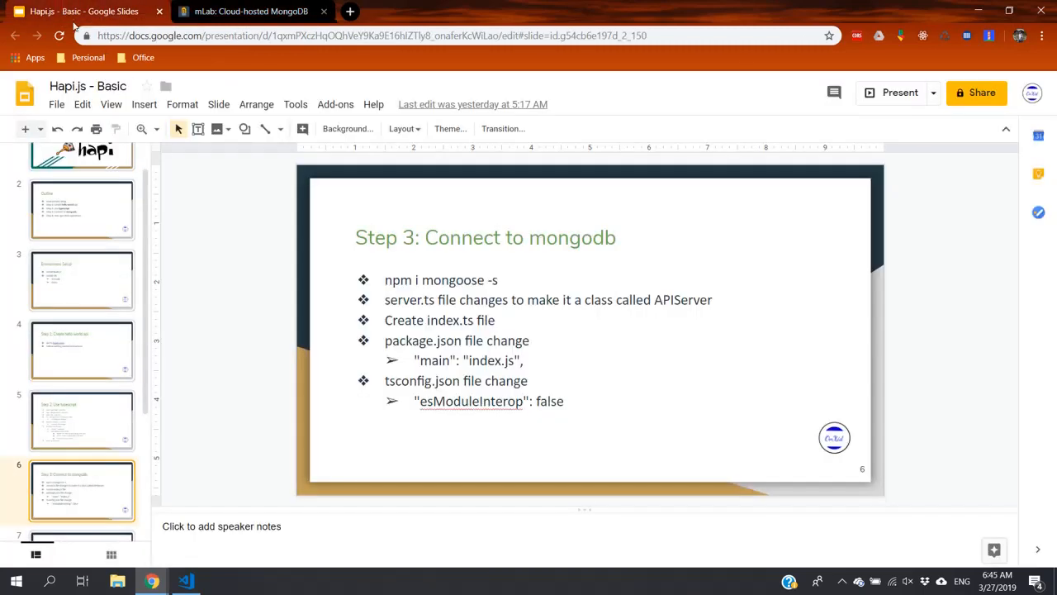
mouse_move(372, 287)
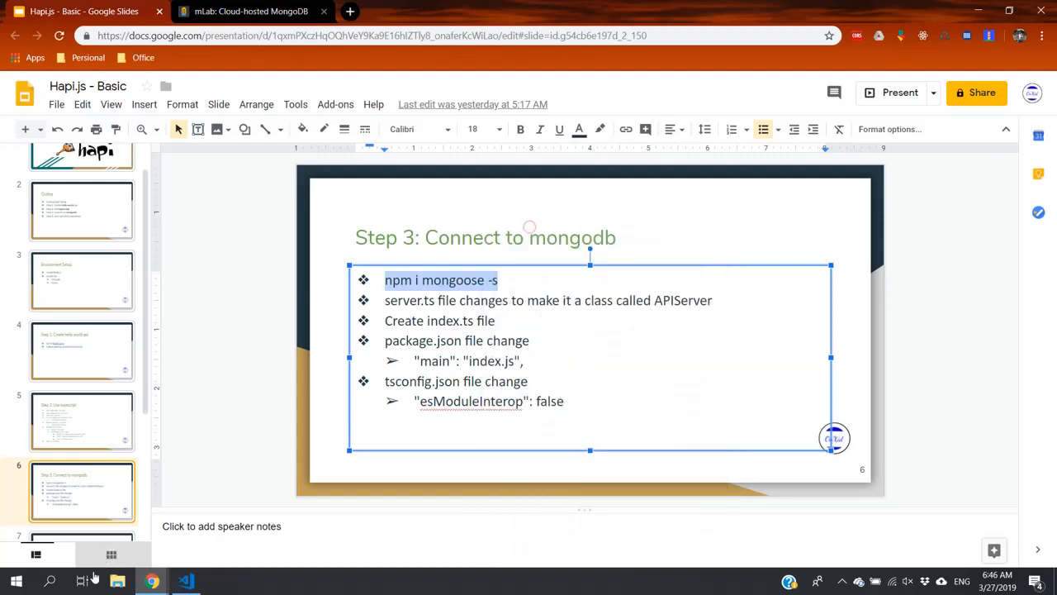
Step: Run 'npm i mongoose -s' in the VS Code terminal for the hapijs-basic project
left_click(185, 582)
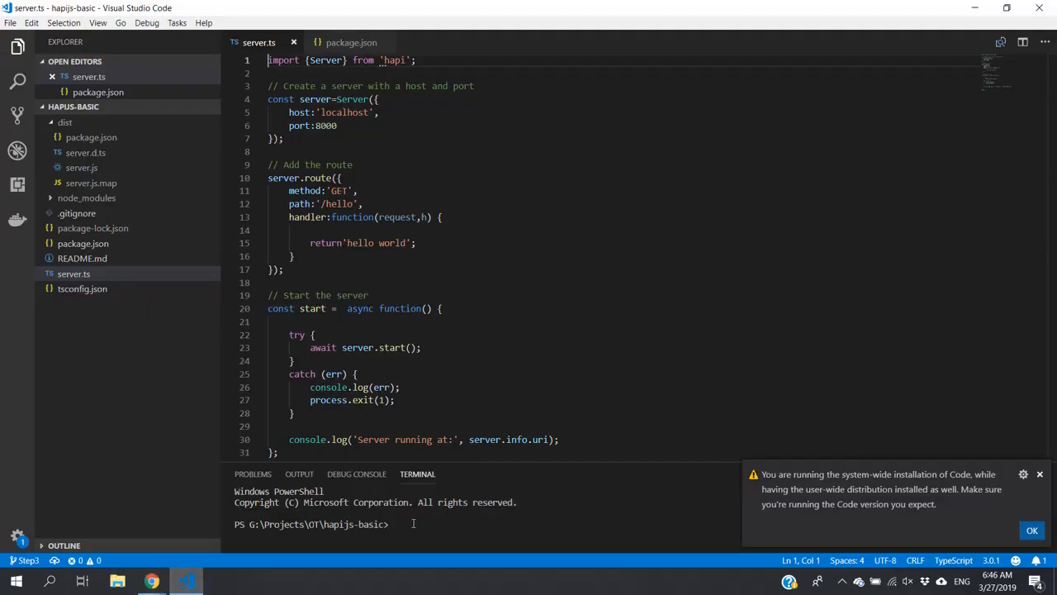
type("npm i mongoose -s")
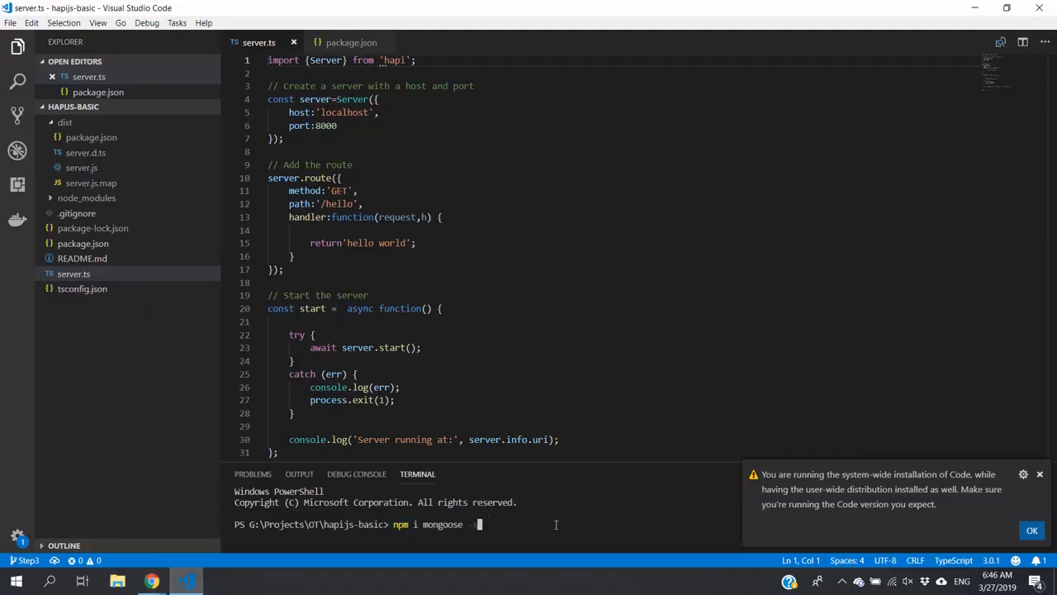
key("Return")
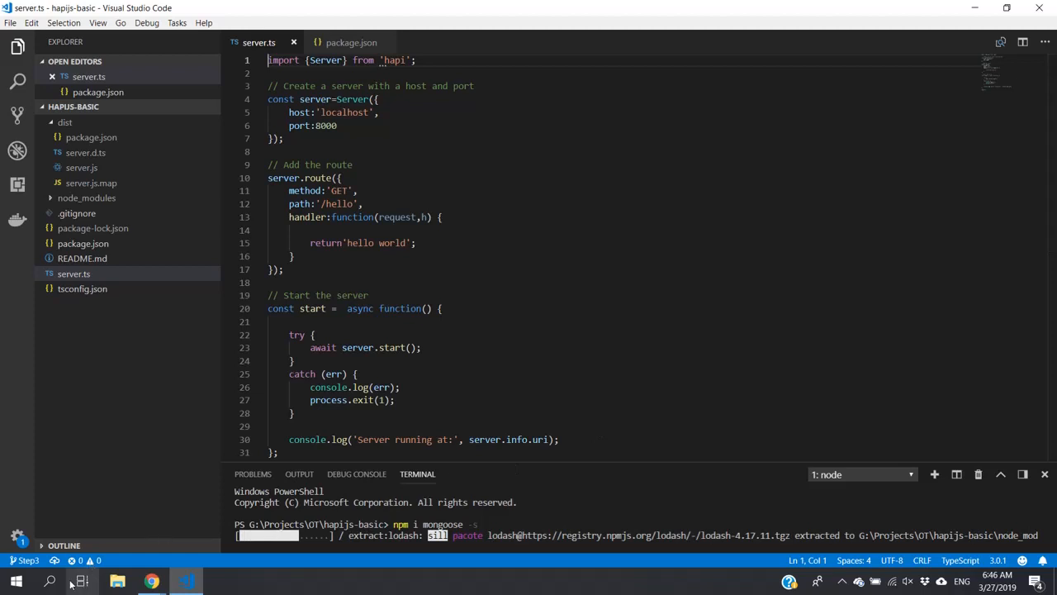
mouse_move(152, 582)
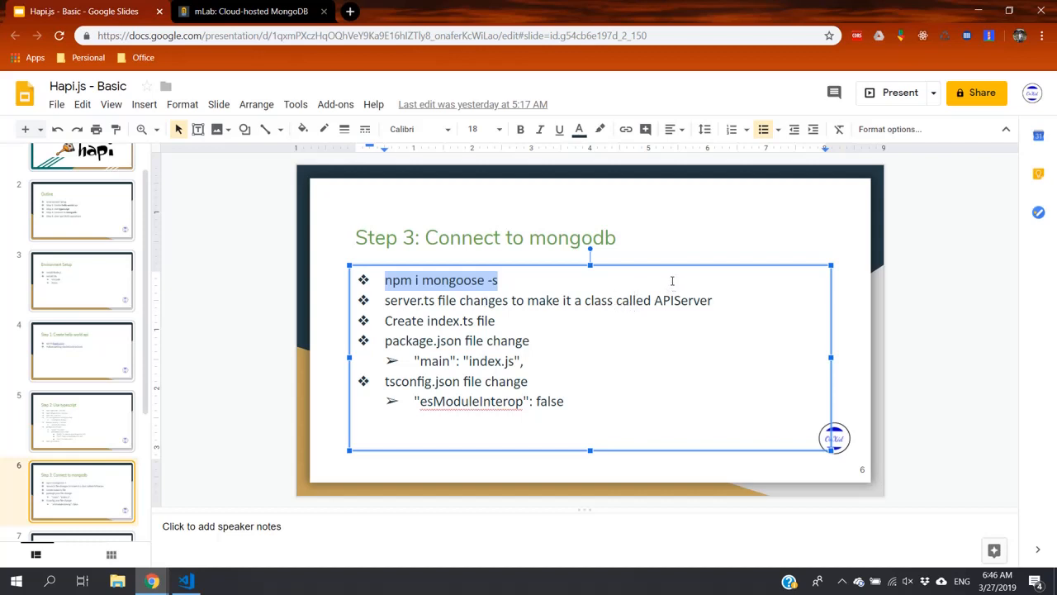
mouse_move(669, 281)
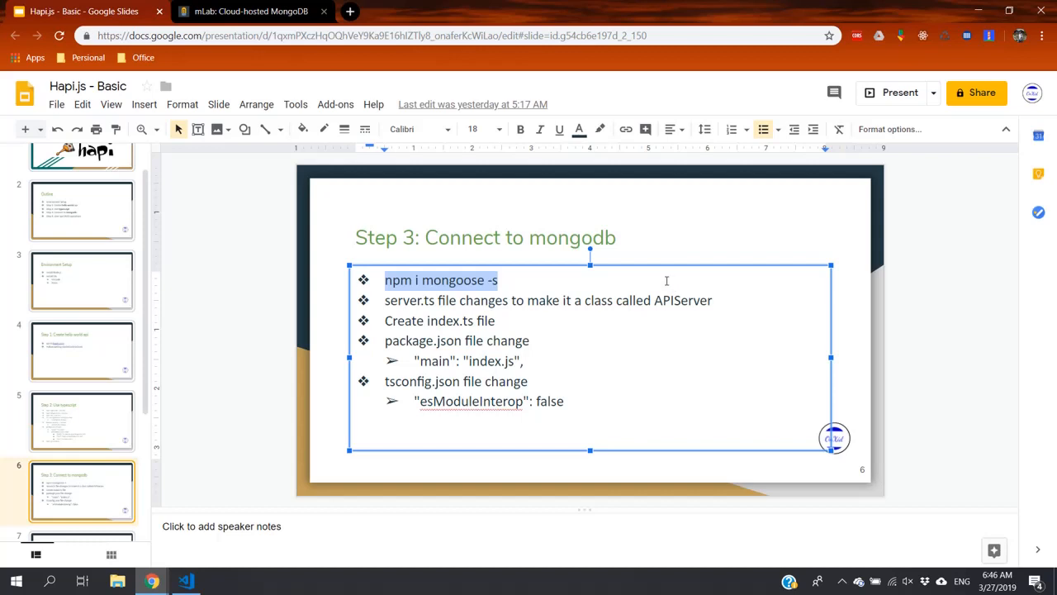
mouse_move(624, 306)
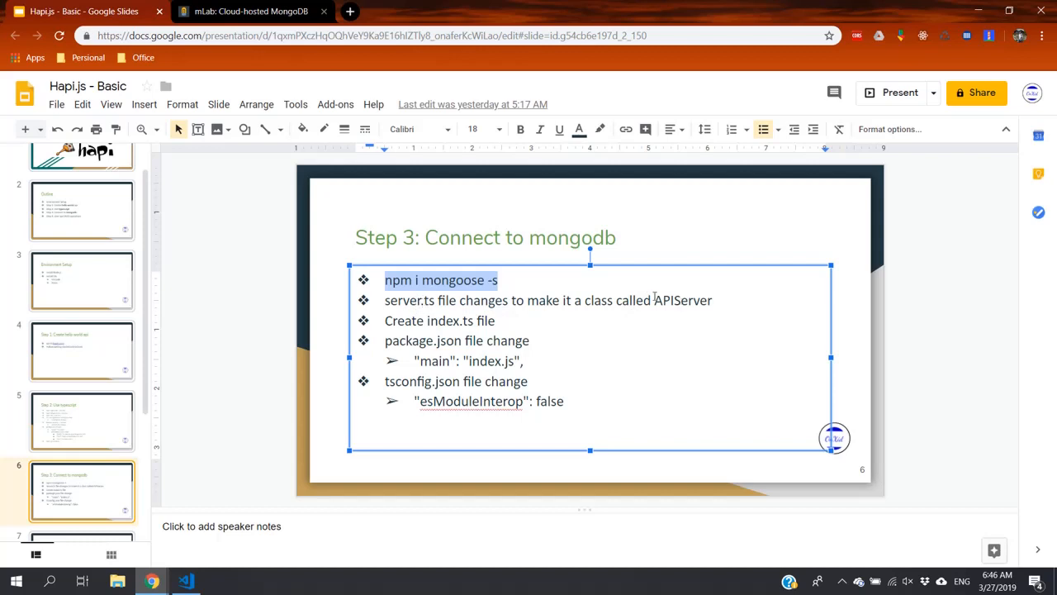
Step: Select the APIServer class name on the Step 3 slide
double_click(684, 301)
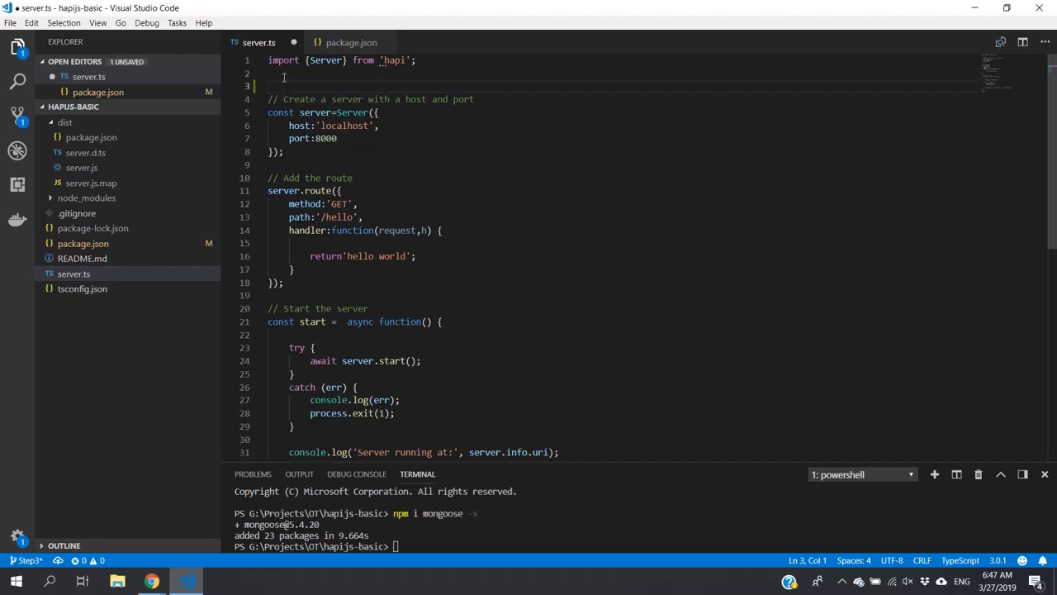
Step: Wrap server.ts code in 'export class APIServer {' with its closing brace after start();
type("e")
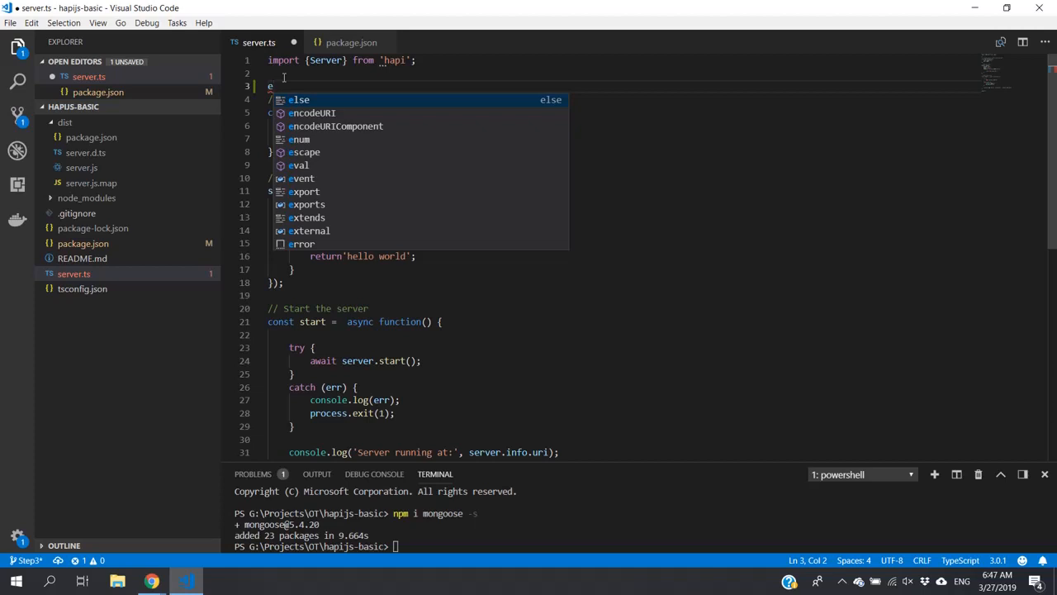
type("xport")
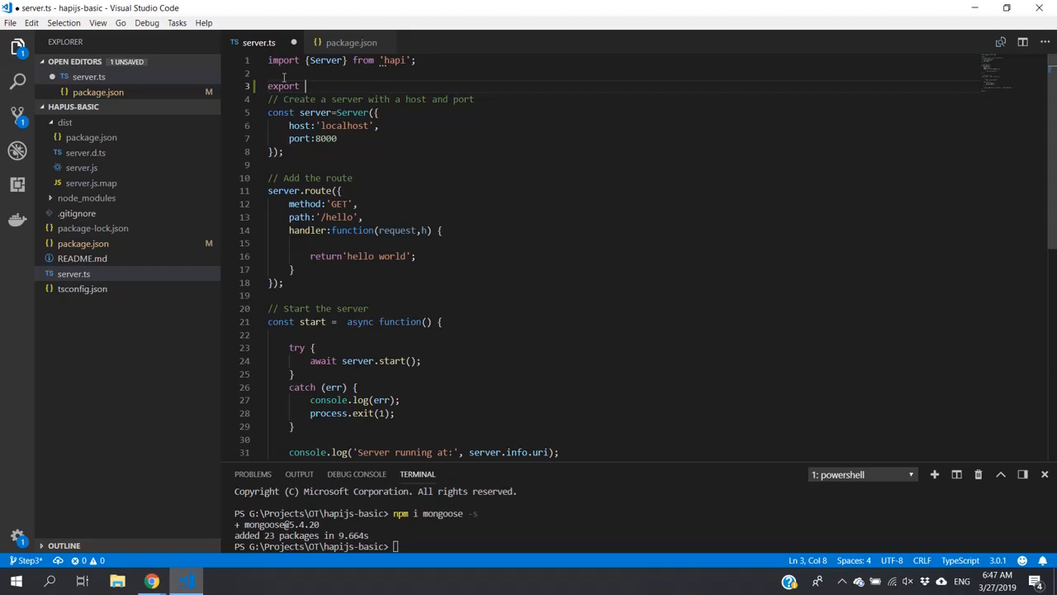
type("class")
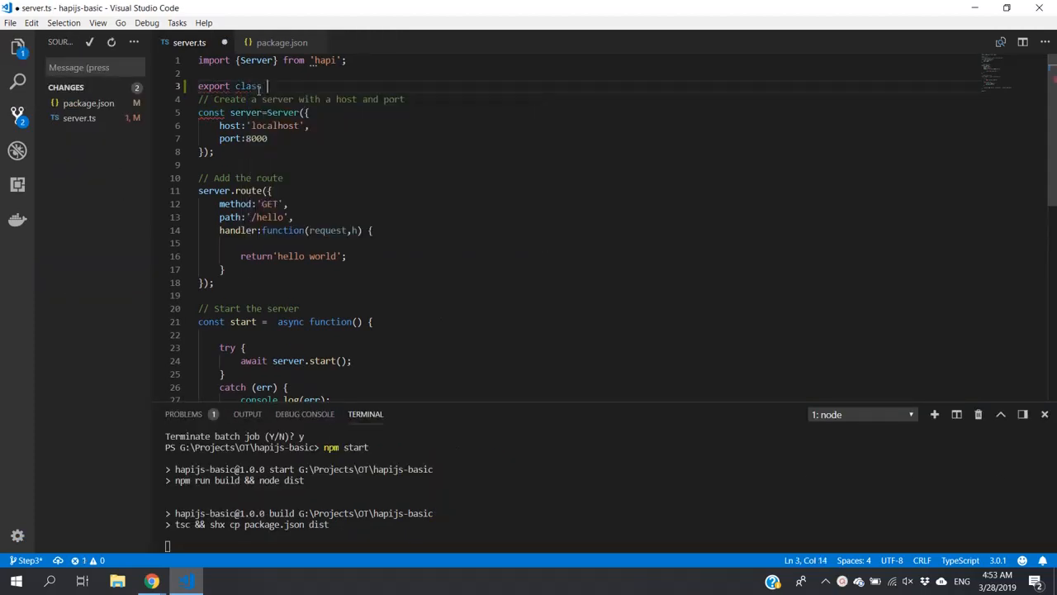
type("APIServer")
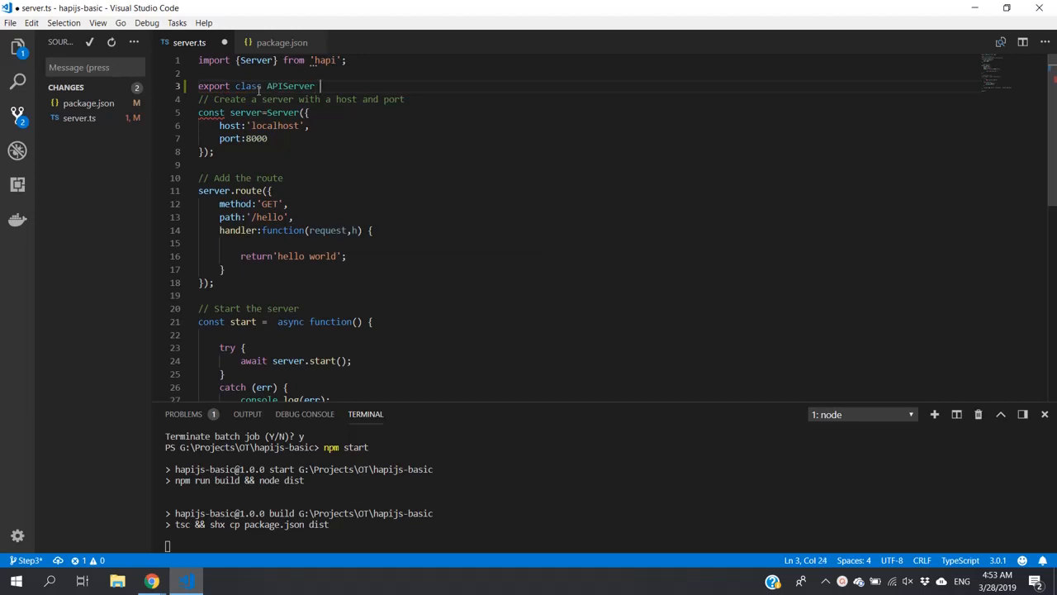
type("{")
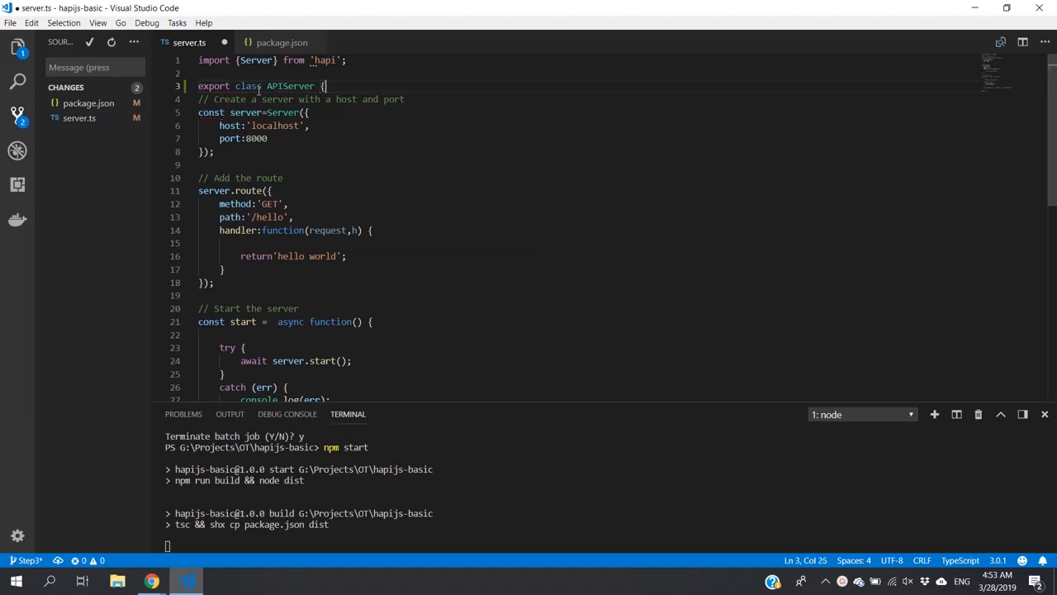
scroll("down", 3)
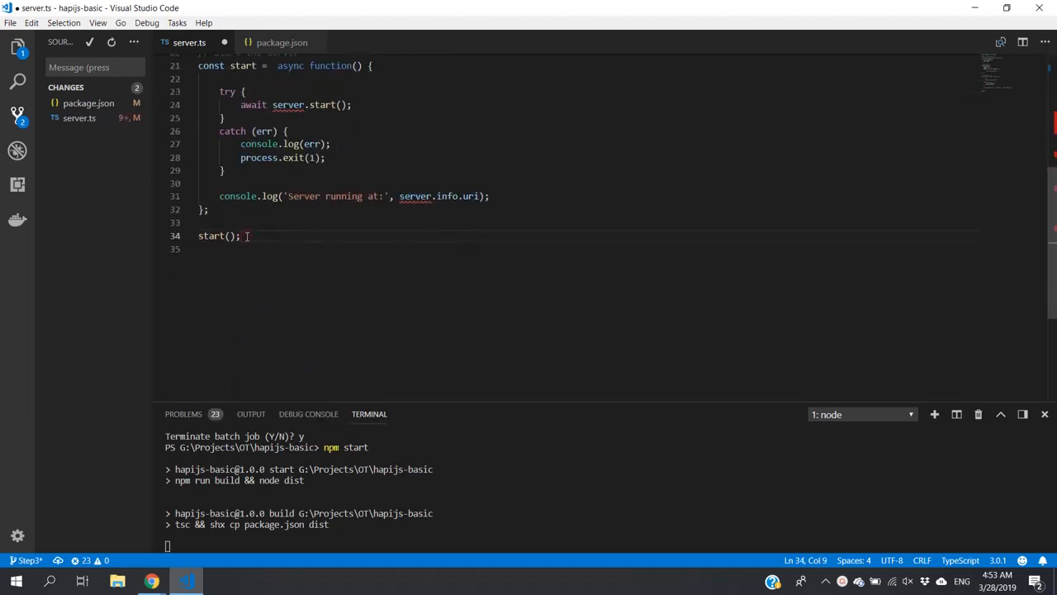
key("Enter")
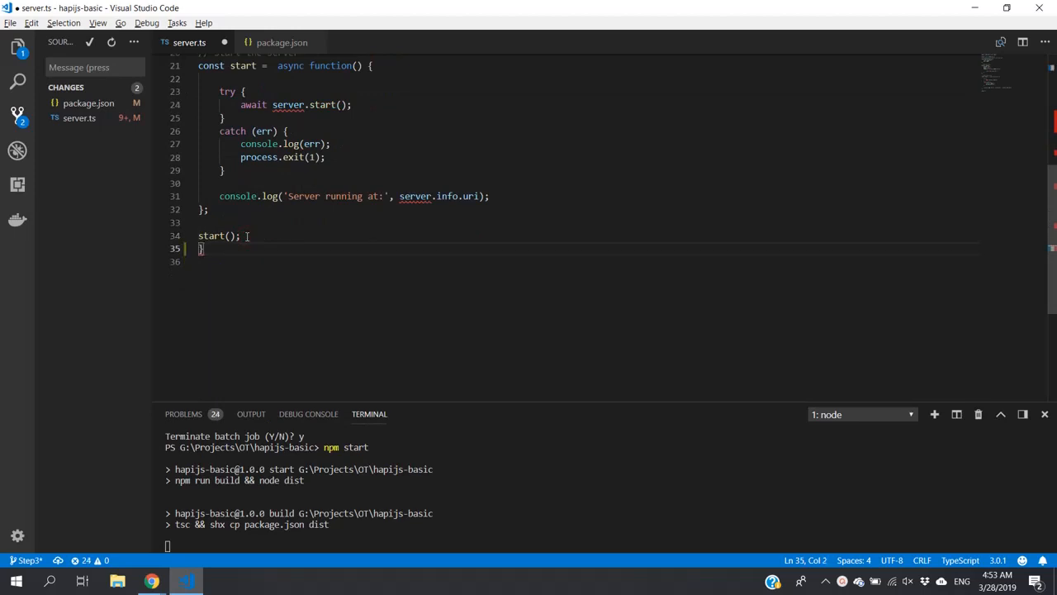
scroll("up", 3)
type("export class APIServer {")
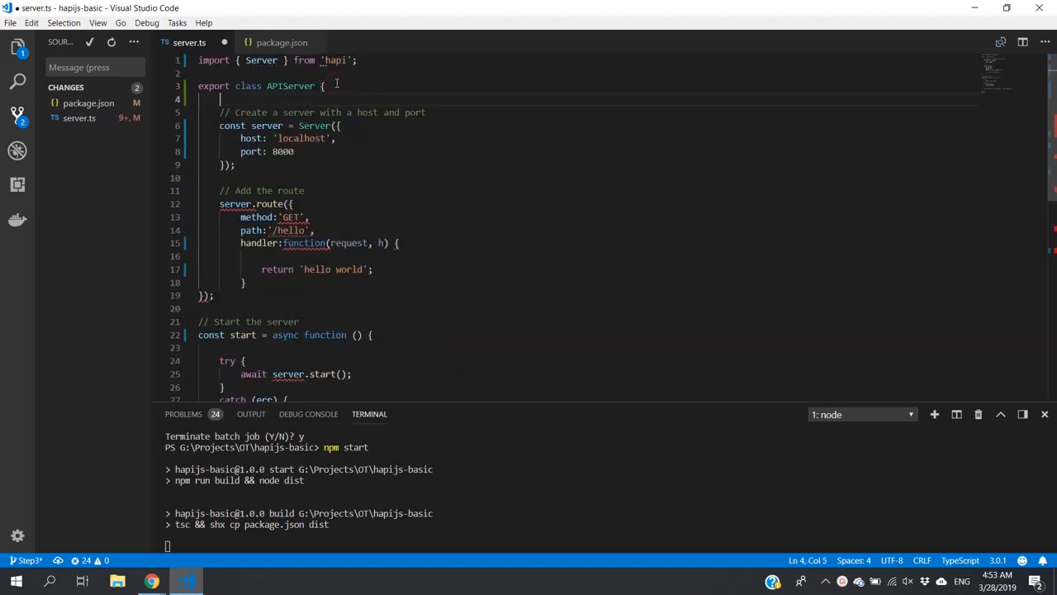
Step: Add an empty constructor(){} and a public init() { } method inside APIServer, selecting the server code to move
type("constructor")
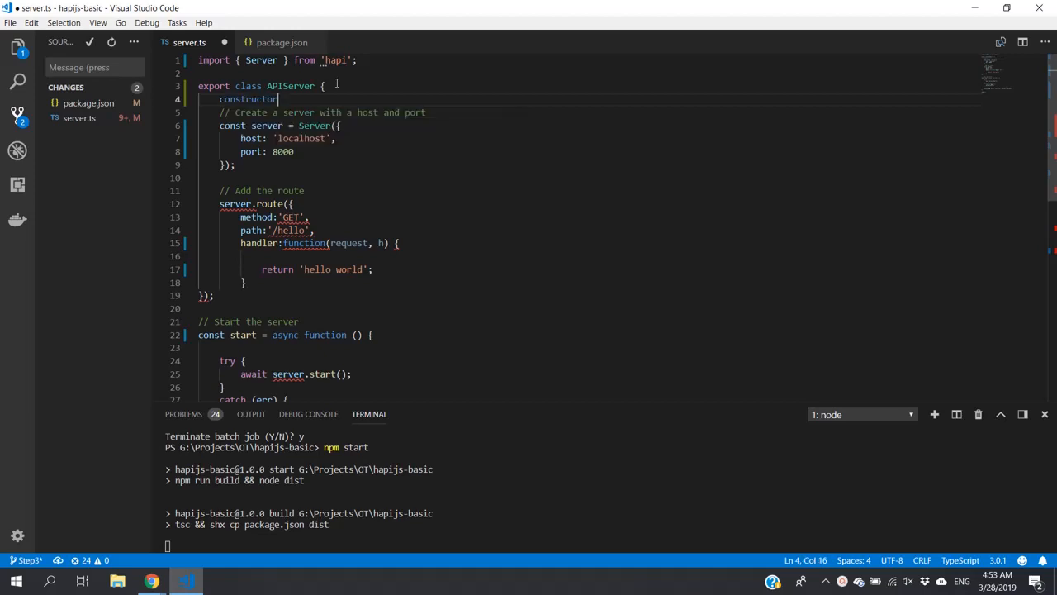
type("(){")
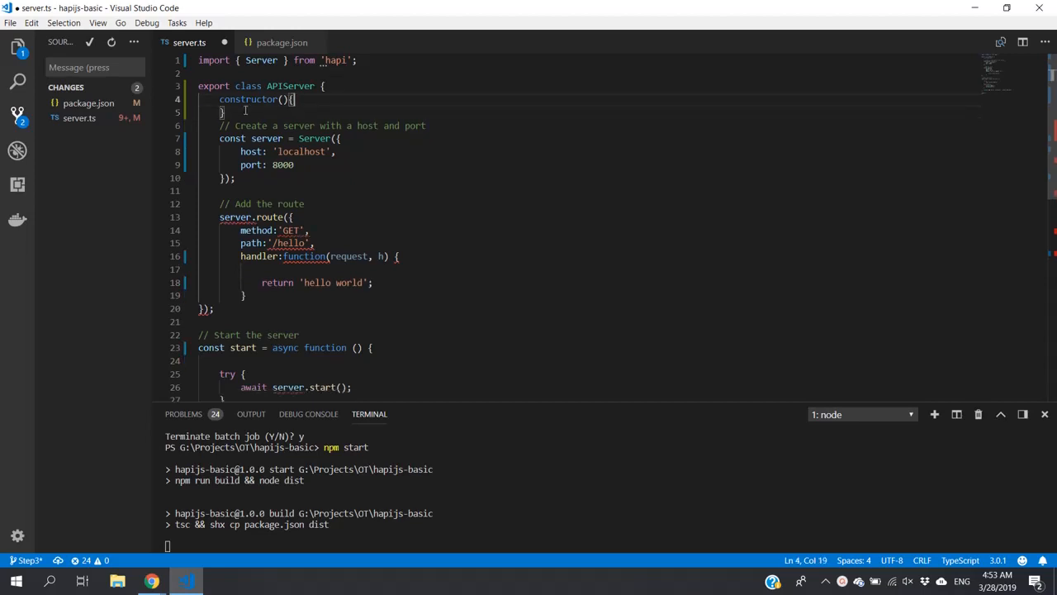
key("Enter")
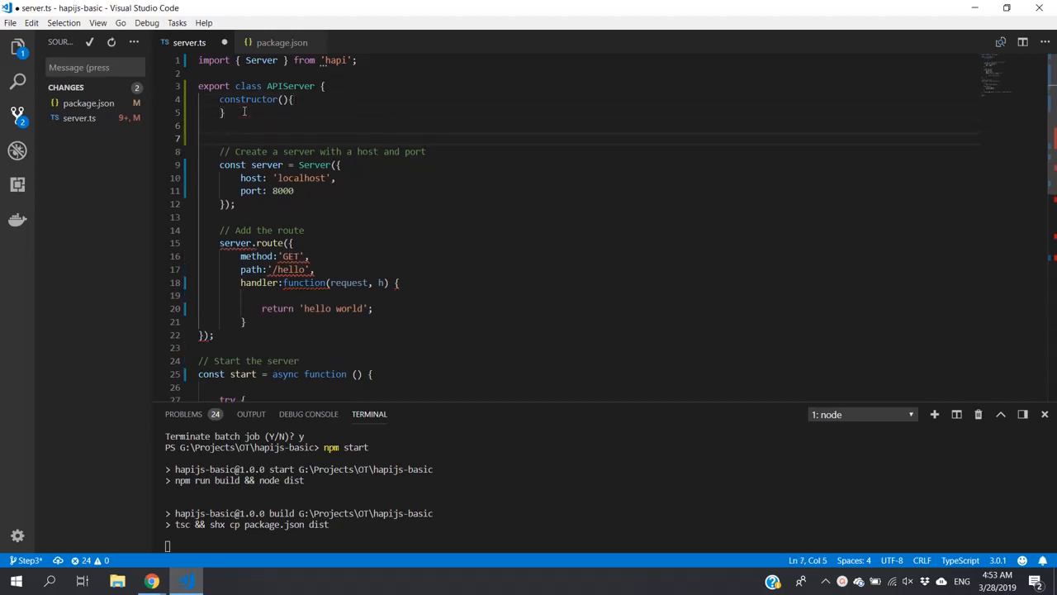
type("public")
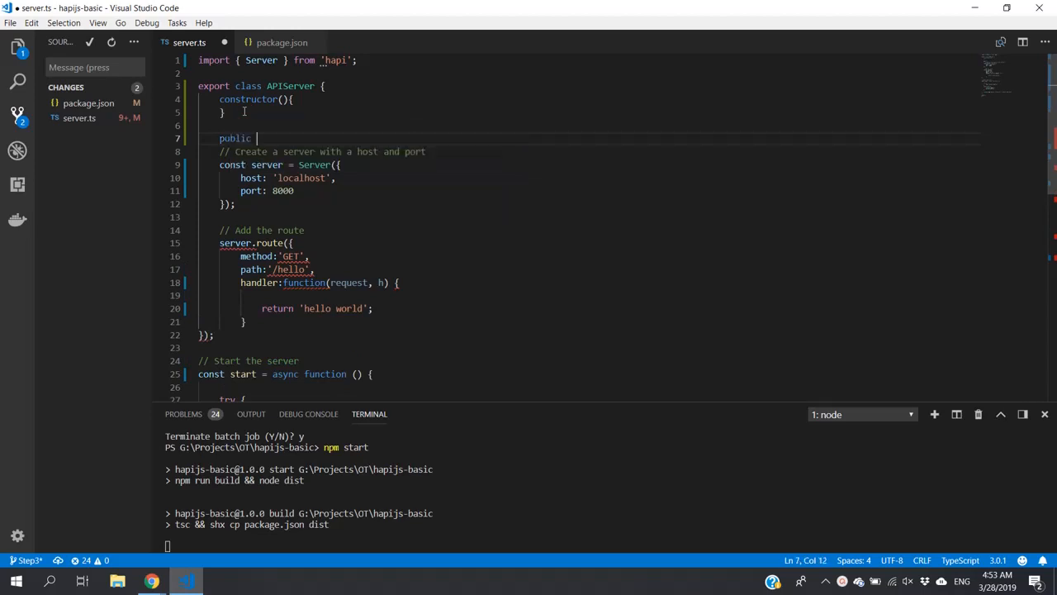
type("ini")
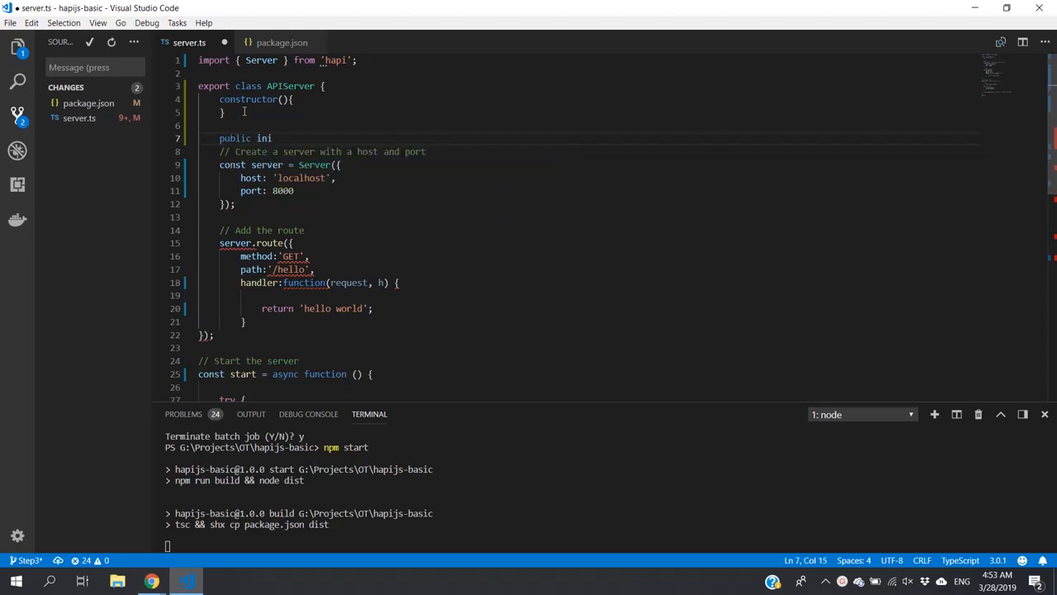
type("t(")
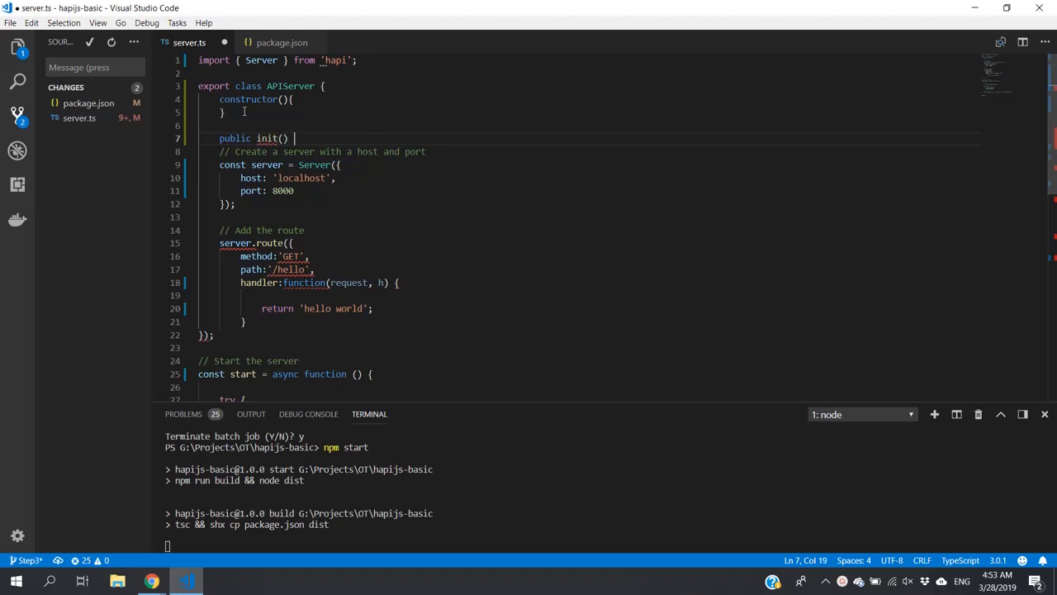
type("{")
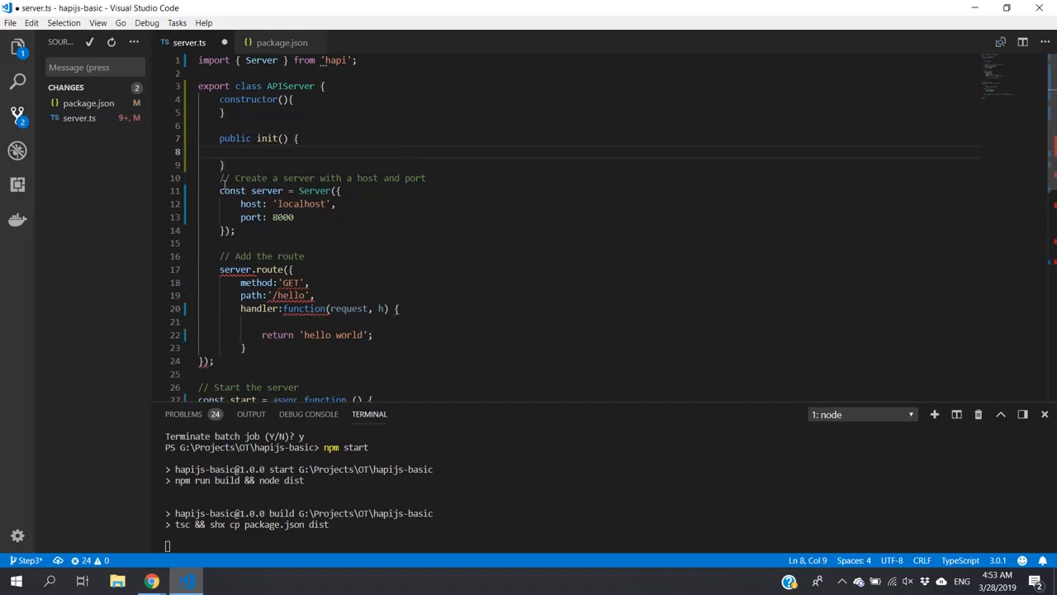
left_click_drag(220, 179, 235, 230)
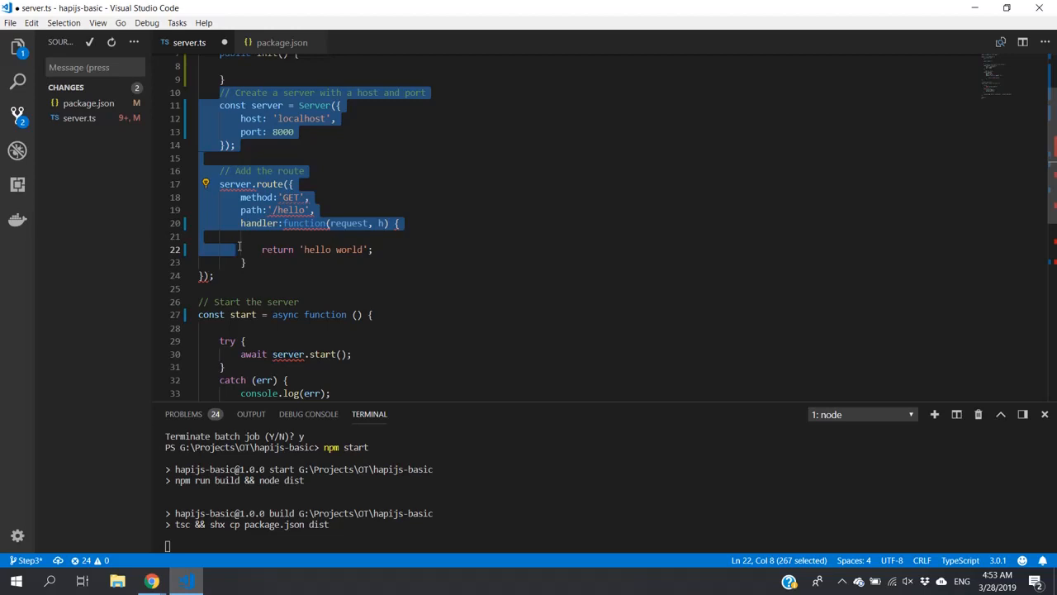
Step: Move the server creation, hello route and try/catch start block into init()
left_click(239, 263)
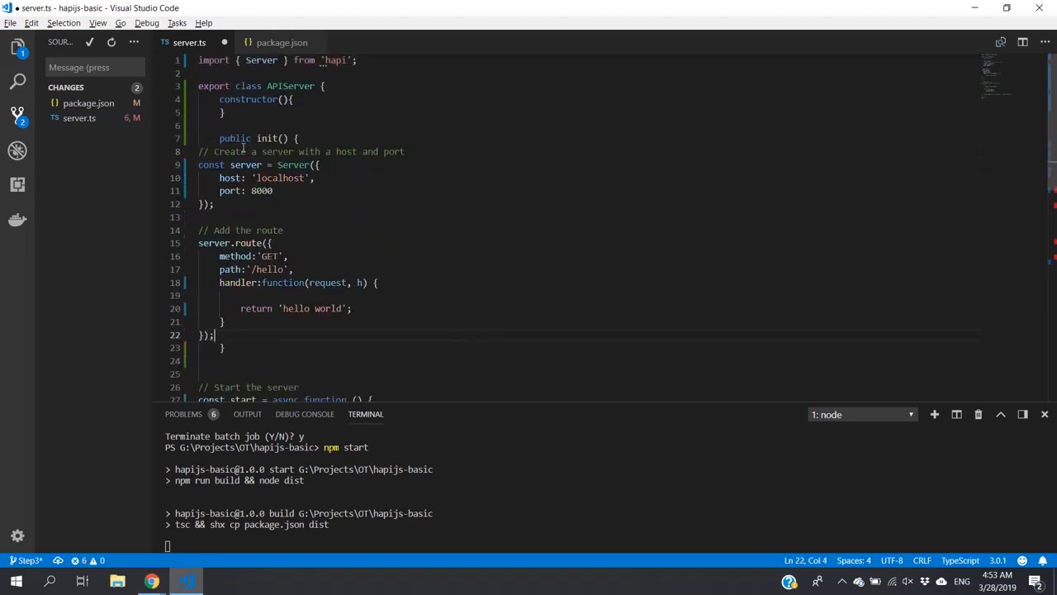
scroll("down", 3)
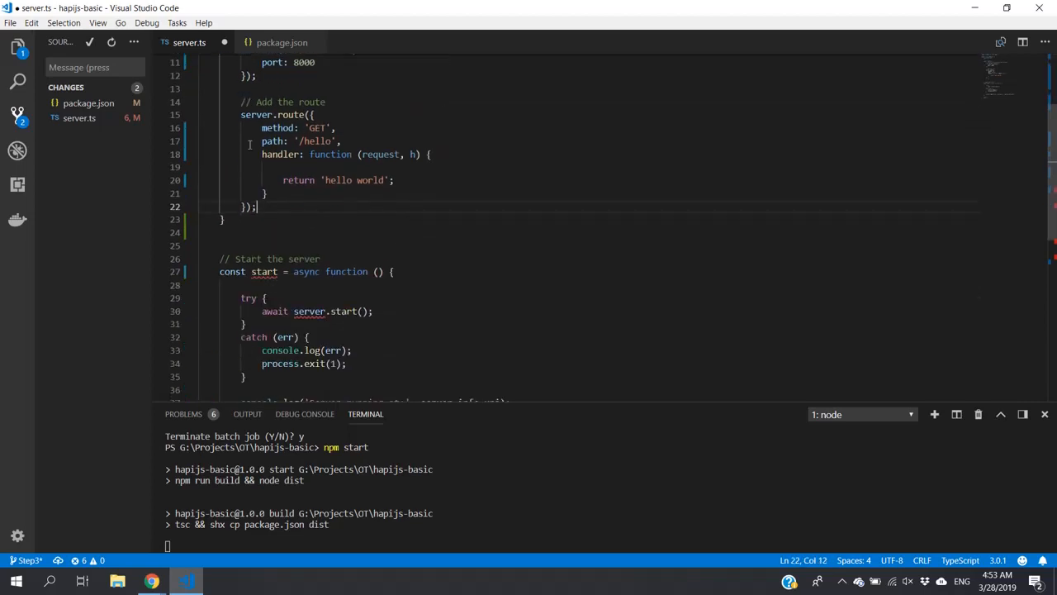
scroll("down", 3)
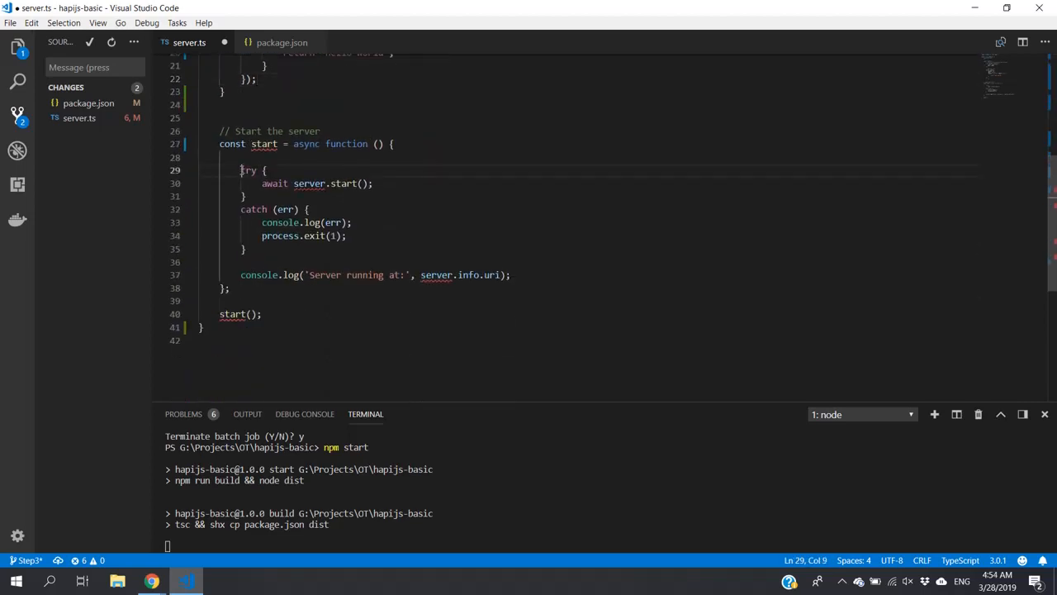
left_click_drag(241, 171, 245, 248)
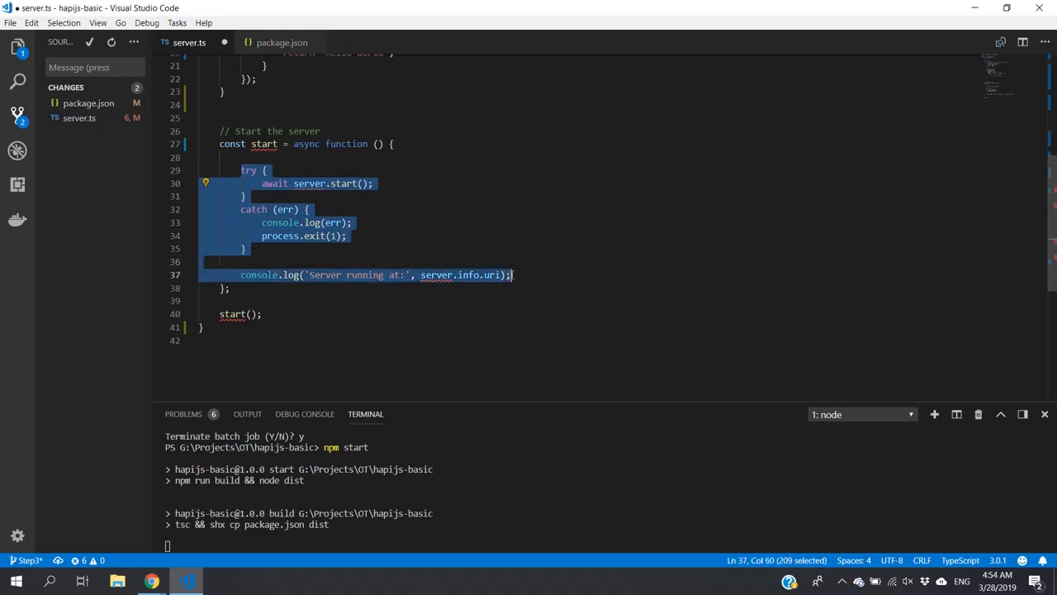
key("Delete")
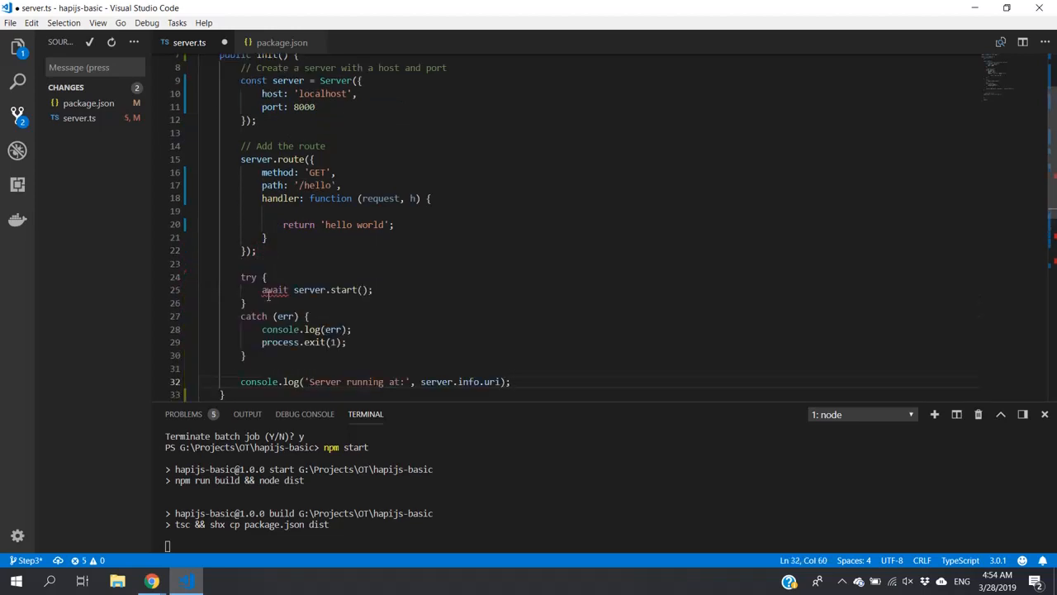
Step: Remove the leftover standalone start function and its call
scroll("down", 3)
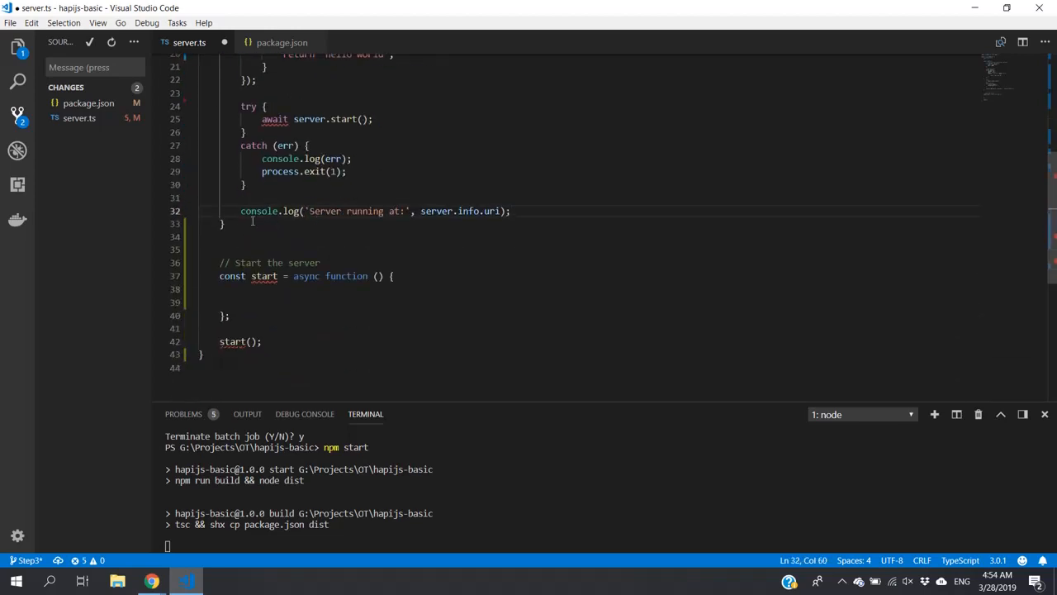
left_click_drag(220, 262, 261, 340)
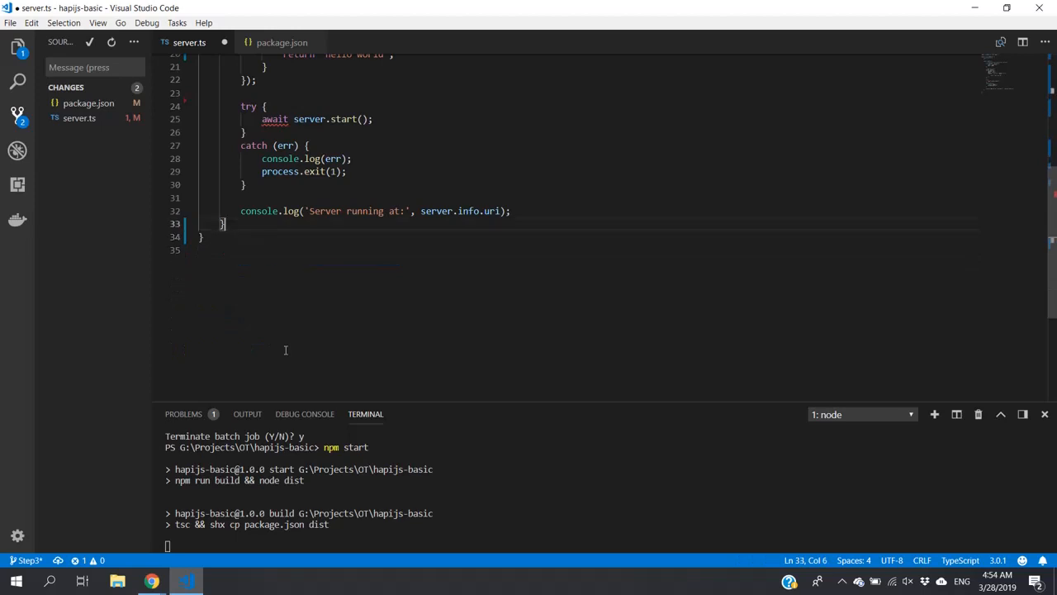
mouse_move(623, 194)
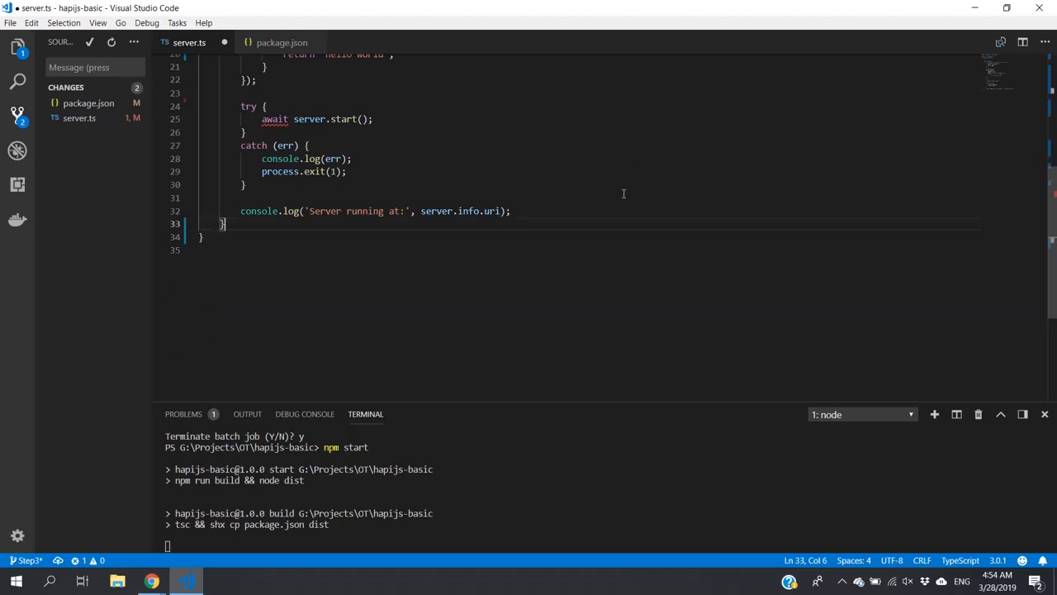
scroll("up", 3)
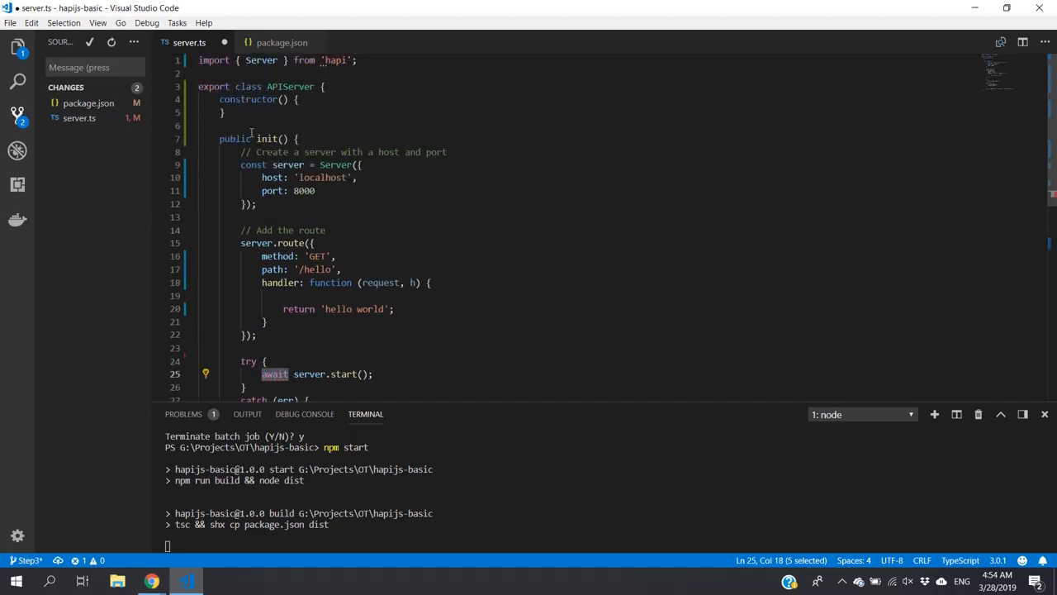
Step: Make init() async and declare 'private server: Server;' at the top of the class
left_click(257, 139)
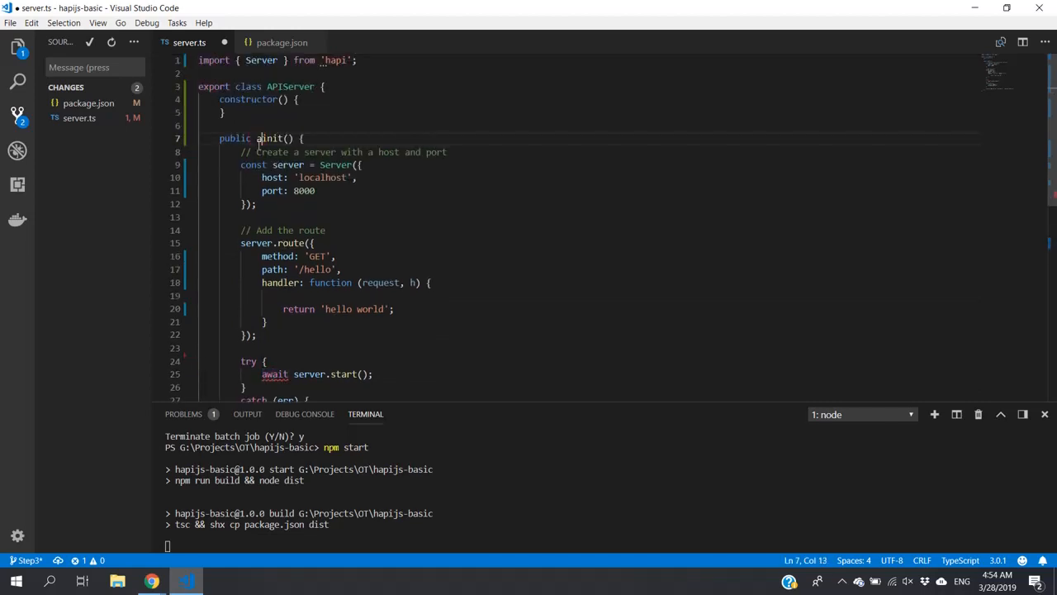
type("async")
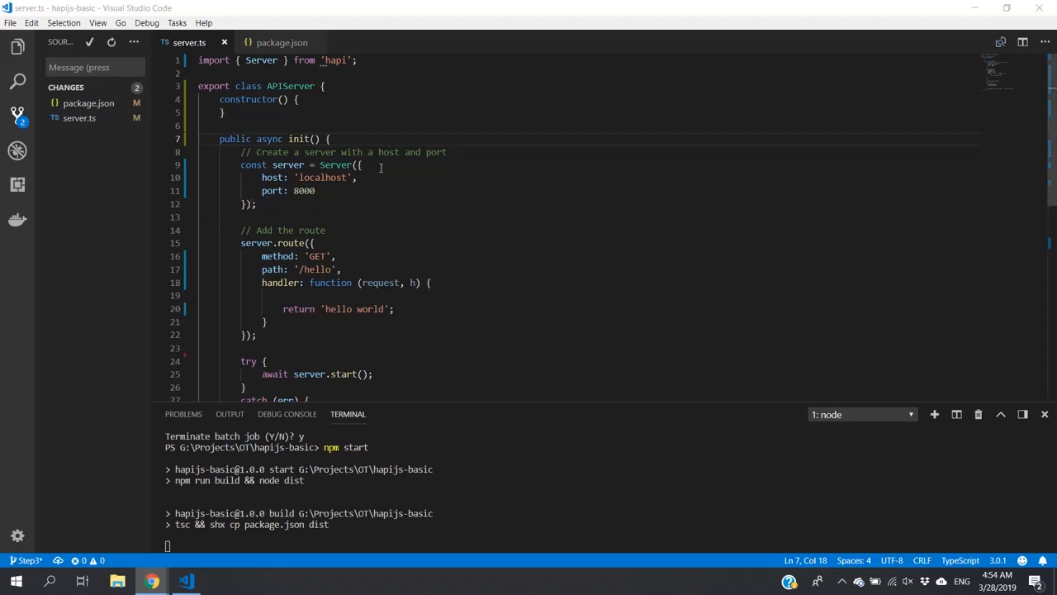
left_click(324, 86)
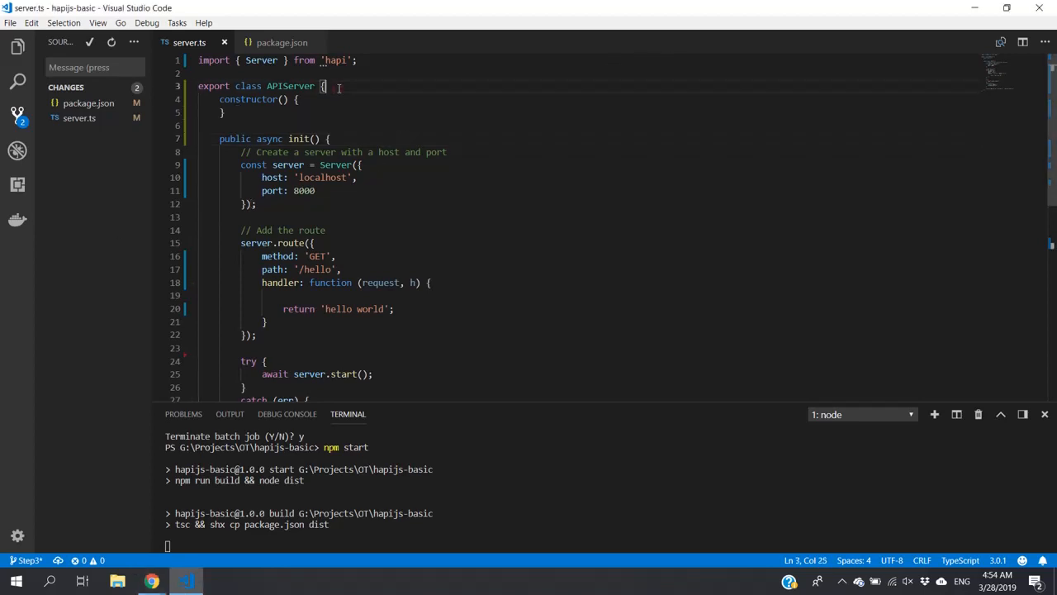
type("private server: Server;")
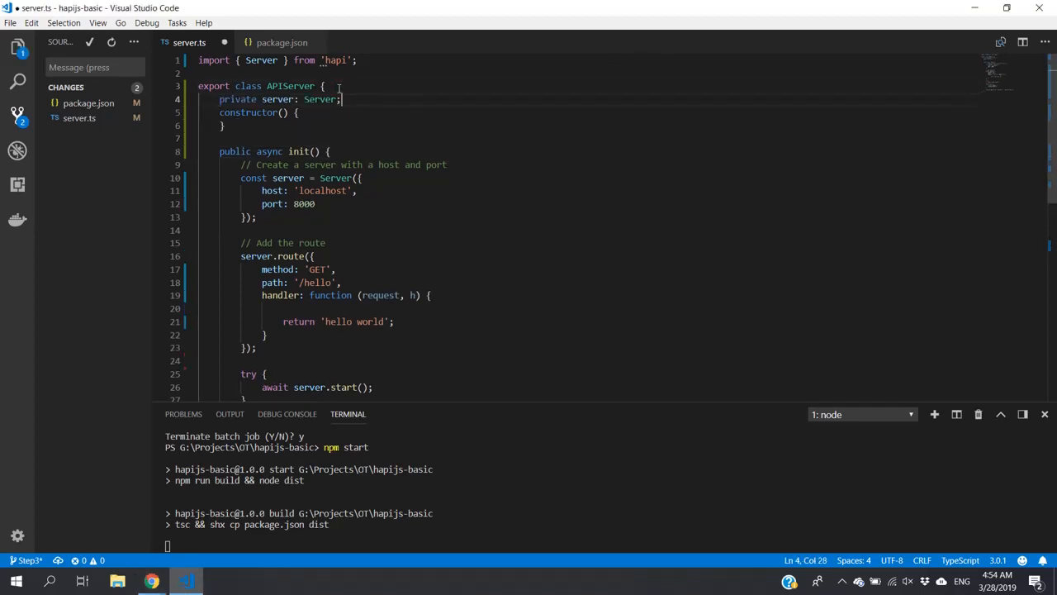
key("Enter")
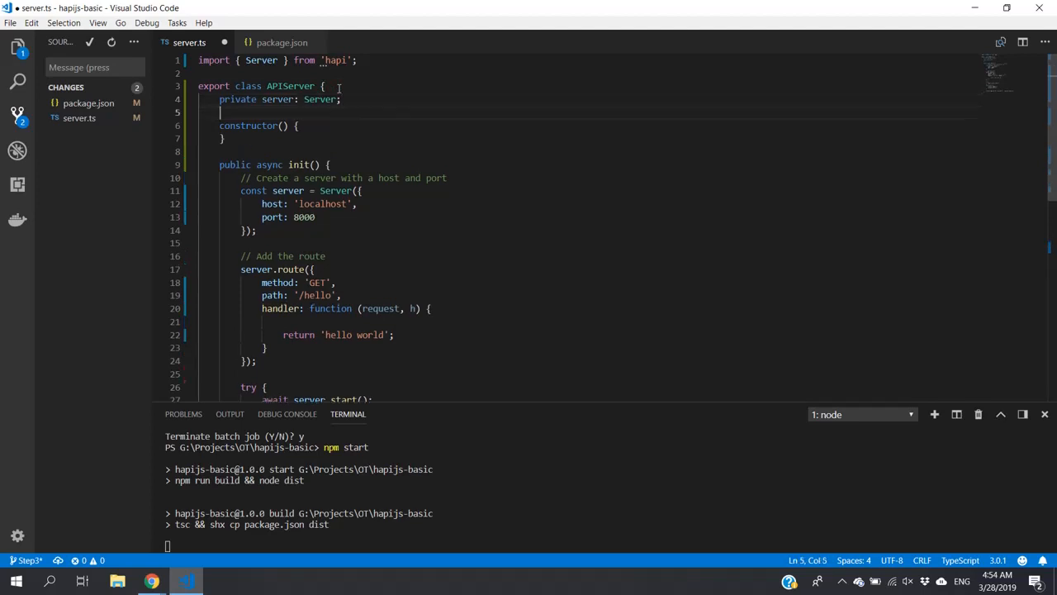
mouse_move(277, 99)
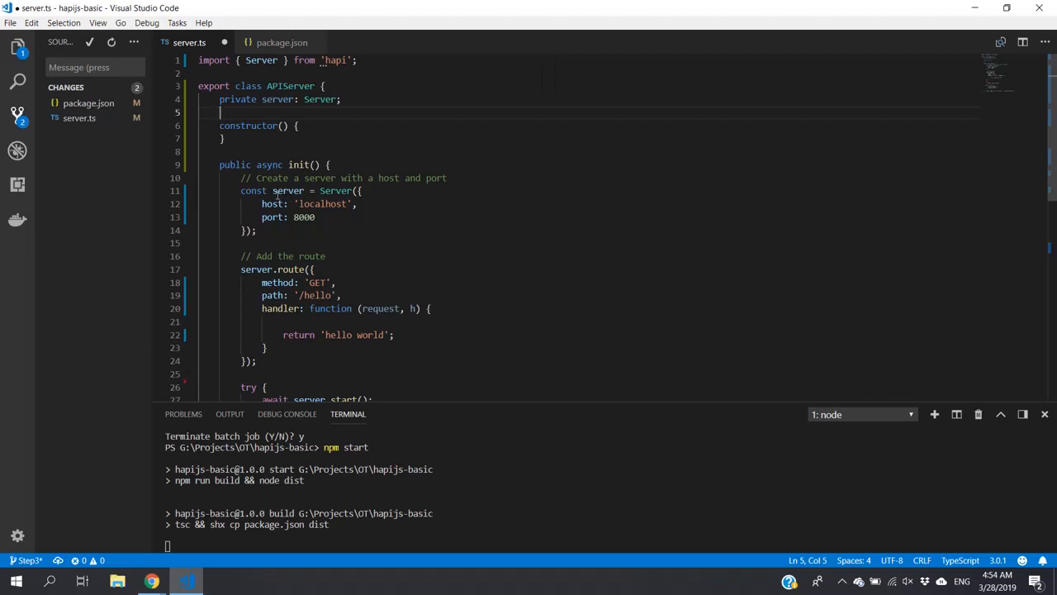
Step: Replace const server with this.server so setup and start use the class field
double_click(252, 192)
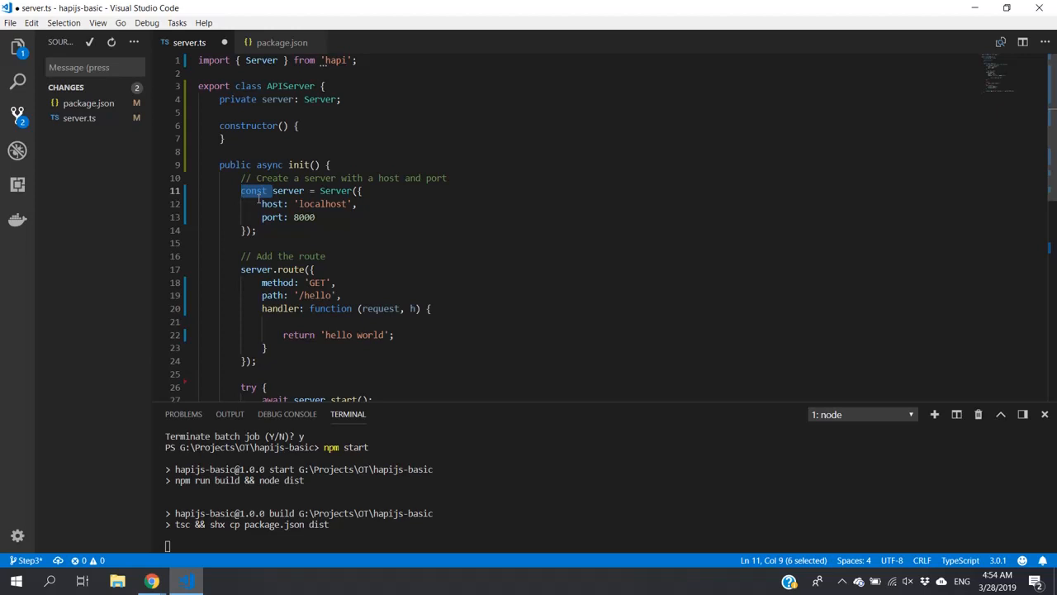
type("this.")
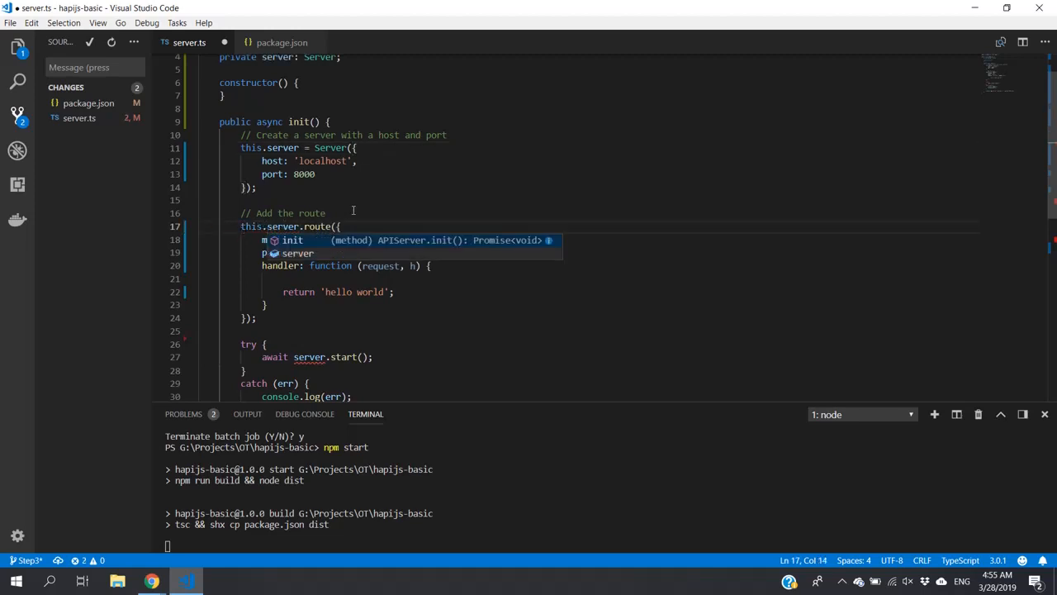
scroll("down", 3)
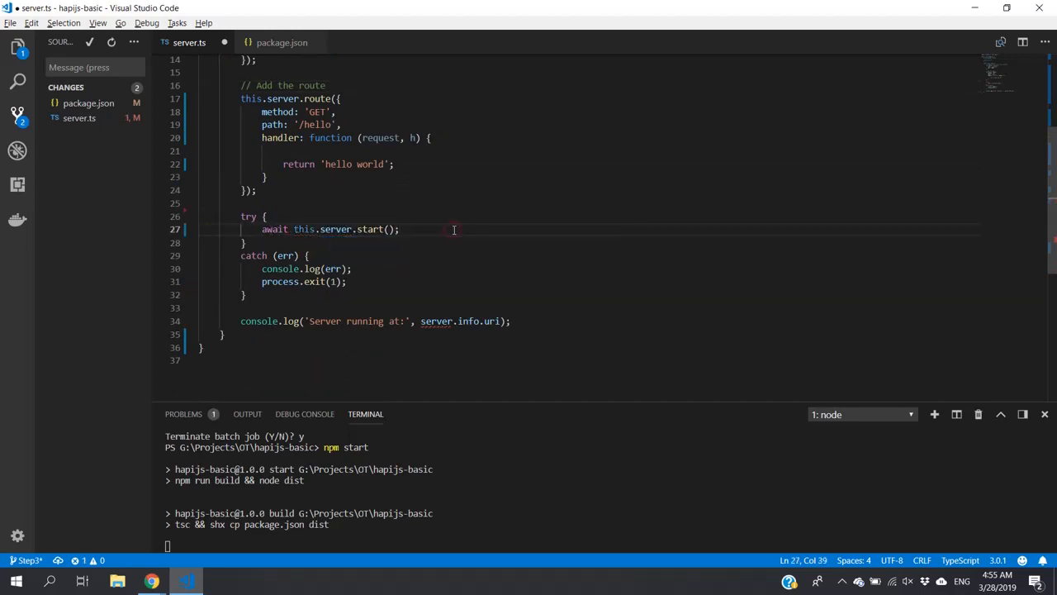
scroll("up", 3)
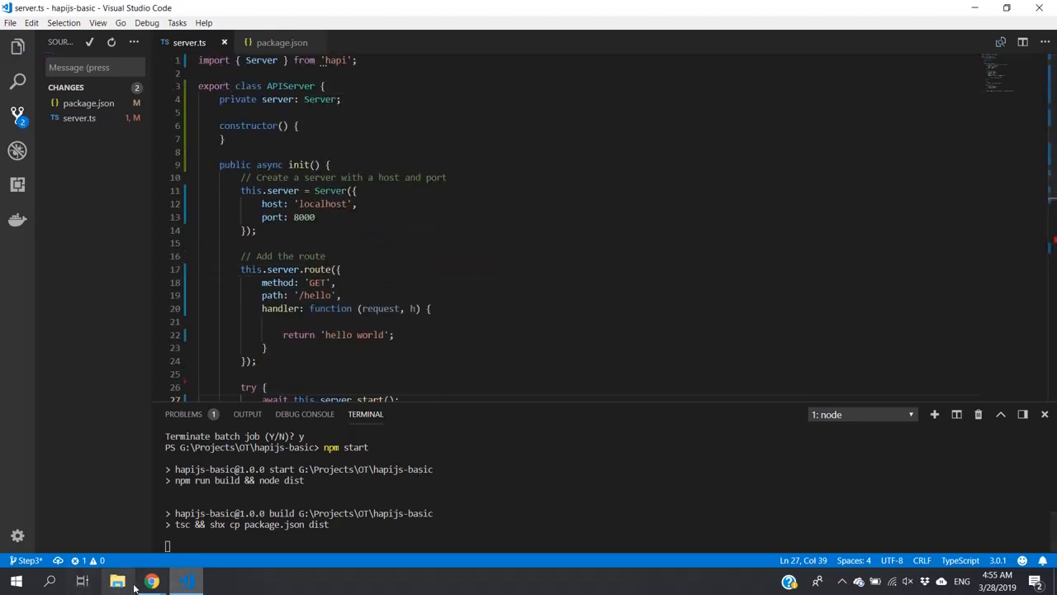
Step: Create a new empty index.ts at the project root via Explorer and return to server.ts
left_click(152, 581)
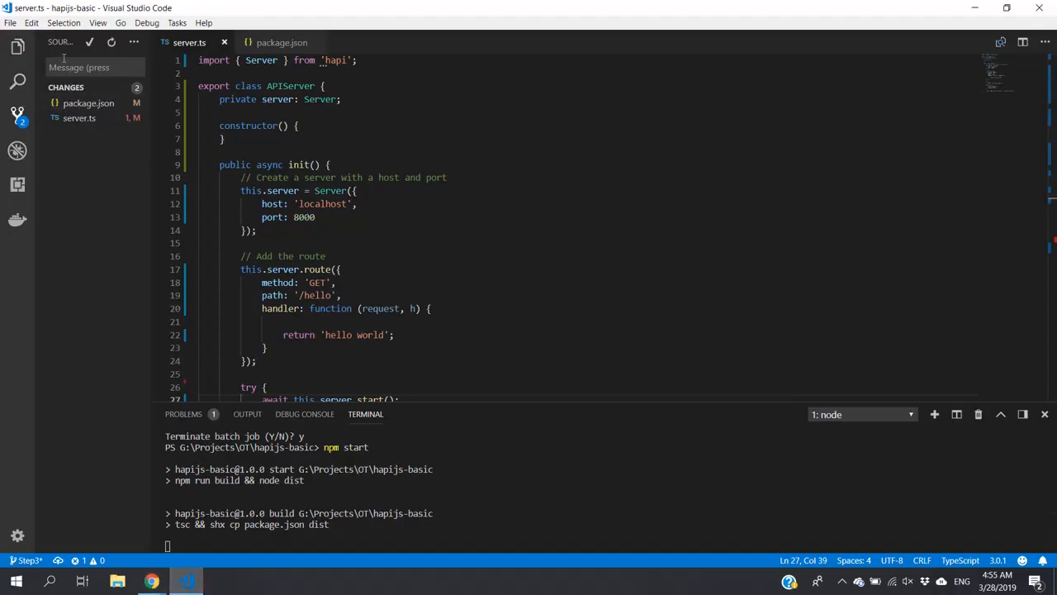
left_click(16, 46)
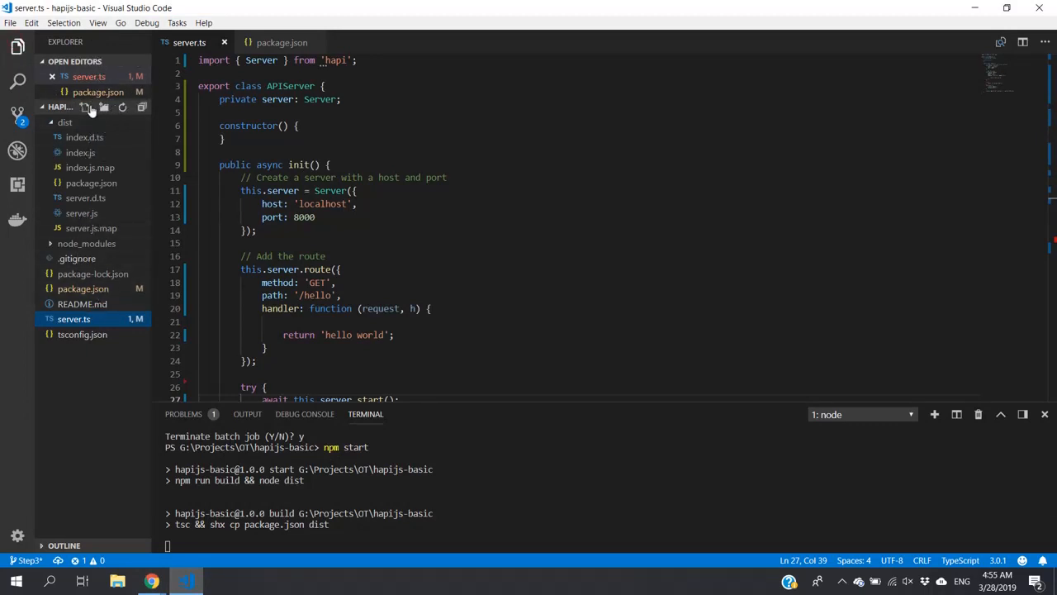
mouse_move(85, 107)
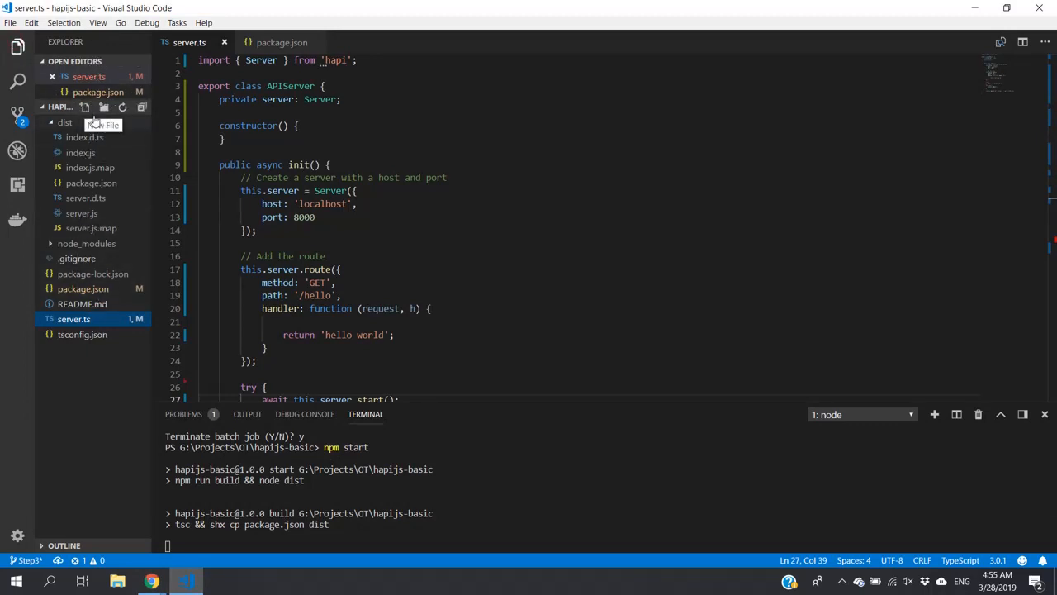
left_click(103, 107)
type("index.ts")
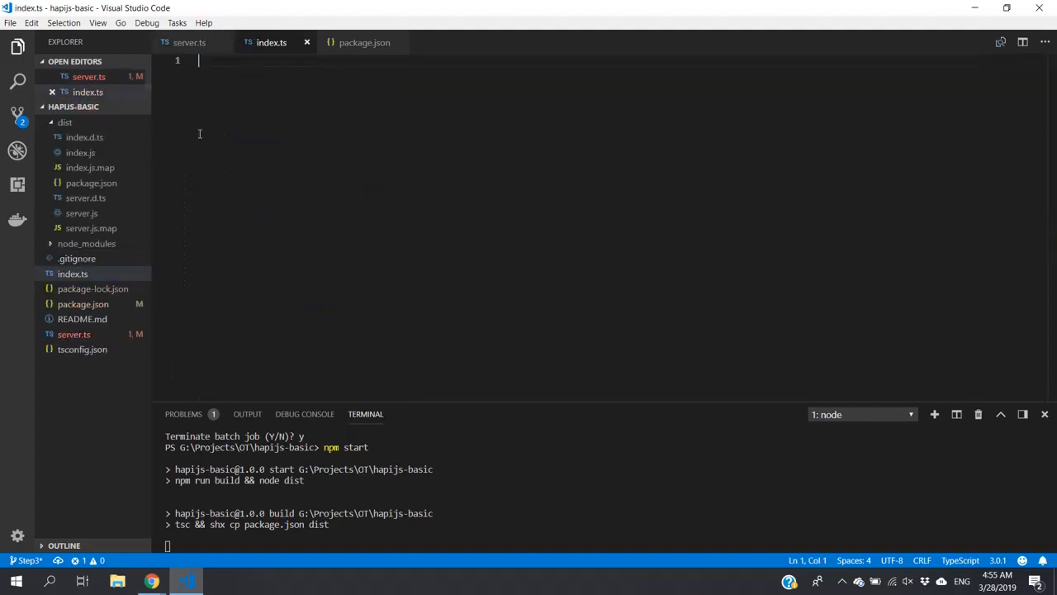
left_click(188, 43)
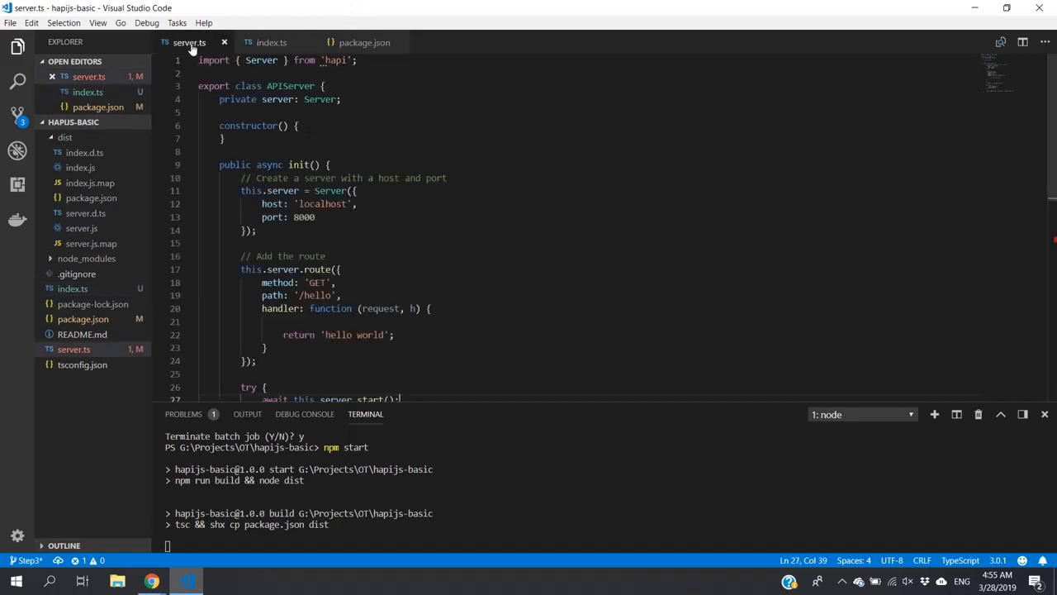
Step: Log this.server.info.uri, and in index.ts import APIServer from './server', instantiate it and call init()
scroll("down", 3)
type("console.log('Server running at:', this.server.info.uri);")
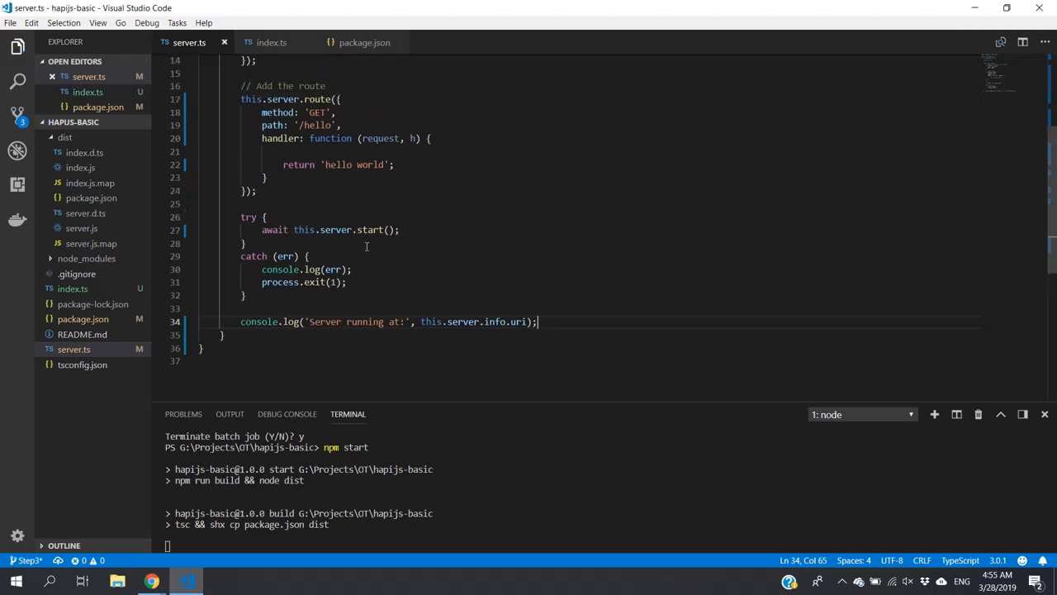
scroll("up", 3)
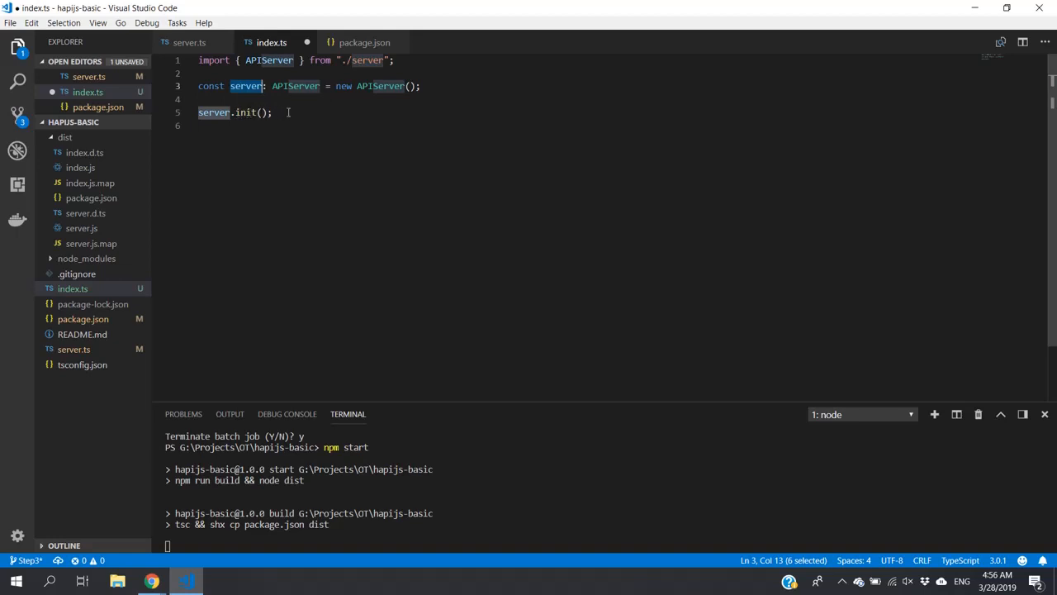
left_click(225, 126)
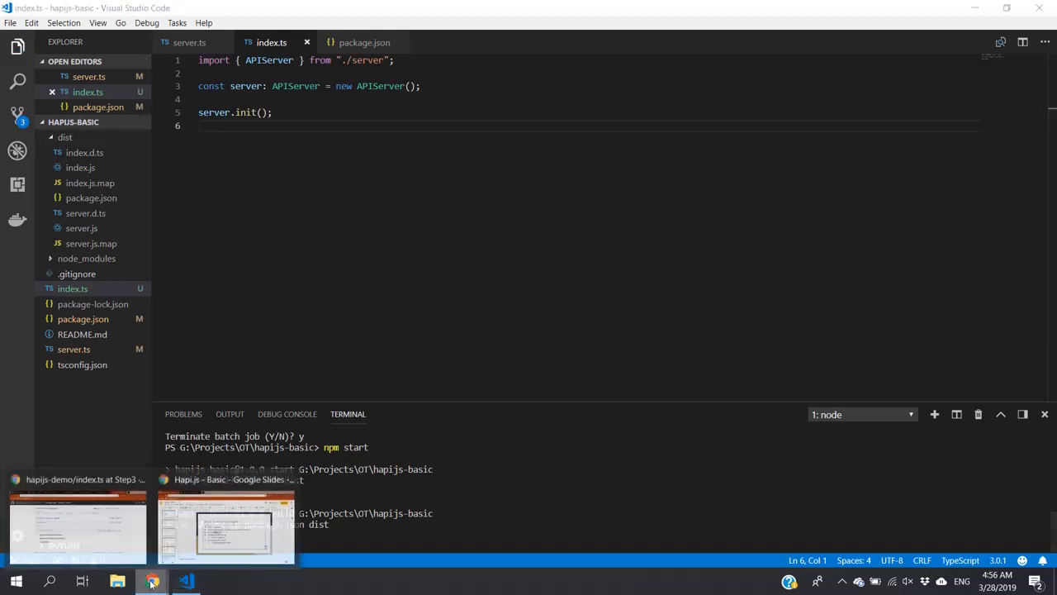
Step: Set package.json "main" to "index.js", stop the running server and enter npm start in the terminal
left_click(225, 526)
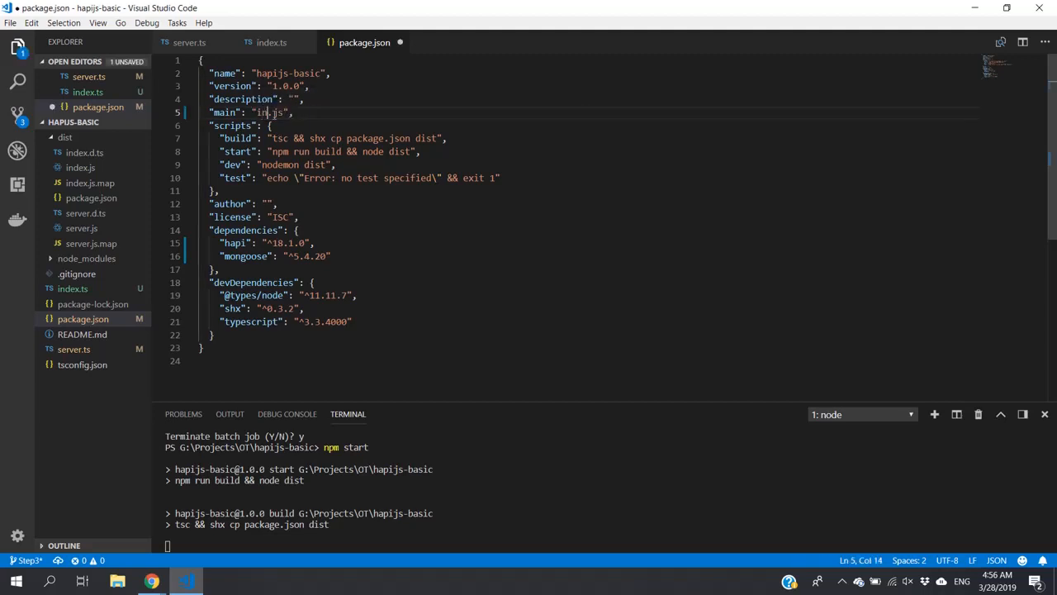
type("dex")
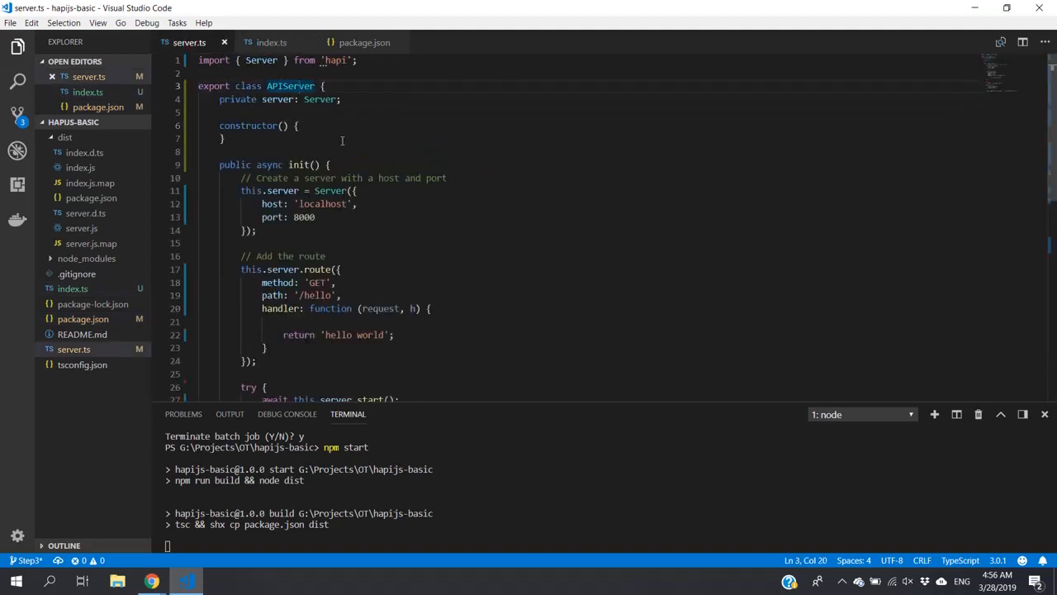
scroll("down", 3)
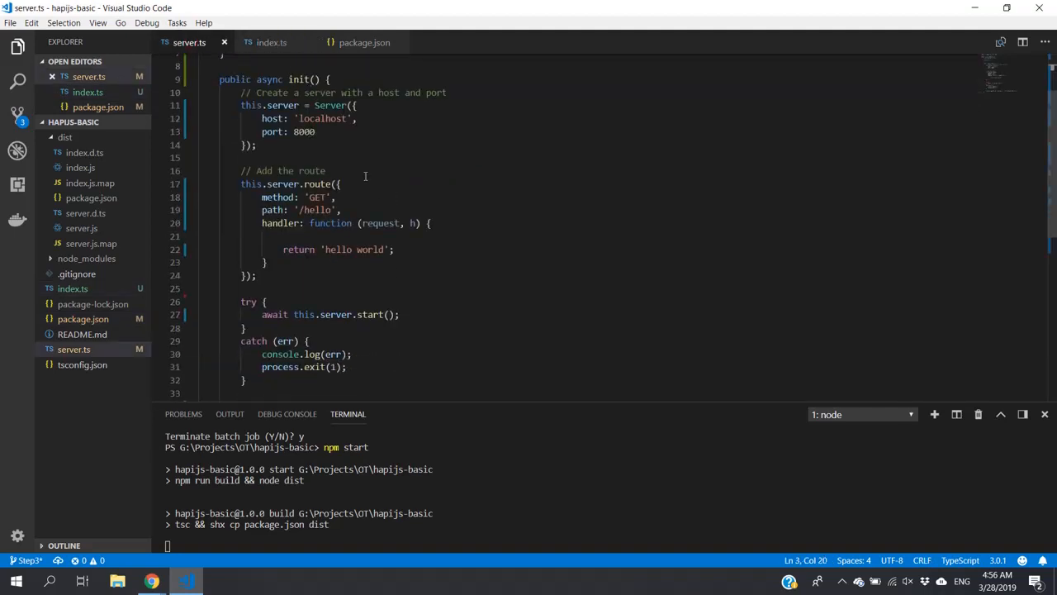
scroll("up", 3)
type("y")
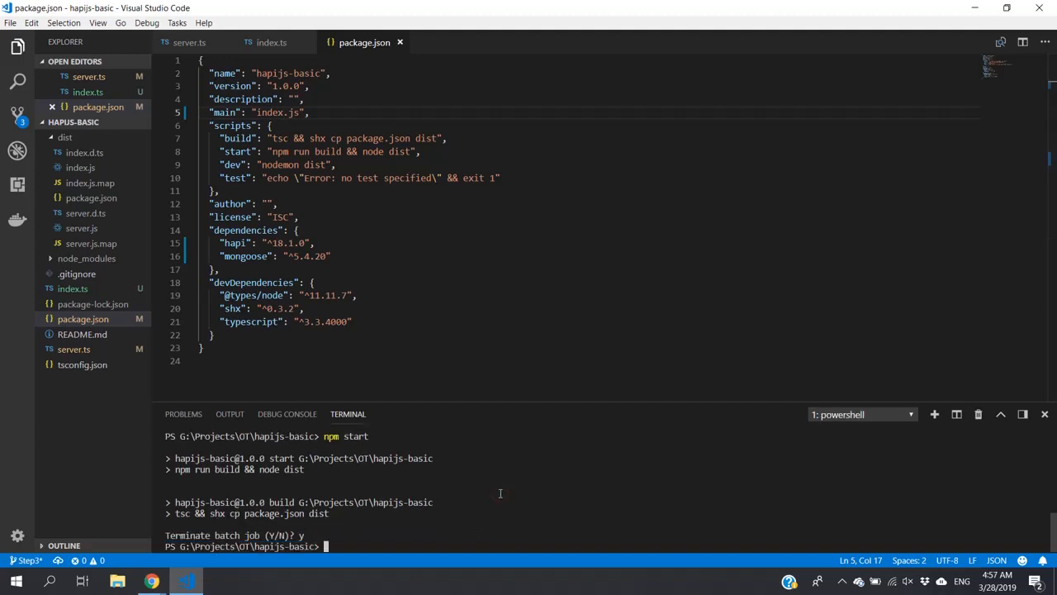
type("npm s")
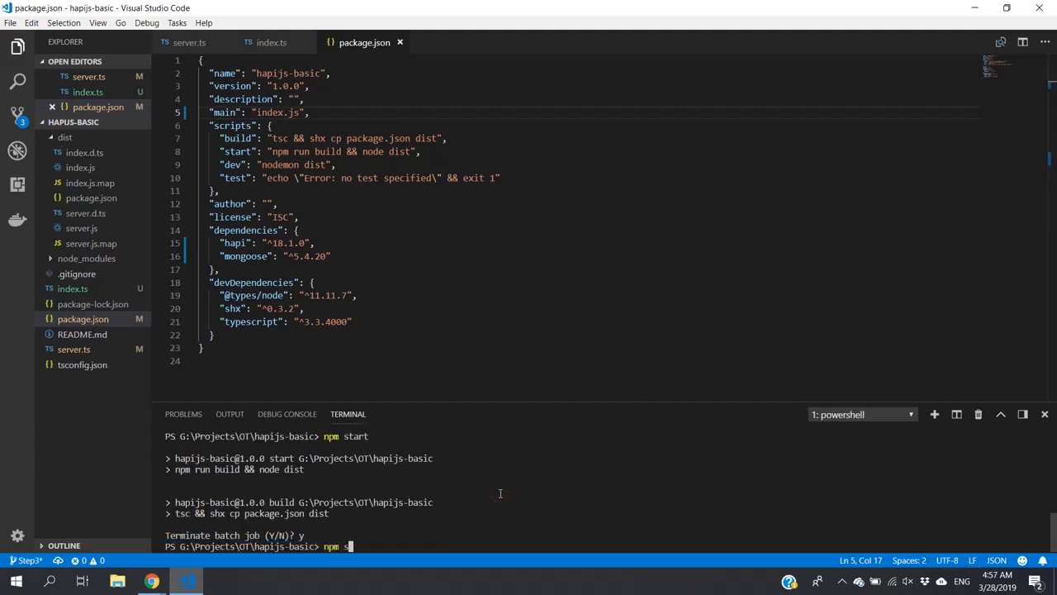
Step: Restart the server with npm start and view localhost:8000/hello in Chrome
key("Return")
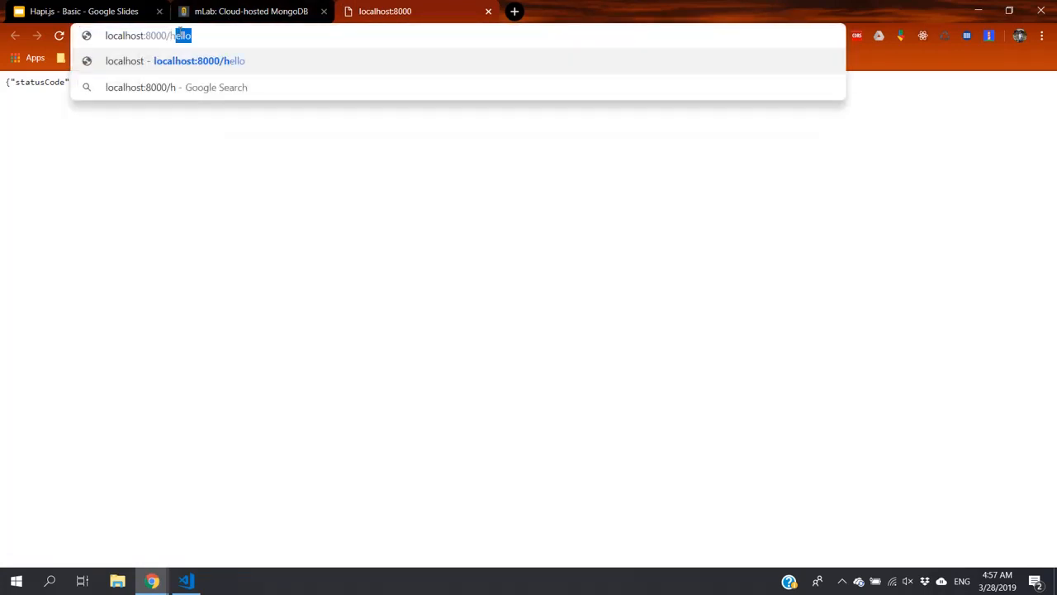
left_click(185, 581)
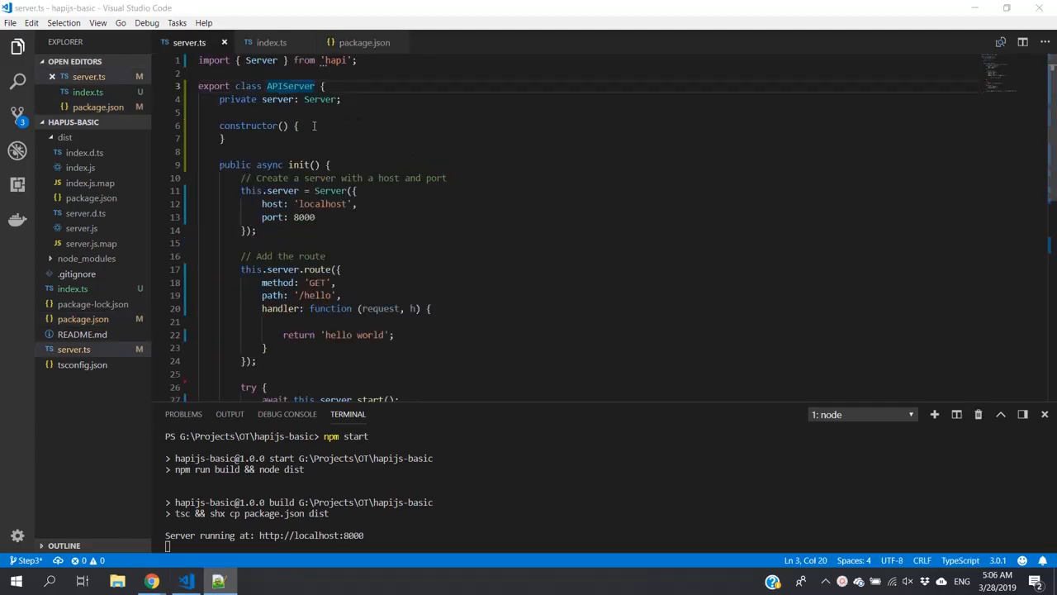
Step: Paste mongoose.connect with the mLab URI and 'connected'/'error' log handlers into the constructor
left_click(299, 126)
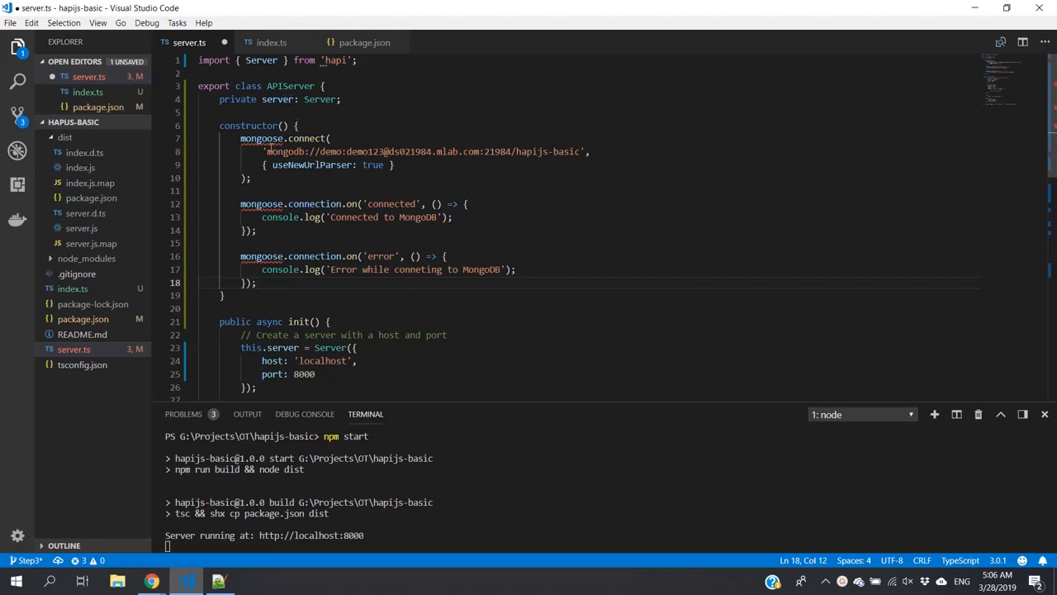
mouse_move(261, 139)
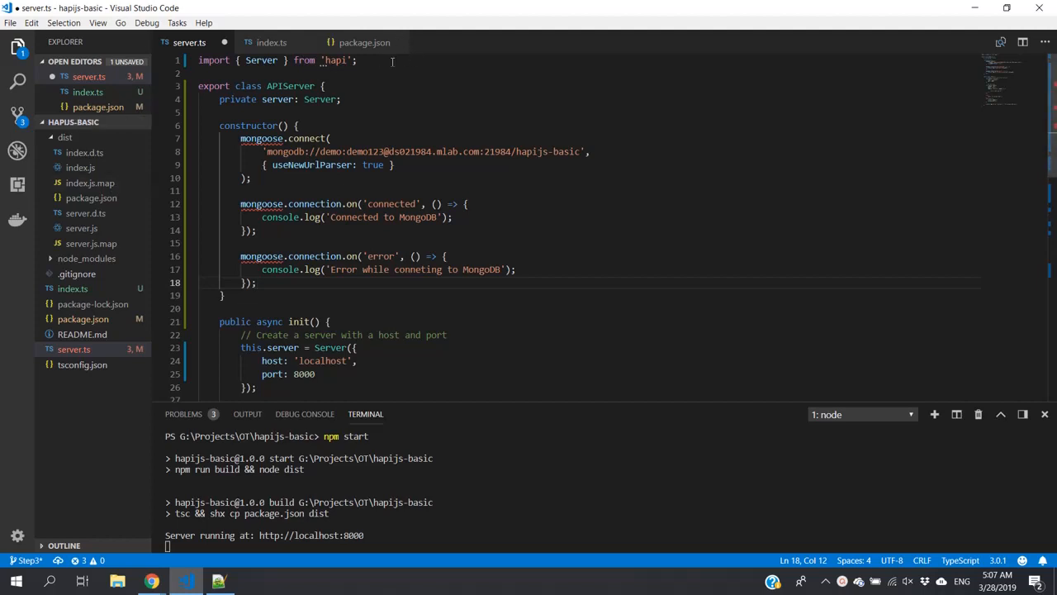
Step: Add import * as mongoose from 'mongoose'; on the line below the hapi import
key("Enter")
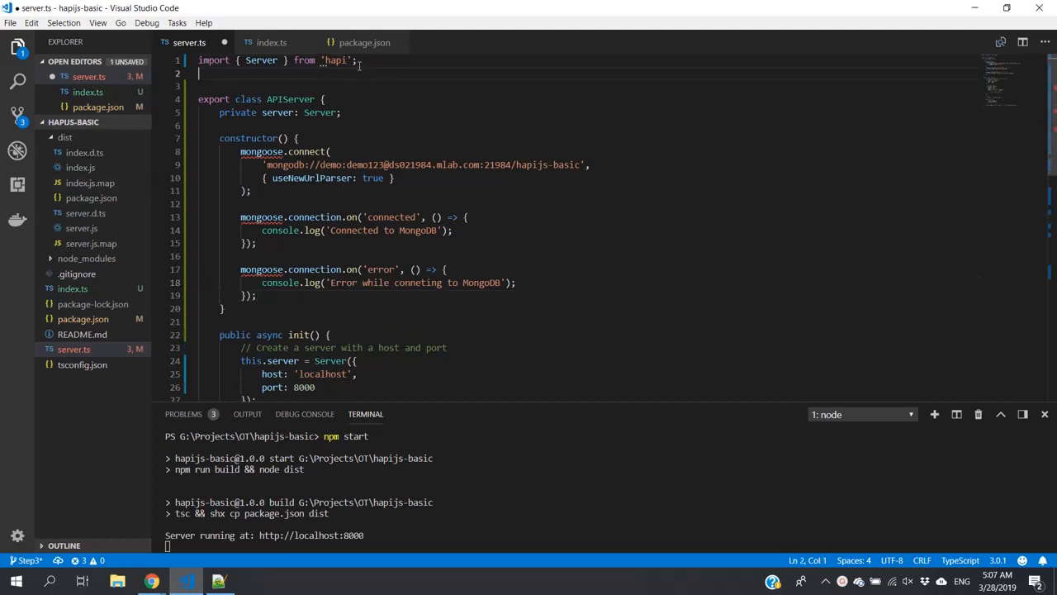
type("import")
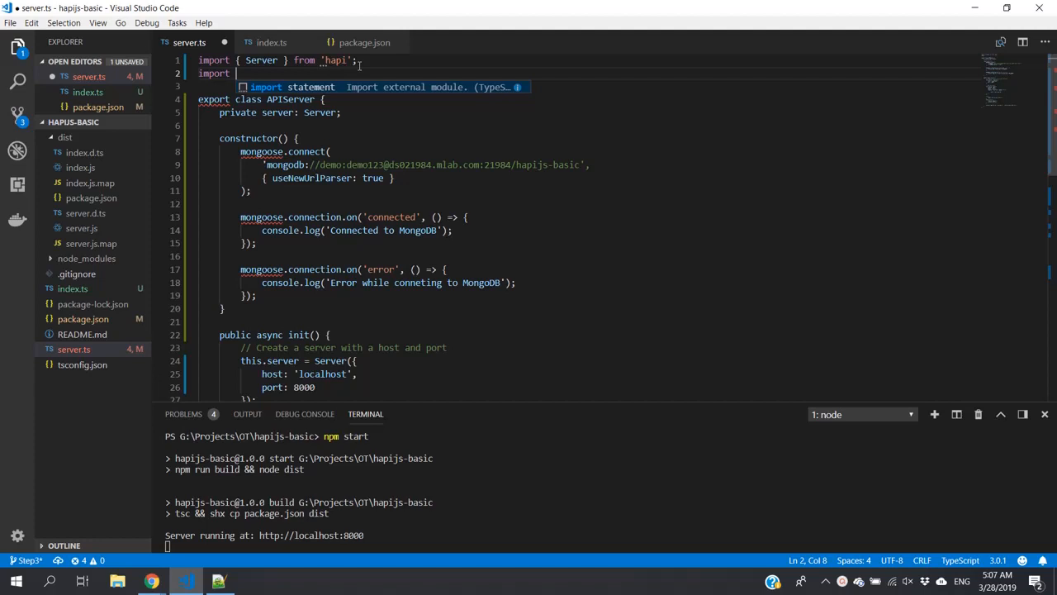
type("* a")
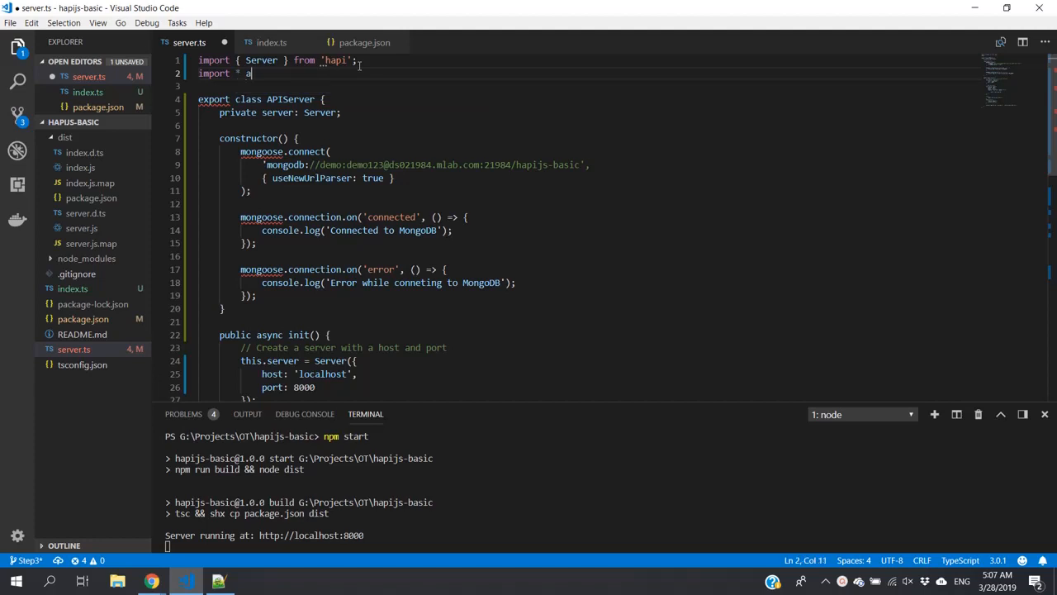
type("s")
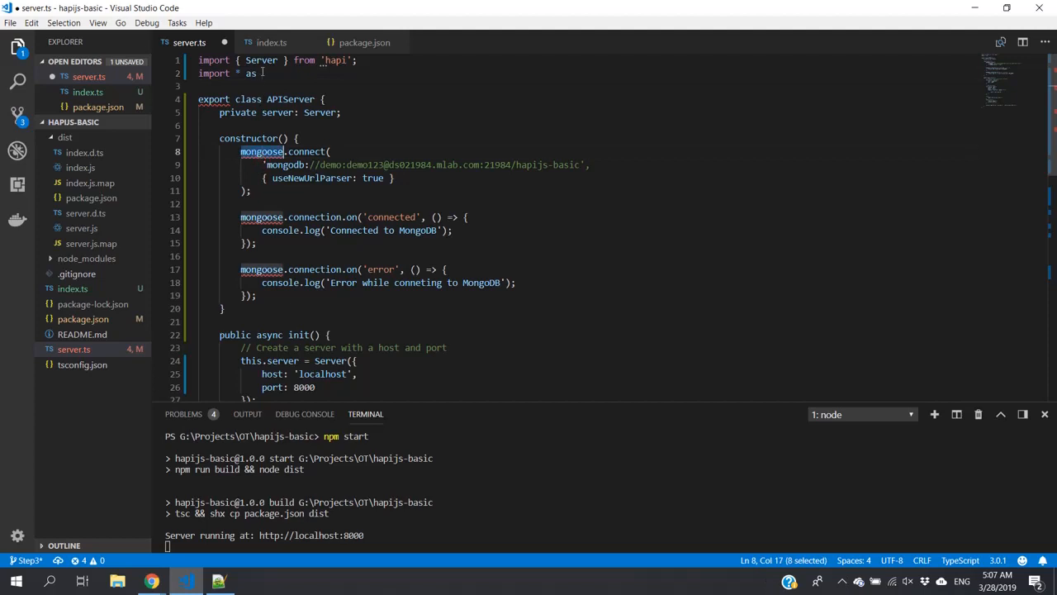
type("mongoose")
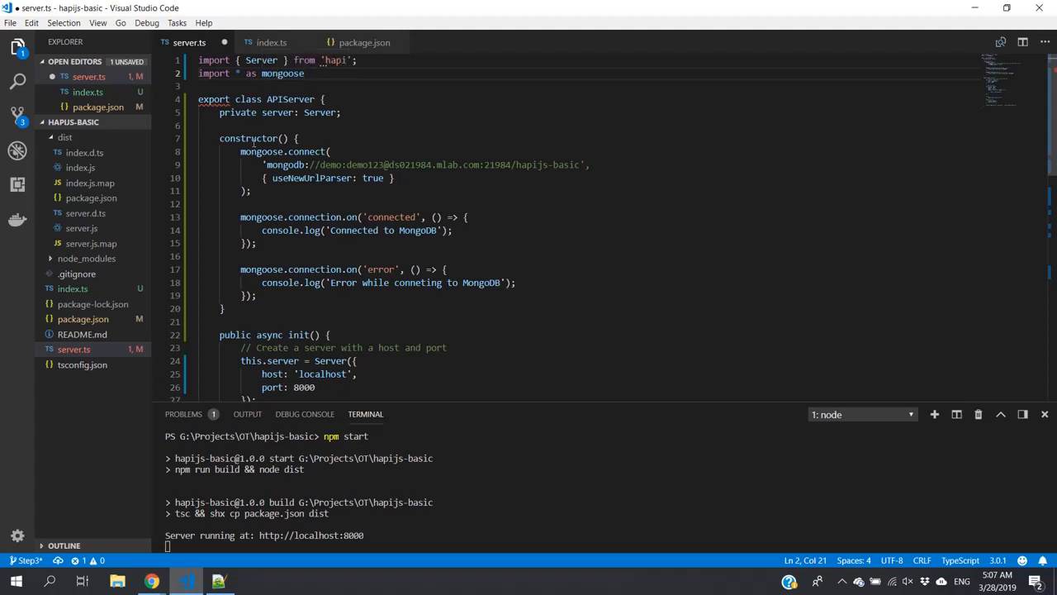
double_click(261, 152)
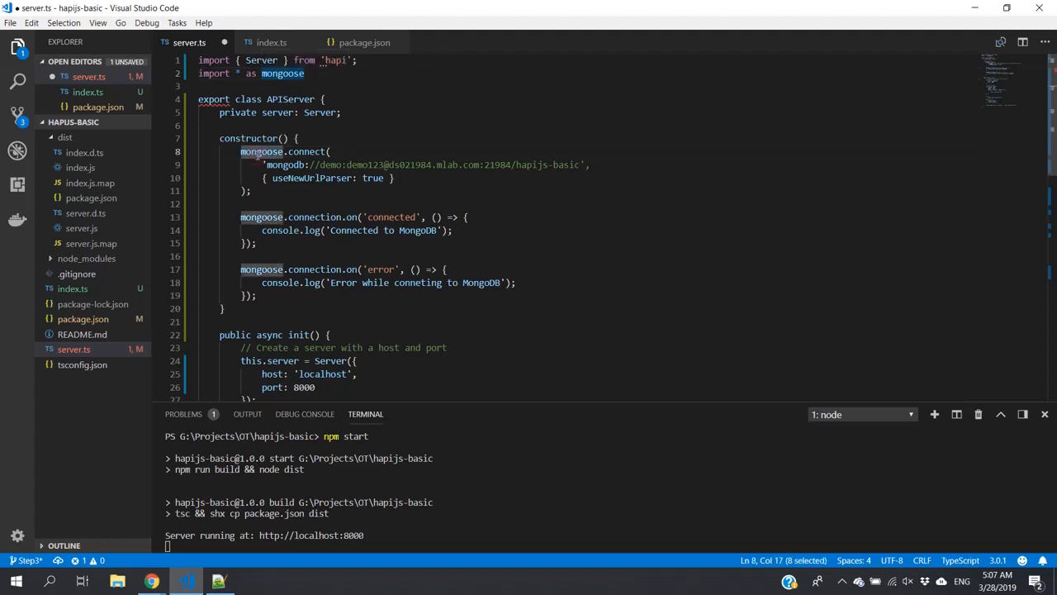
left_click(304, 73)
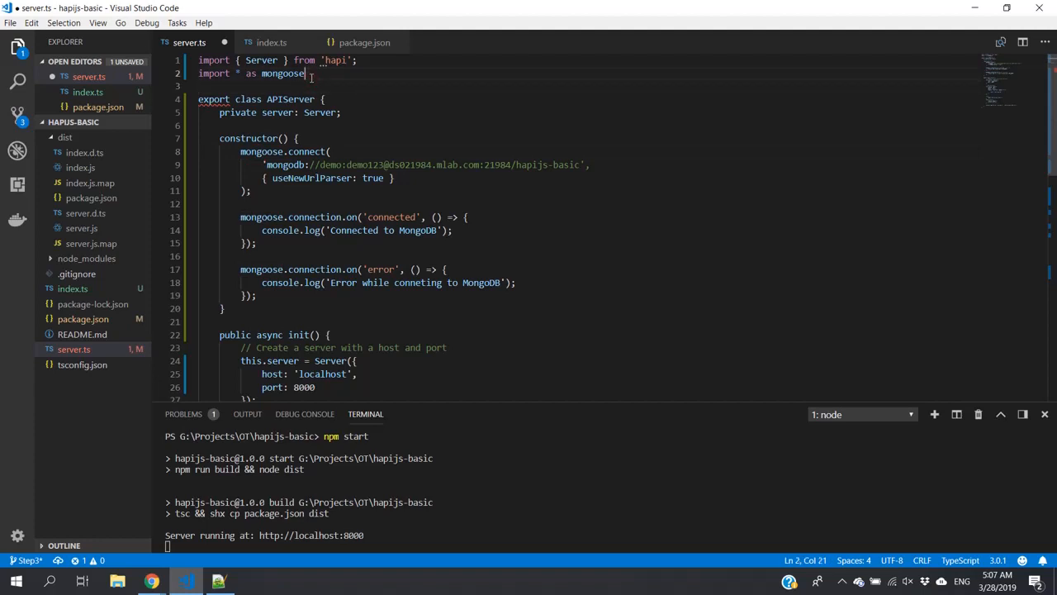
type("from")
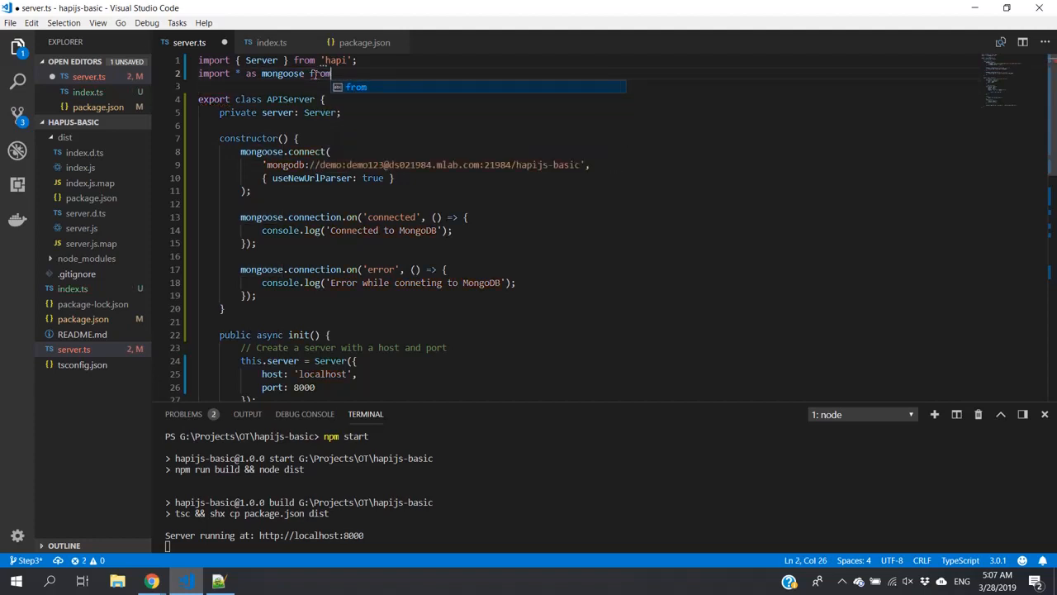
type("'")
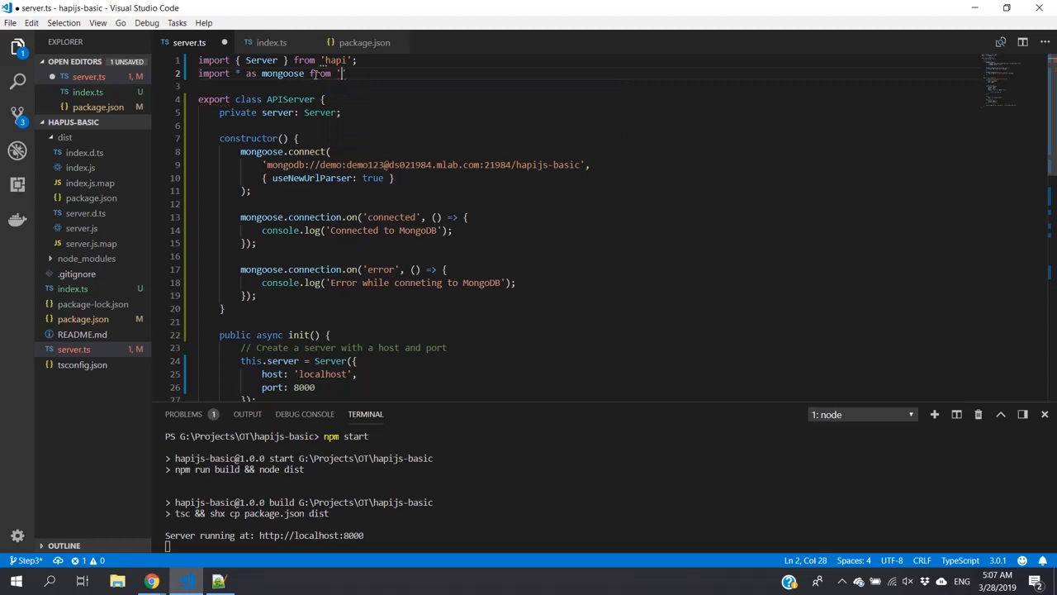
type("mongoose';")
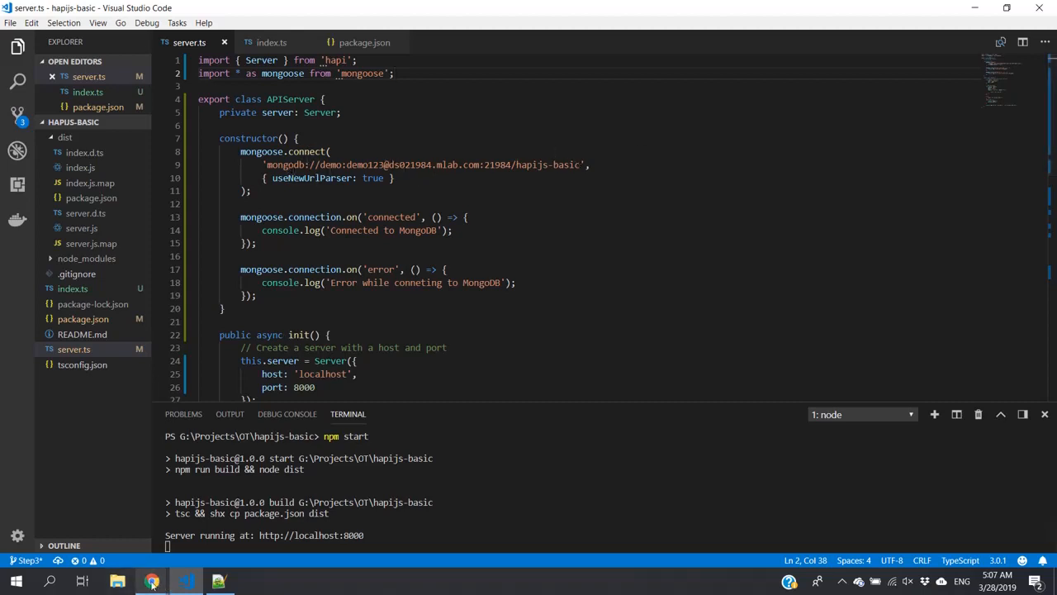
left_click(152, 582)
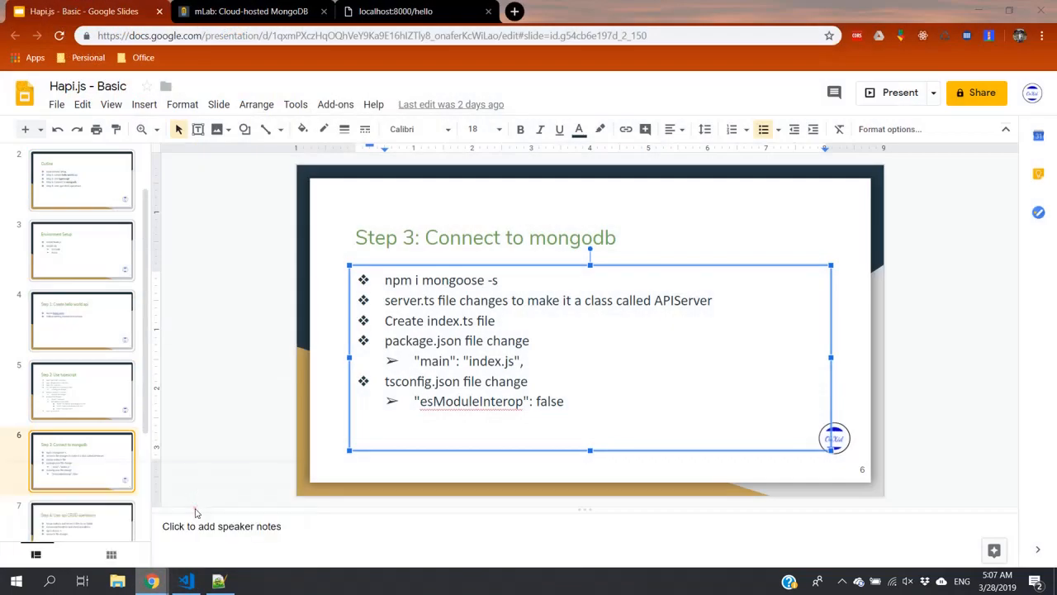
left_click(251, 10)
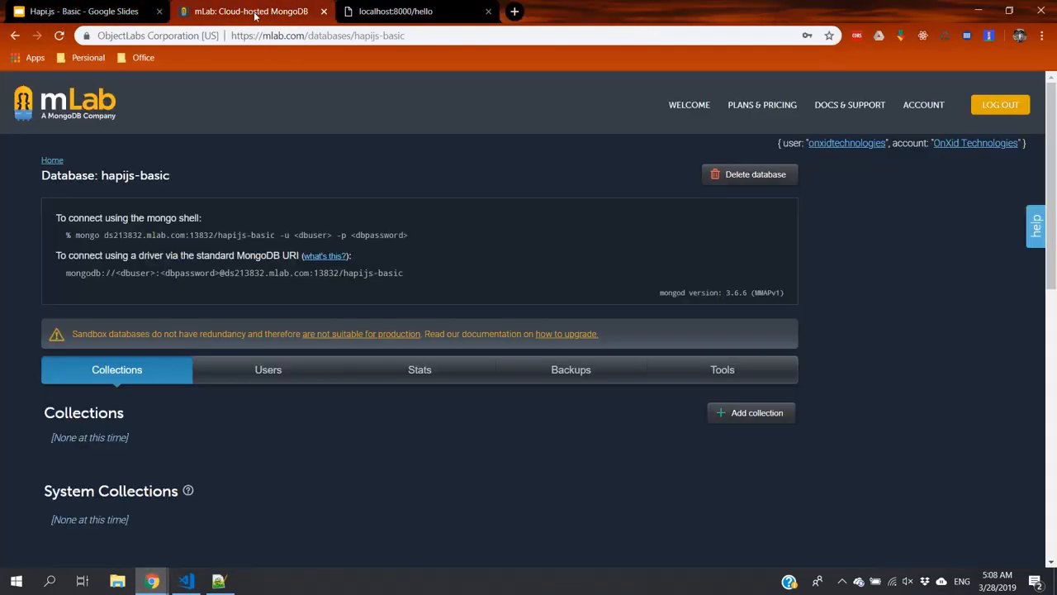
mouse_move(363, 231)
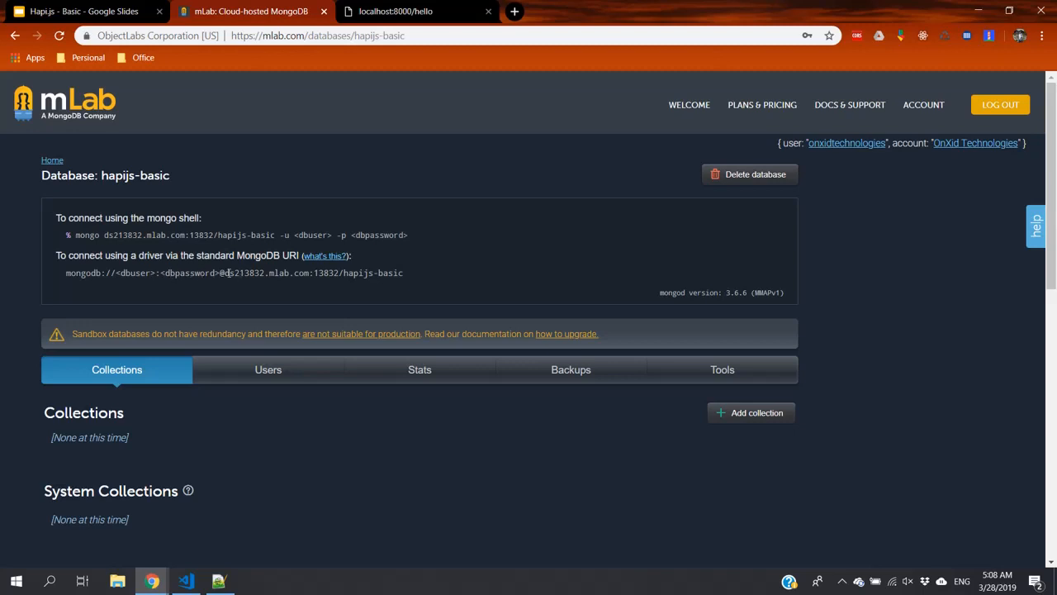
mouse_move(344, 273)
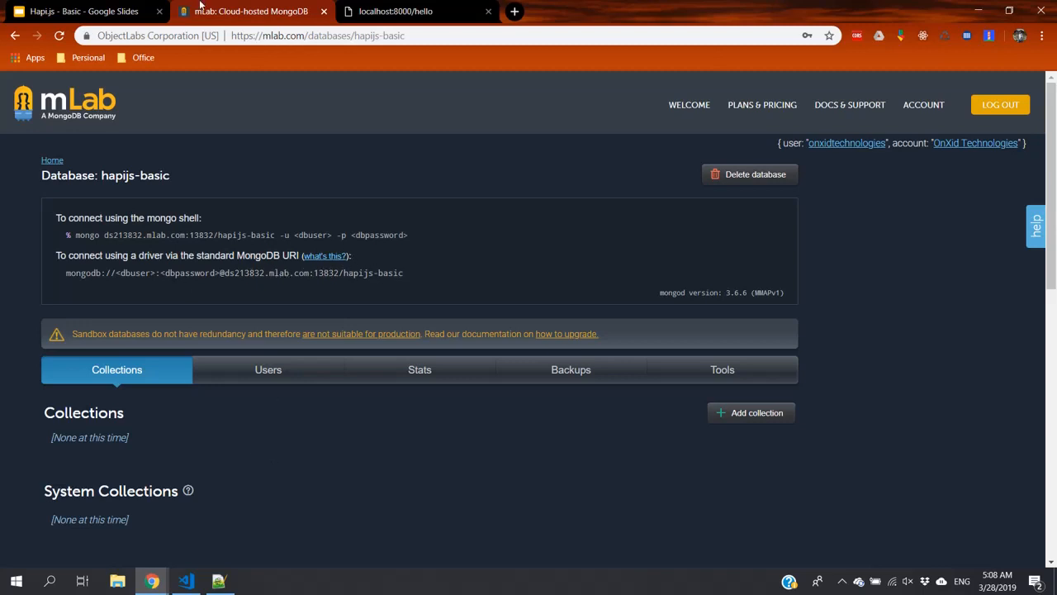
left_click(185, 582)
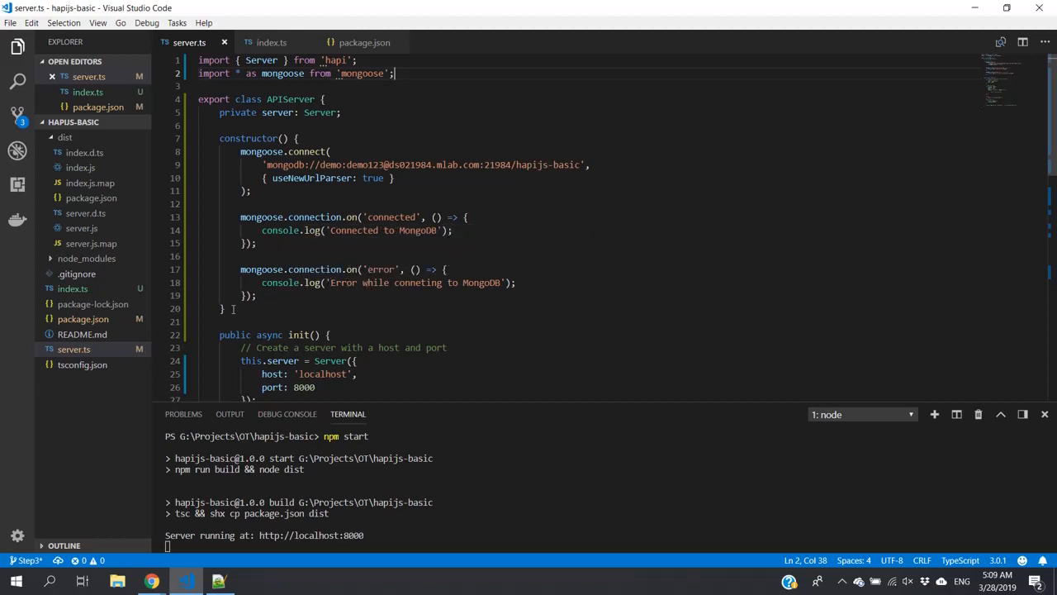
Step: Stop the server, rerun npm start and scroll the 'mongoose.connect is not a function' stack trace
left_click(223, 309)
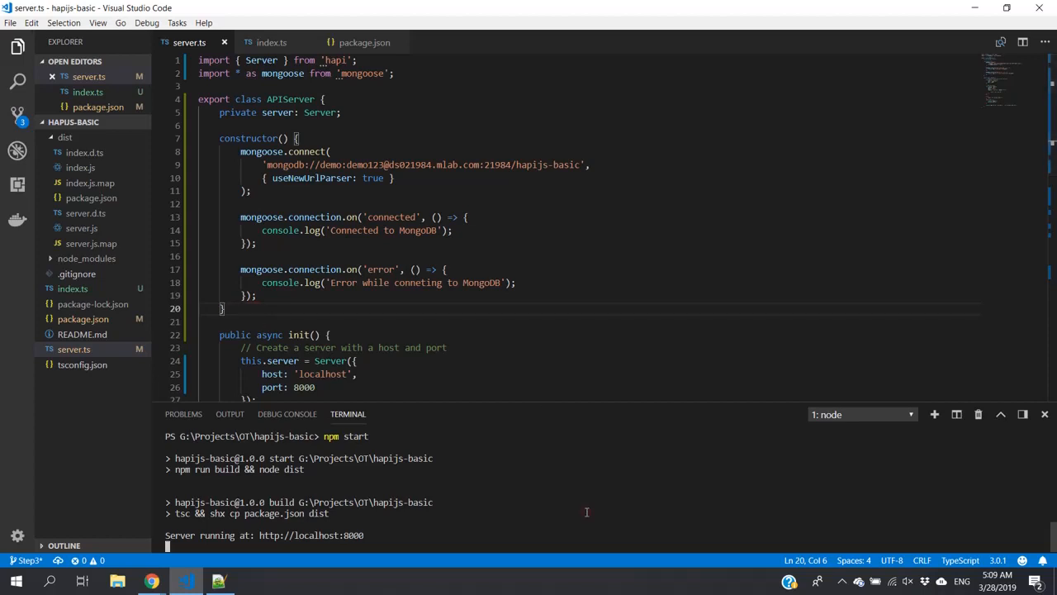
key("ctrl+c")
type("npm start")
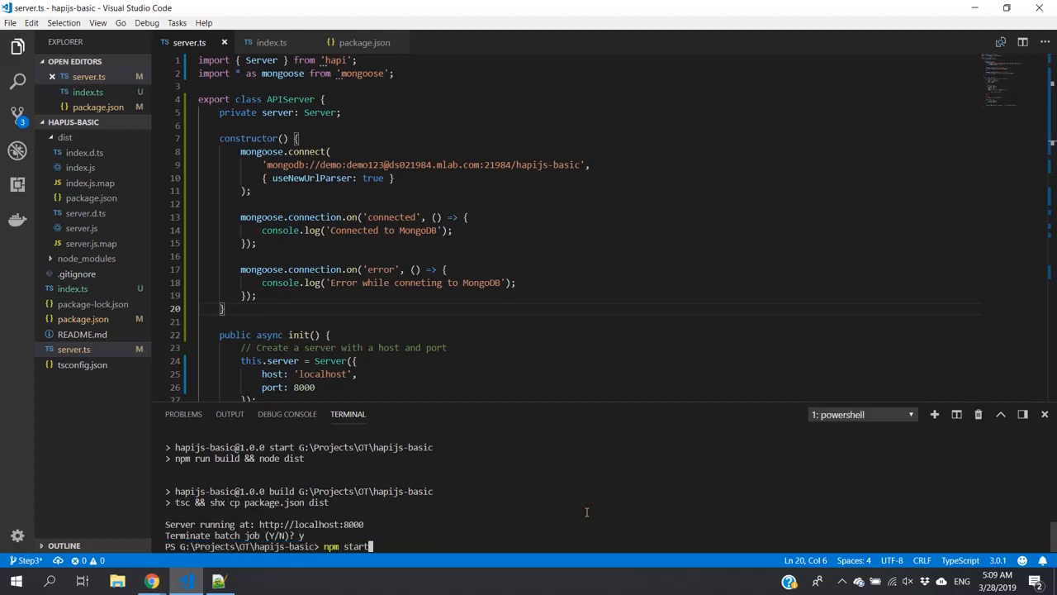
key("Return")
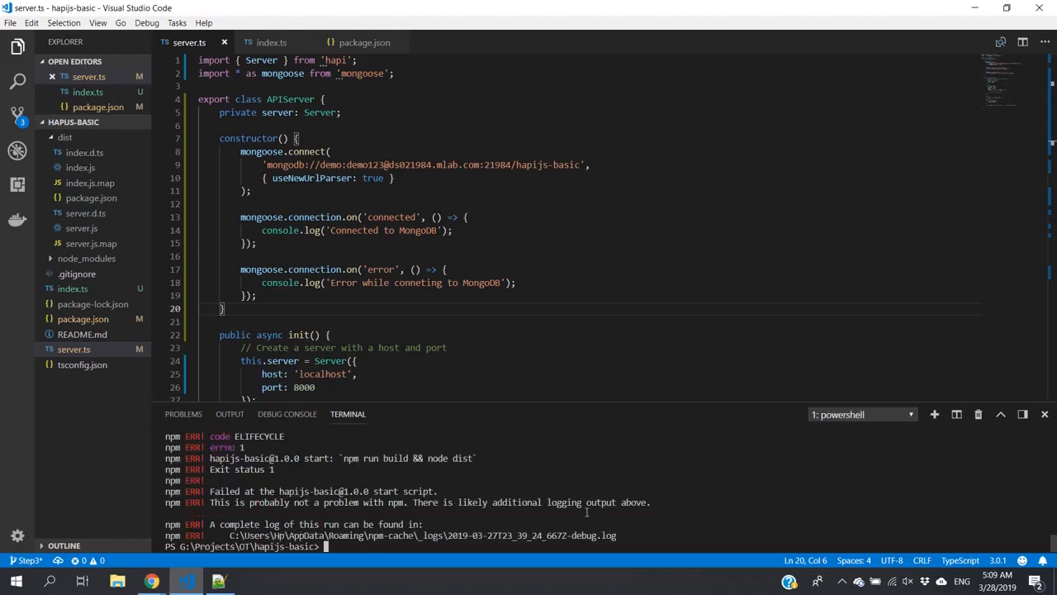
mouse_move(420, 403)
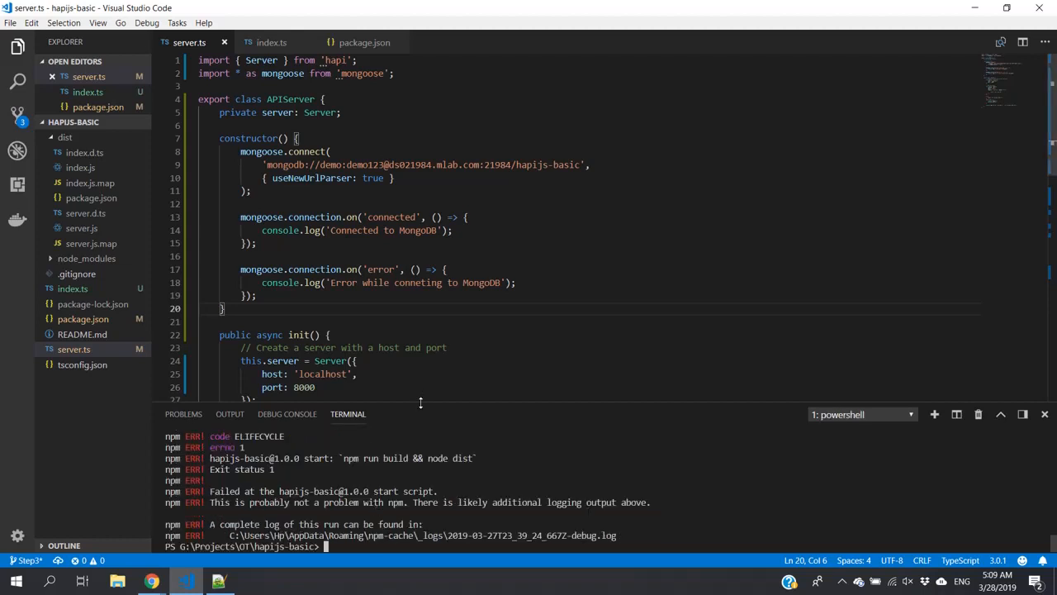
left_click_drag(421, 405, 424, 185)
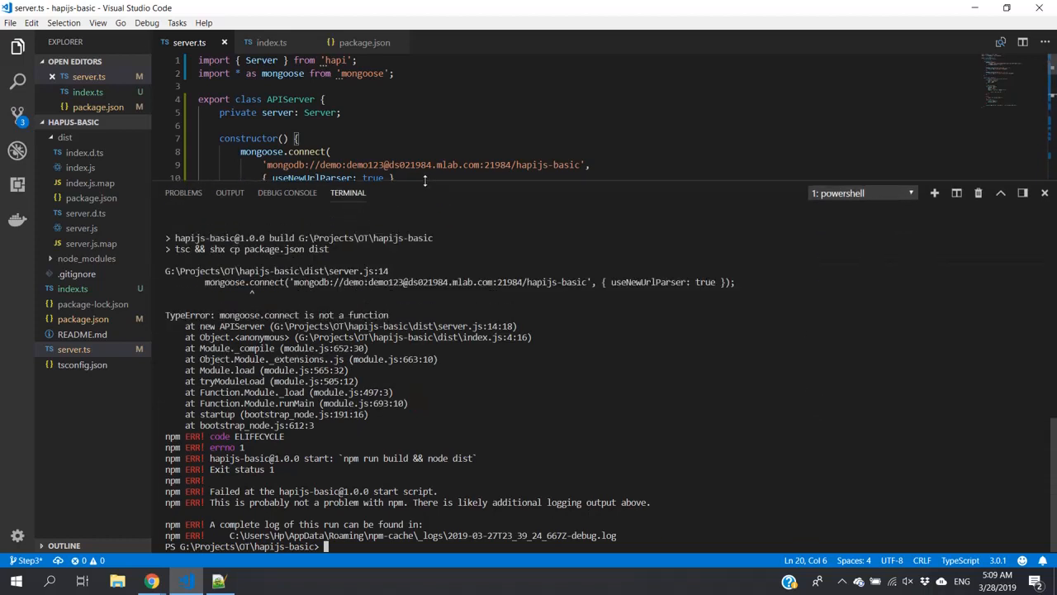
mouse_move(411, 337)
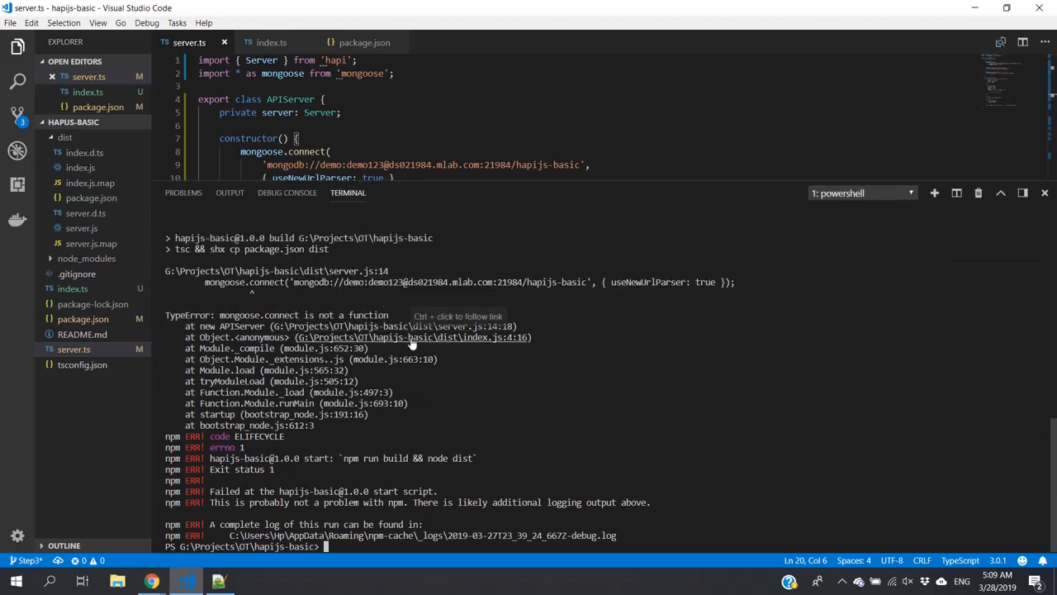
mouse_move(400, 321)
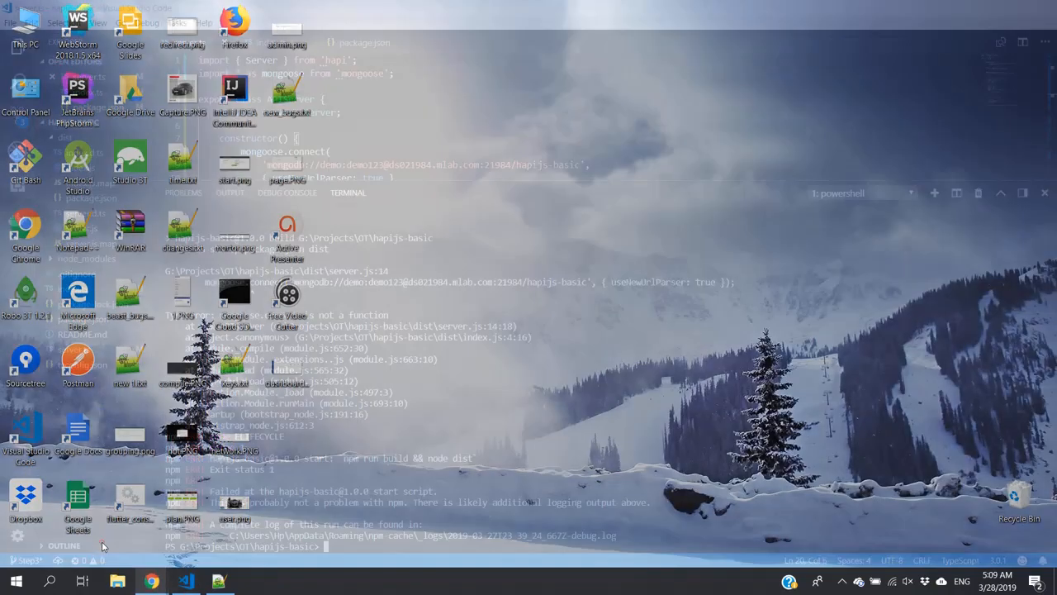
Step: Bring the editor forward and load tsconfig.json from the Explorer
left_click(152, 581)
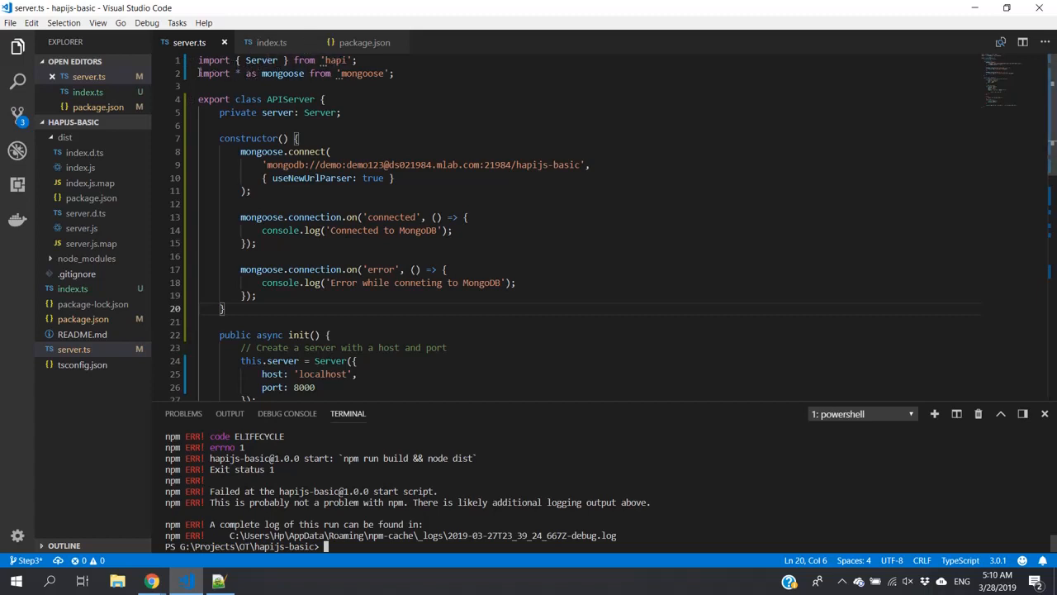
mouse_move(363, 72)
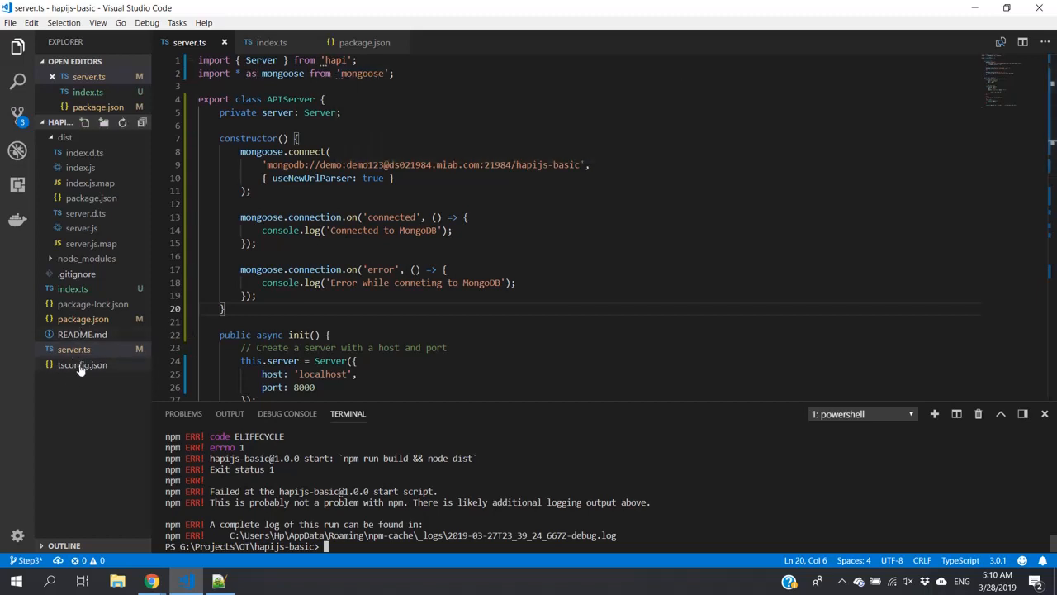
left_click(83, 378)
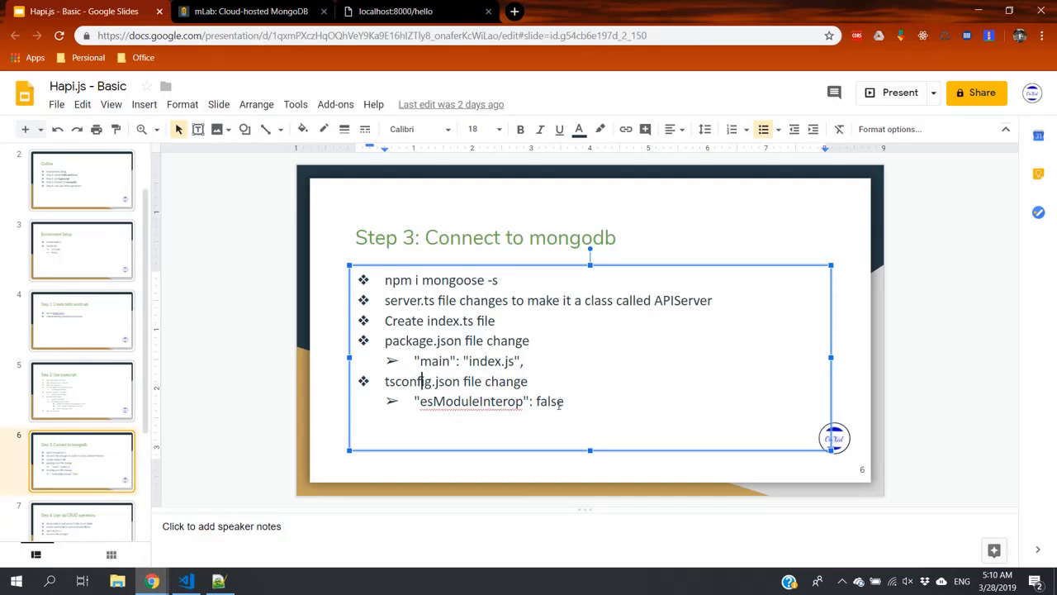
Step: Set esModuleInterop to false in tsconfig.json and run npm start
left_click(185, 581)
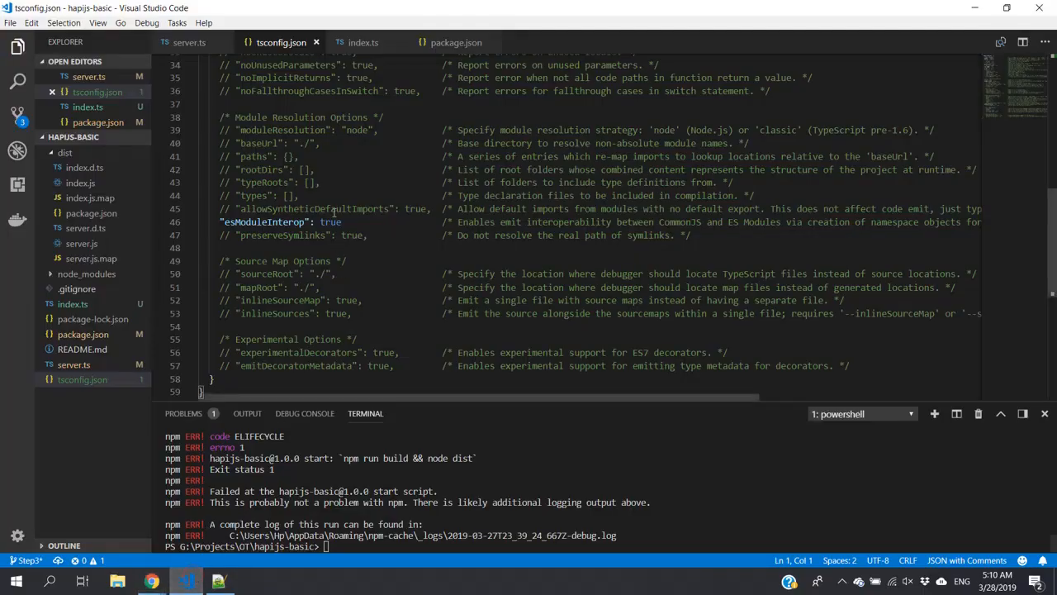
double_click(330, 221)
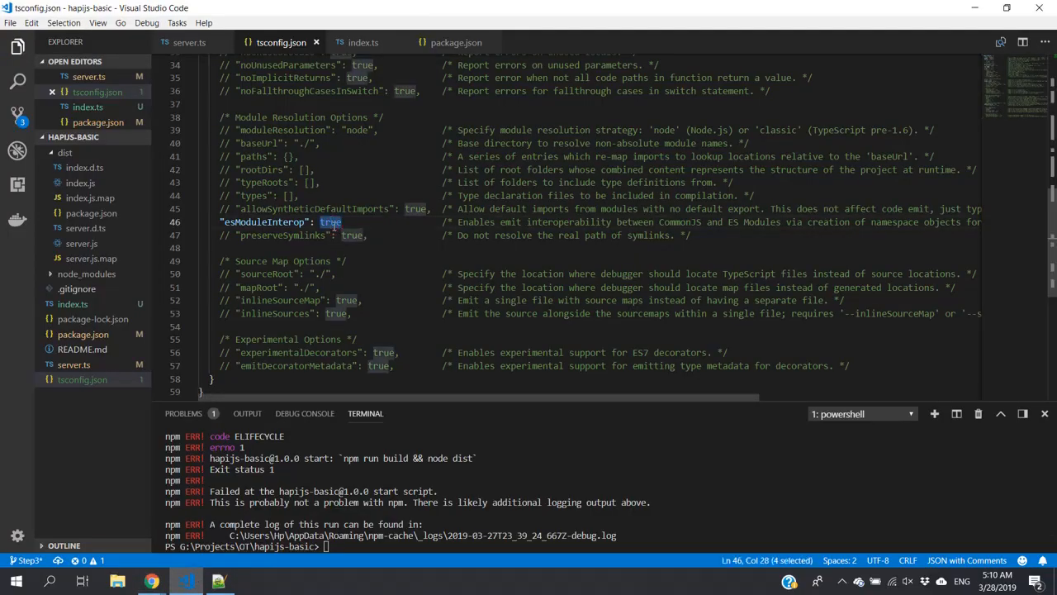
type("fals")
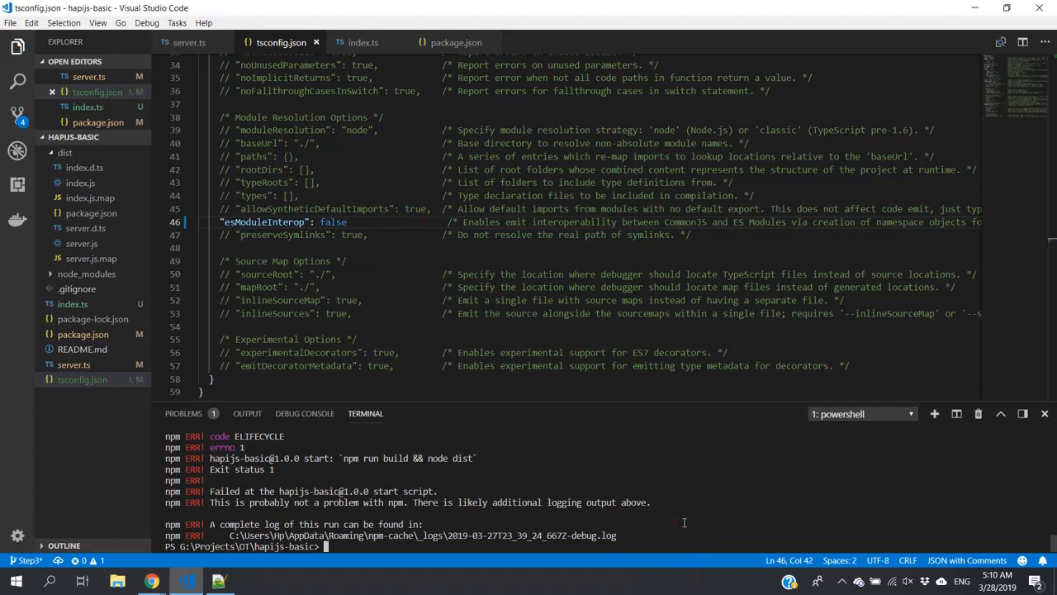
type("npm start")
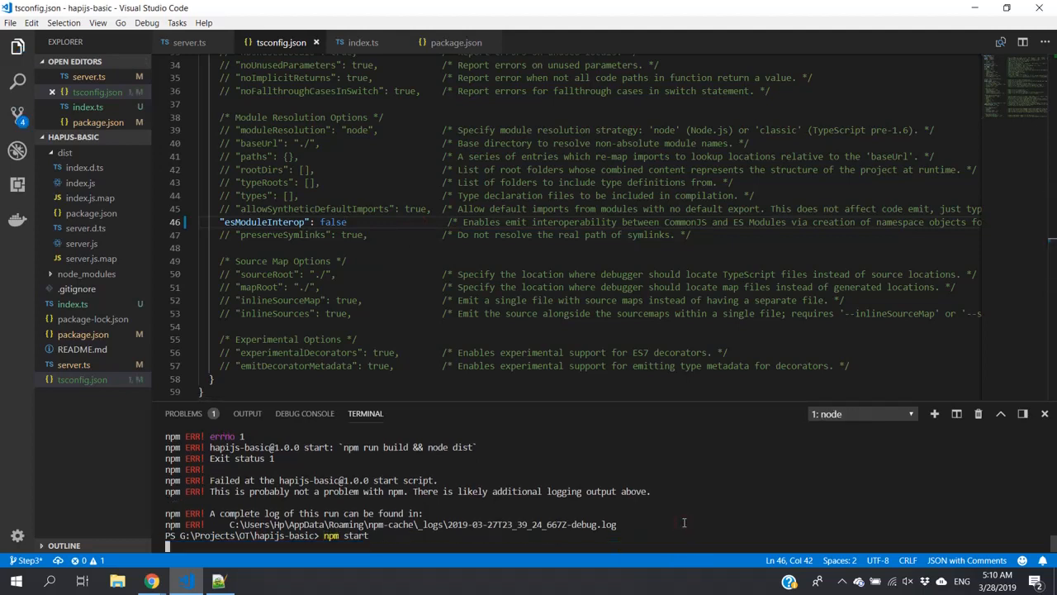
key("Return")
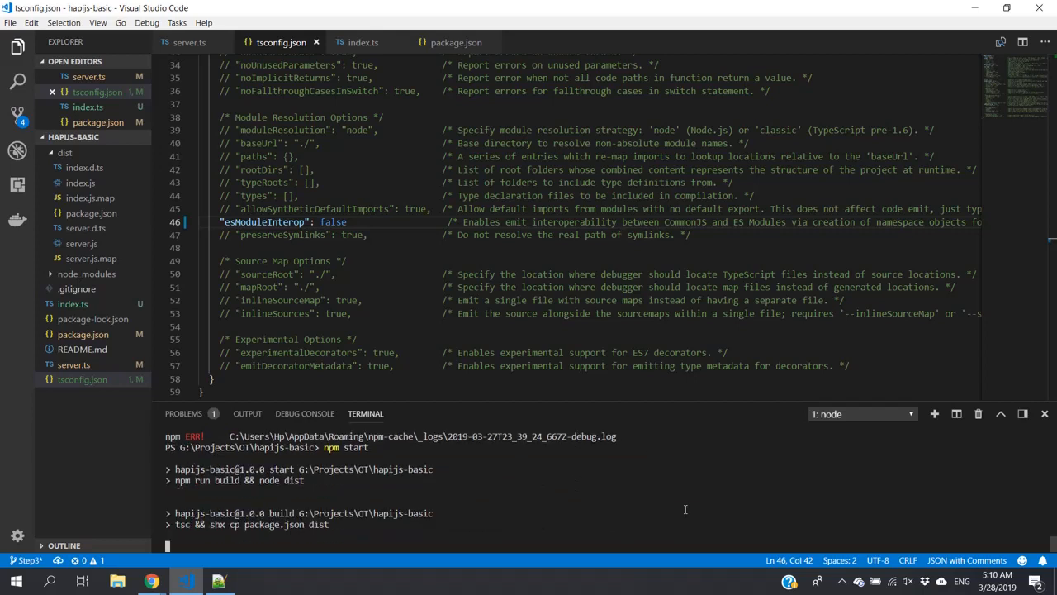
mouse_move(680, 502)
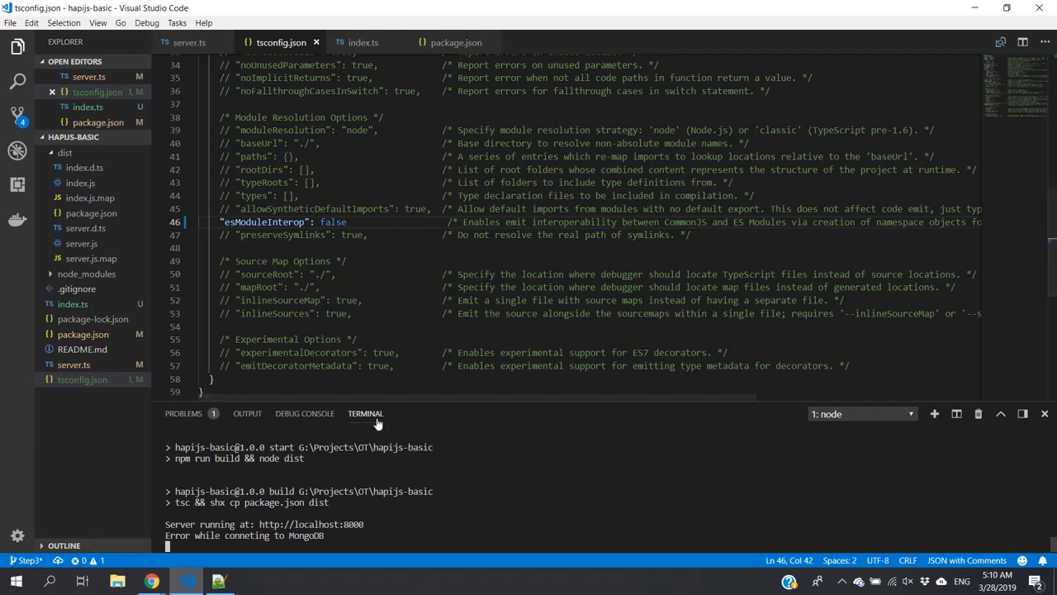
mouse_move(410, 407)
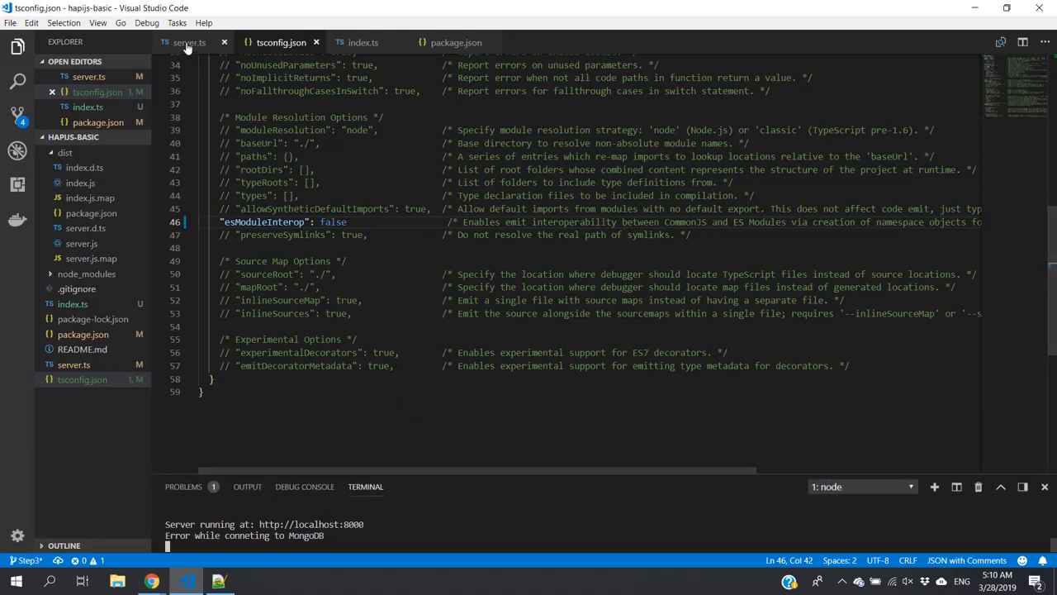
Step: Return to server.ts and select the old host:port in the mongoose.connect URI
left_click(189, 42)
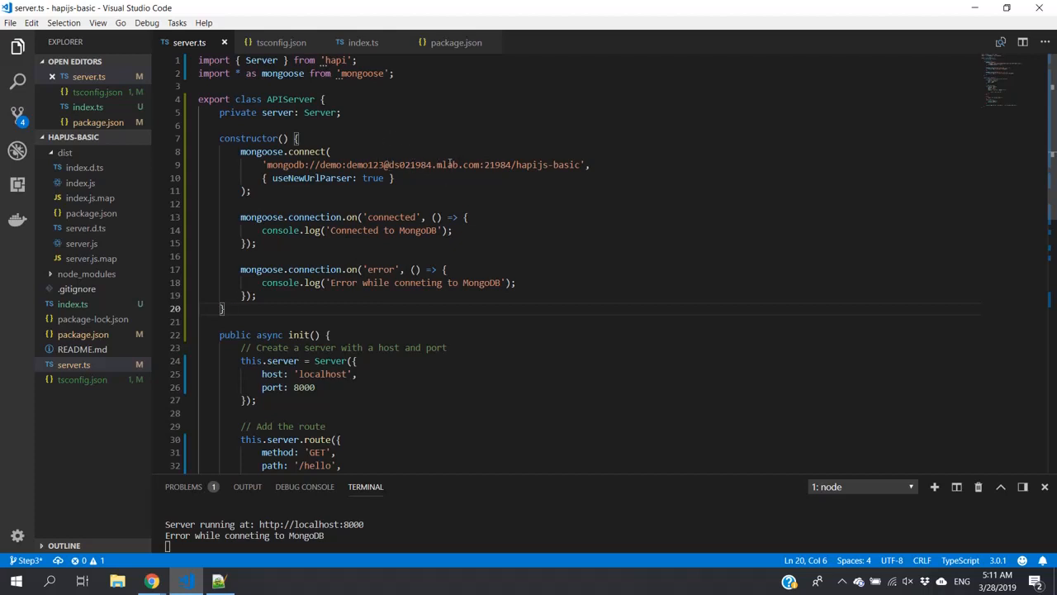
left_click_drag(385, 165, 509, 165)
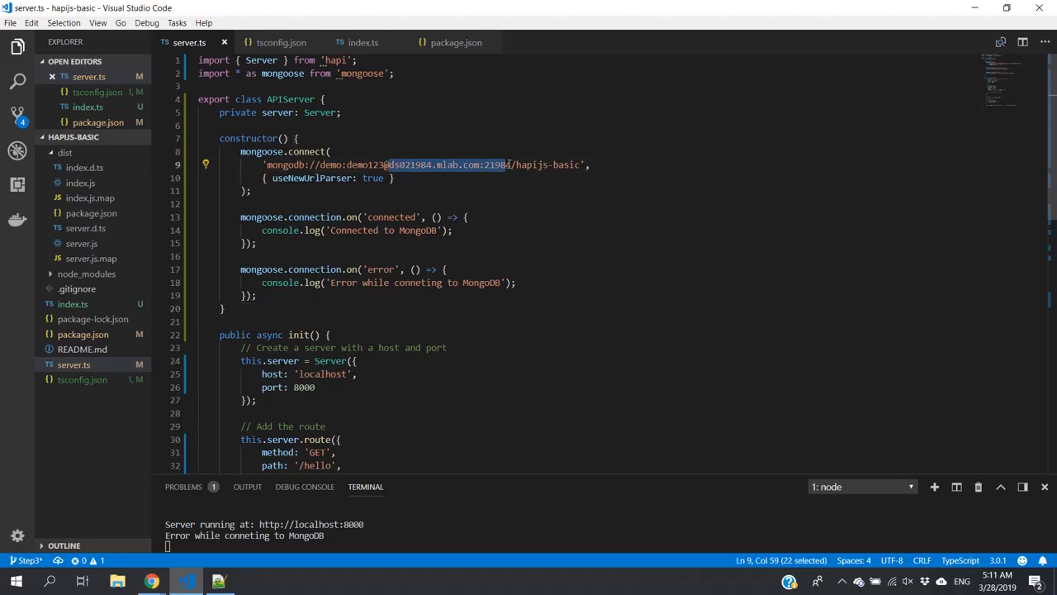
mouse_move(151, 582)
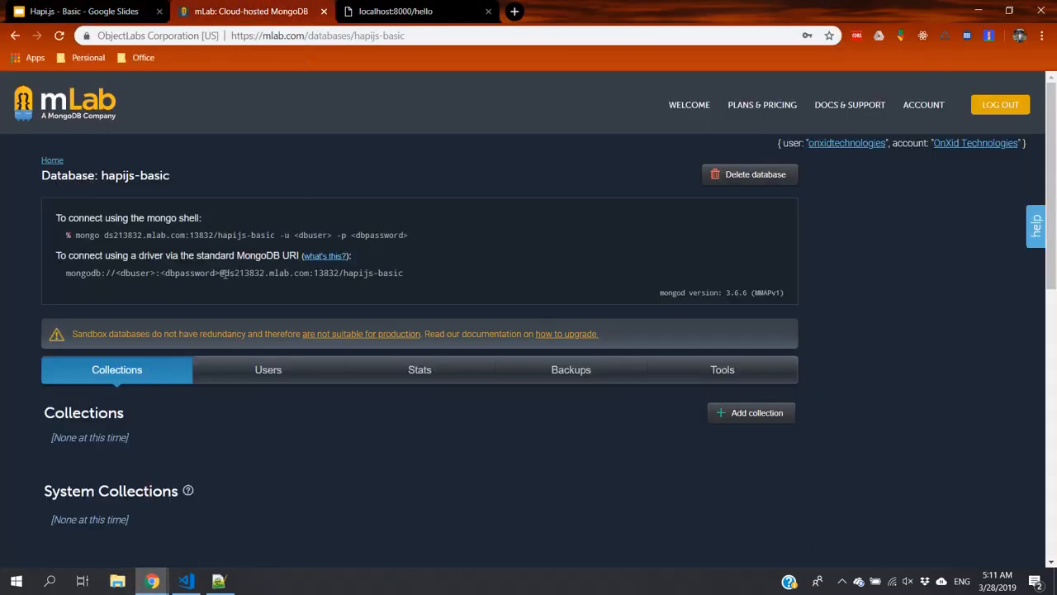
Step: Select the mLab URI host ds213832.mlab.com:13832 and switch back to the editor
double_click(264, 272)
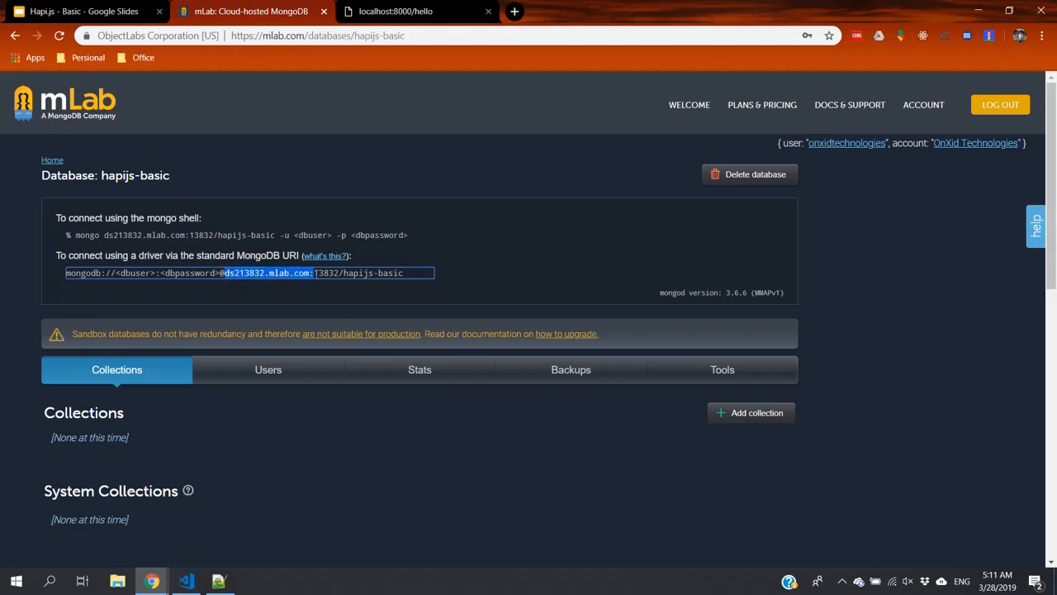
triple_click(248, 273)
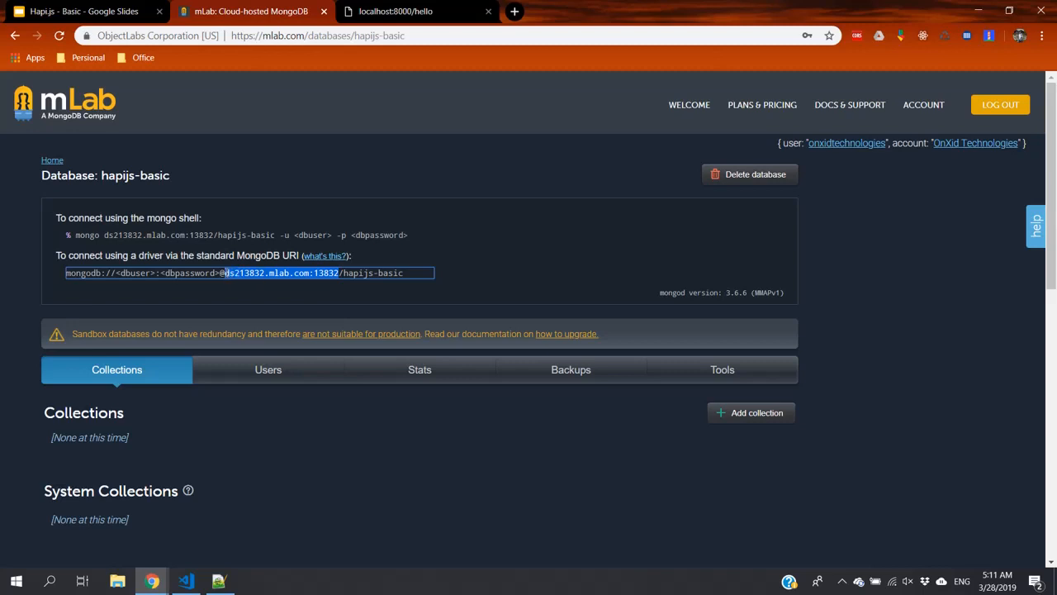
triple_click(248, 273)
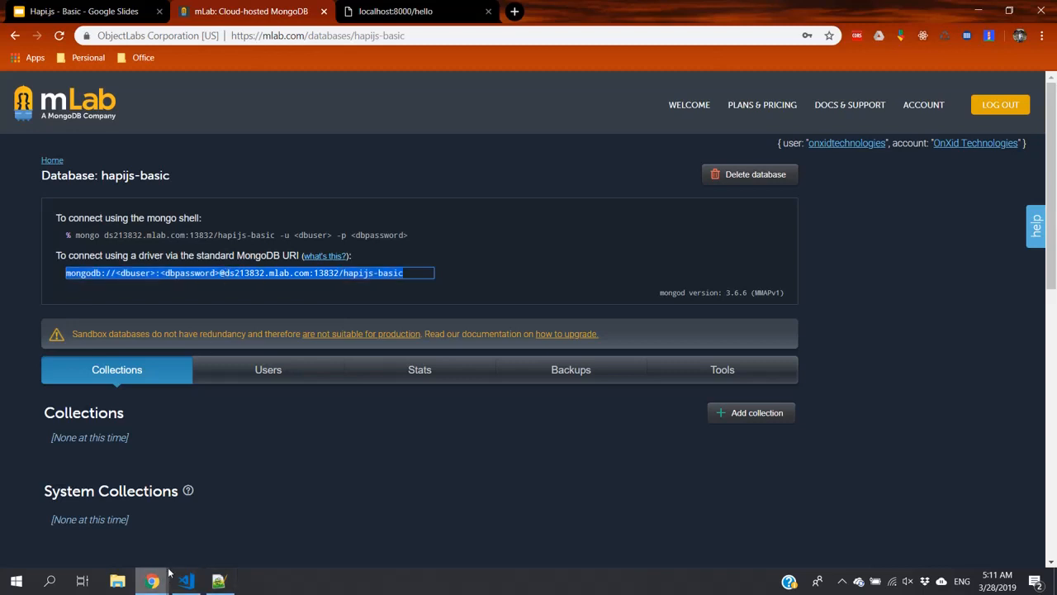
left_click(185, 581)
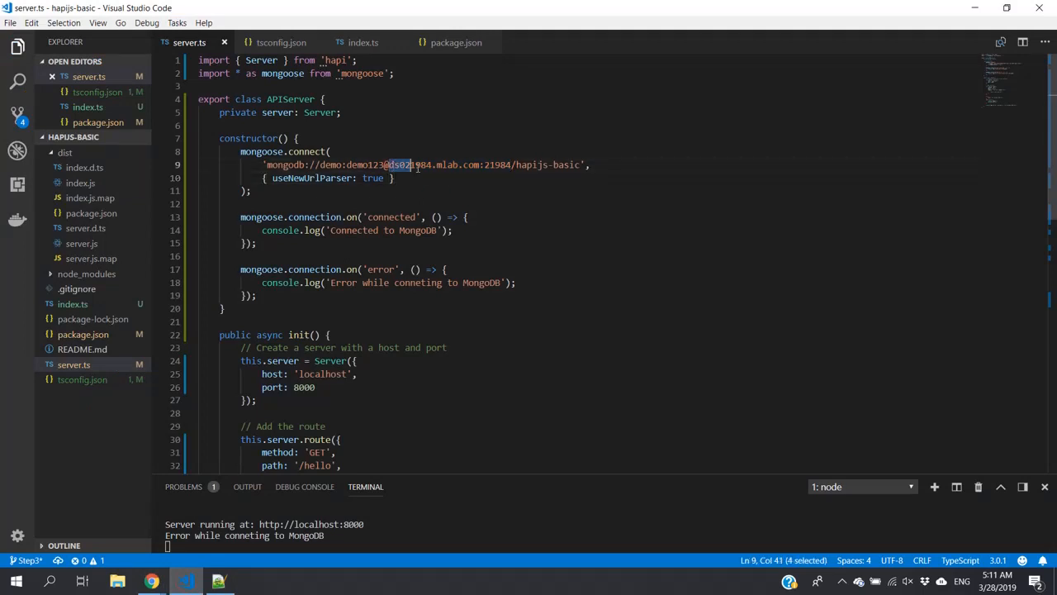
Step: Replace the host with ds213832.mlab.com:13832 and restart to get 'Connected to MongoDB'
left_click_drag(413, 165, 513, 166)
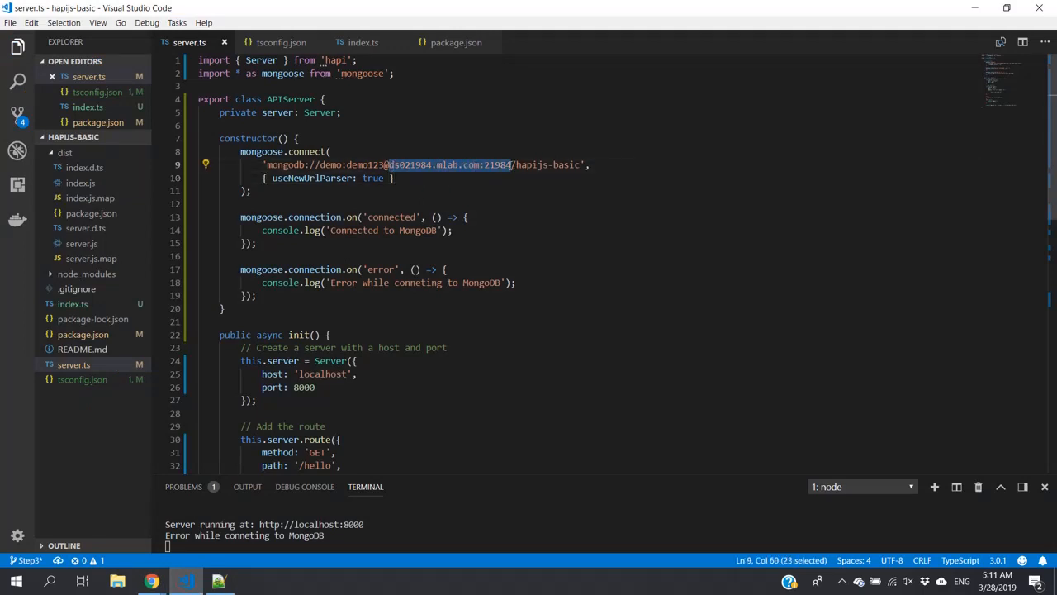
type("ds213832.mlab.com:13832")
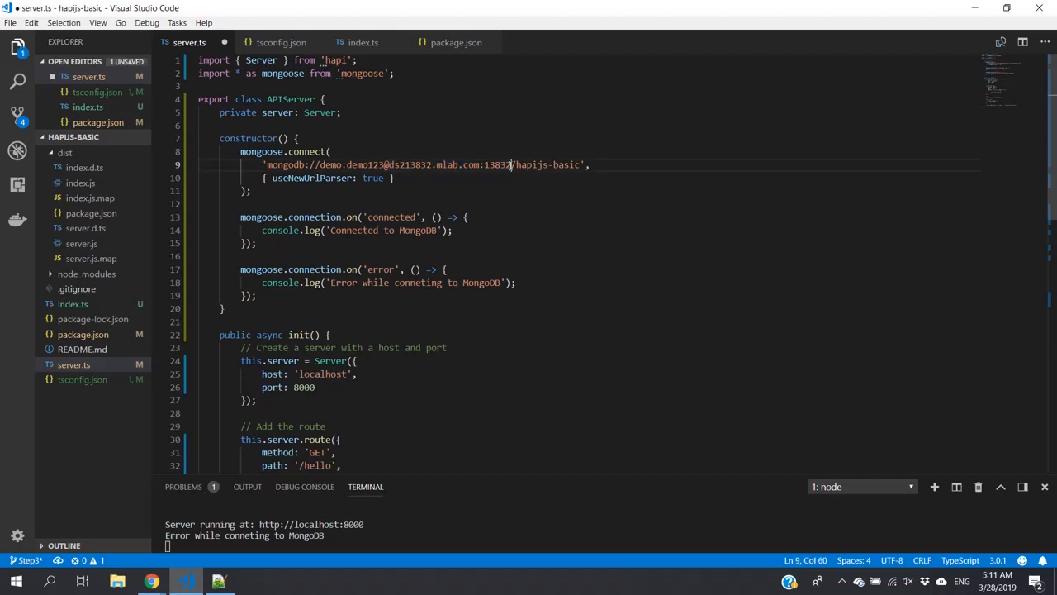
key("ctrl+c")
type("npm start")
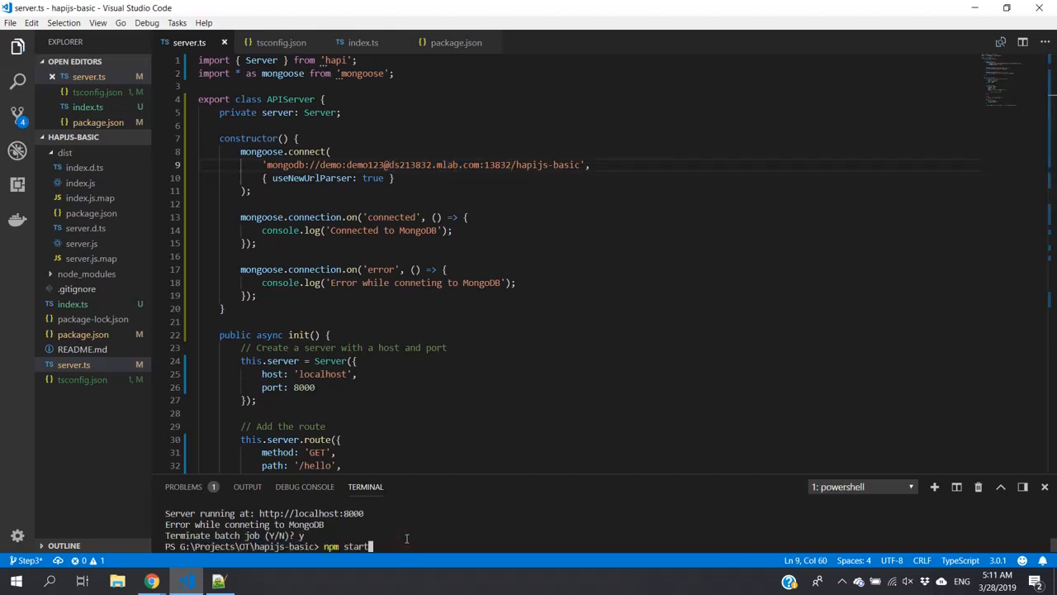
key("Return")
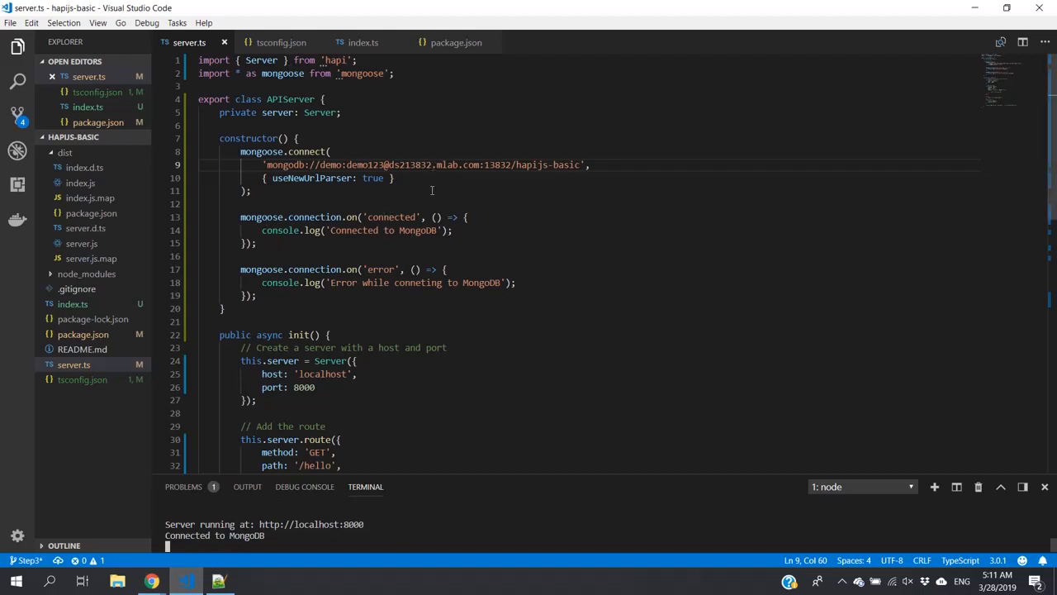
mouse_move(369, 306)
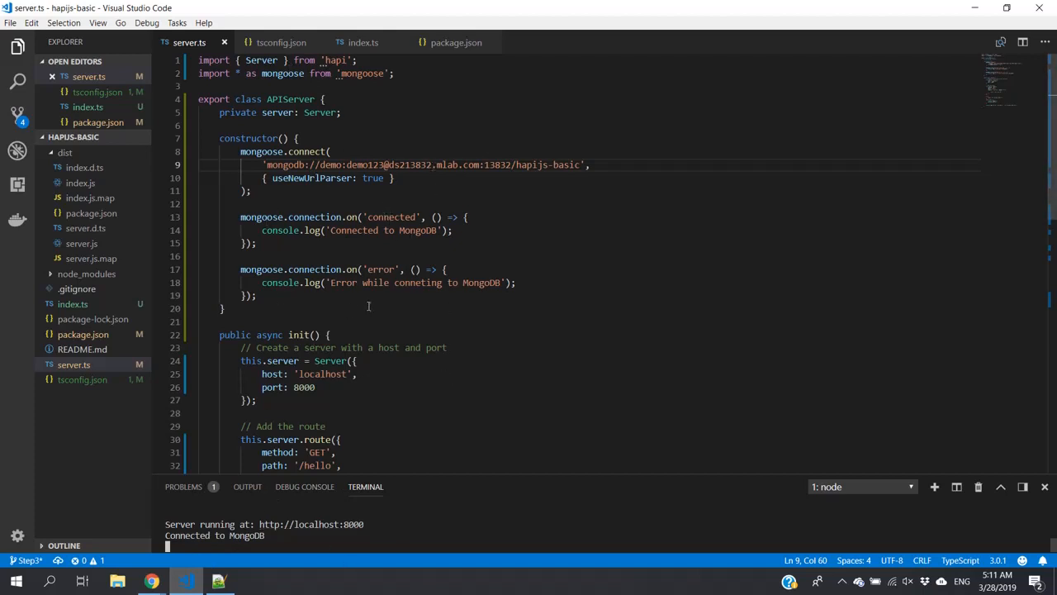